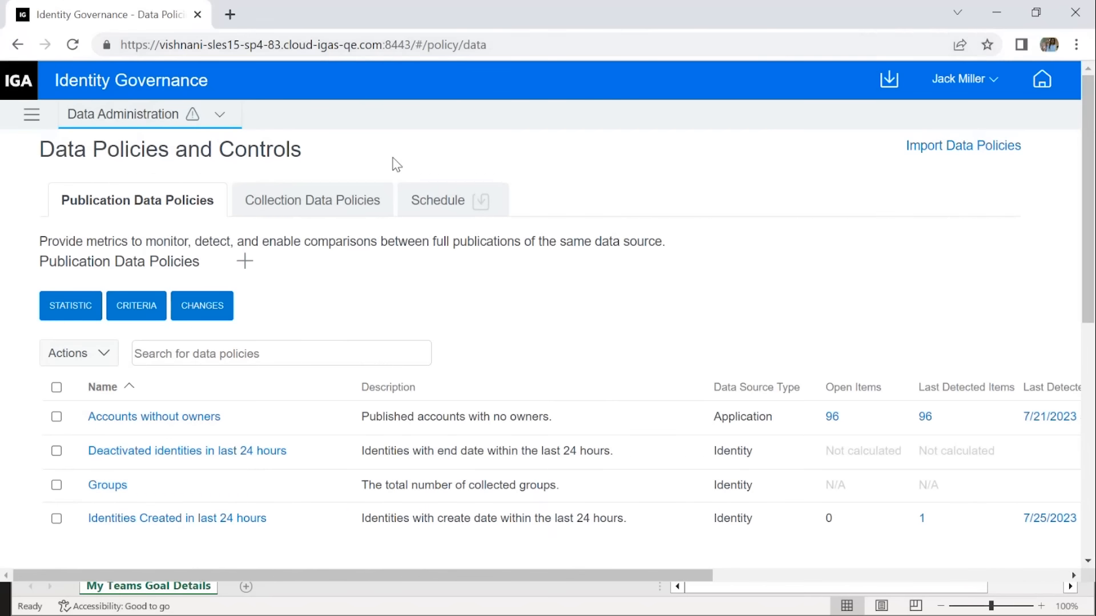
# Review the collection and publication data policy lists before adding a new one
pyautogui.click(313, 200)
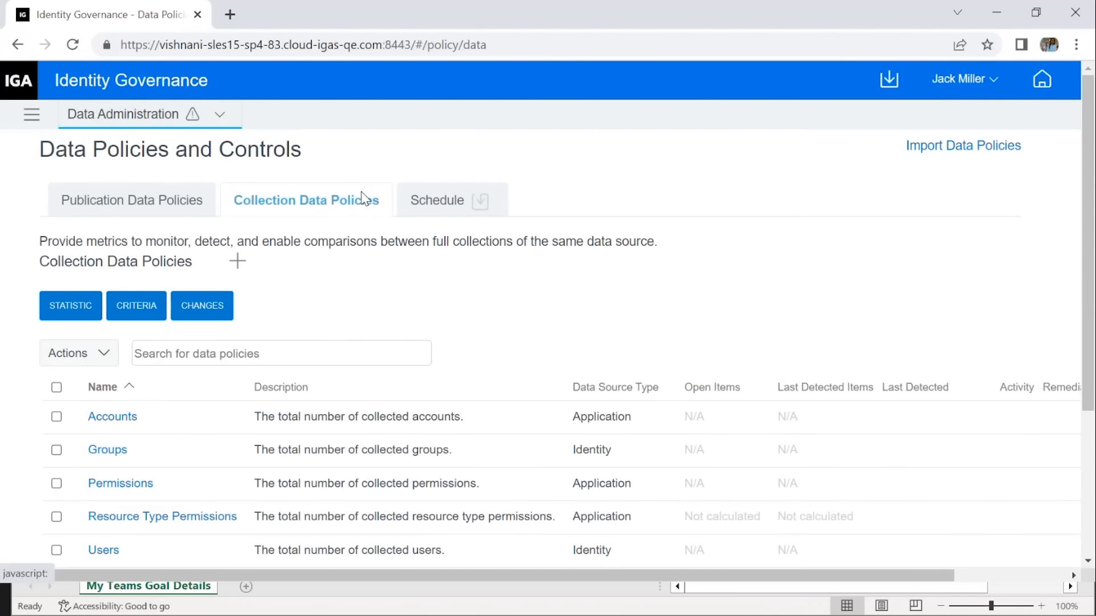
pyautogui.click(130, 200)
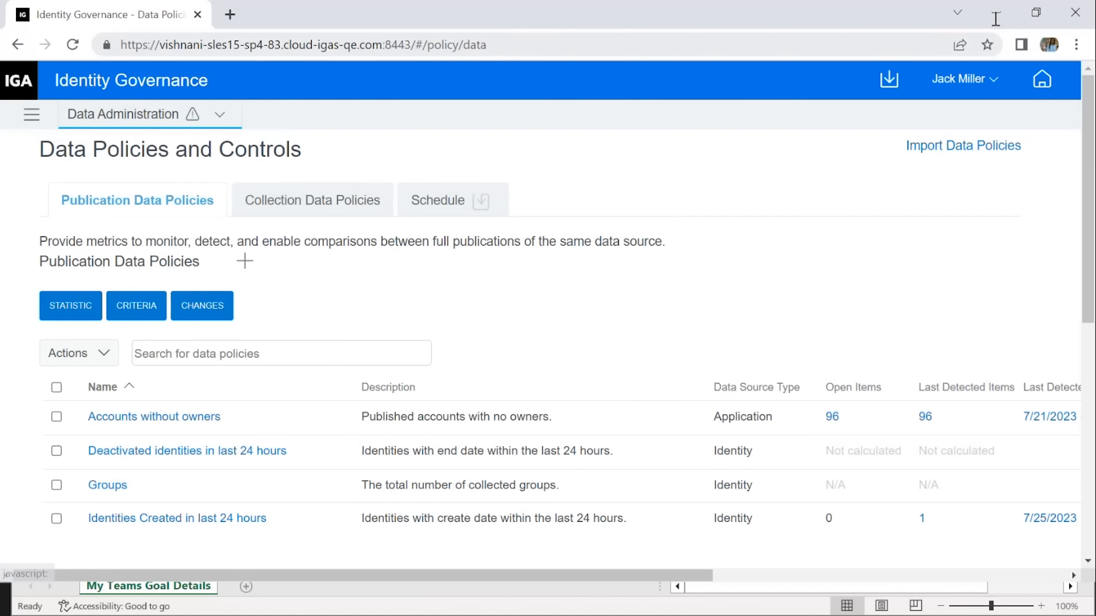
pyautogui.scroll(-3)
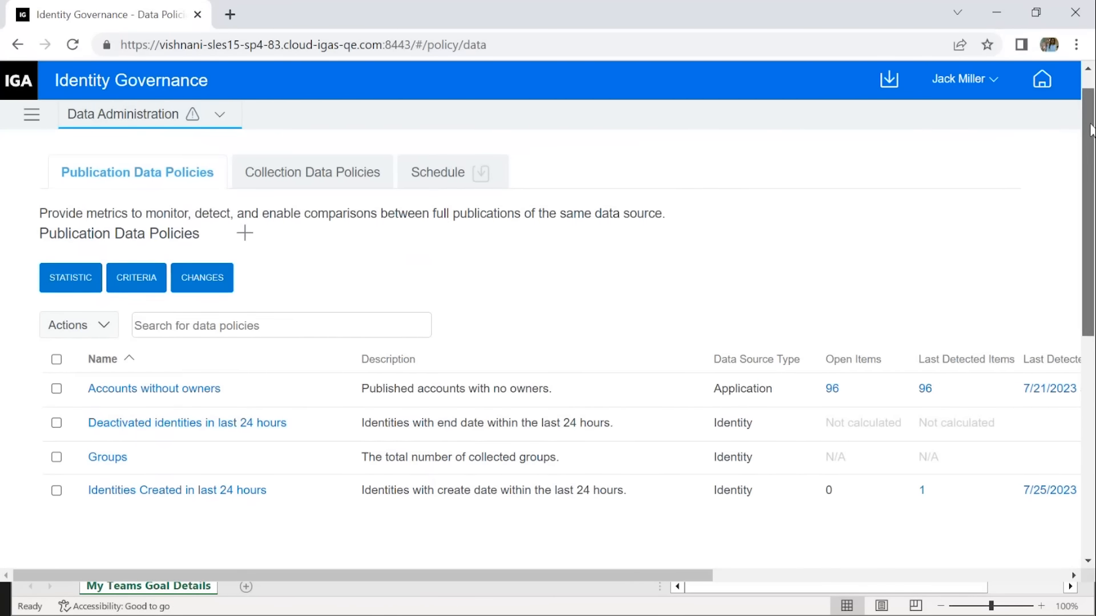
pyautogui.scroll(-3)
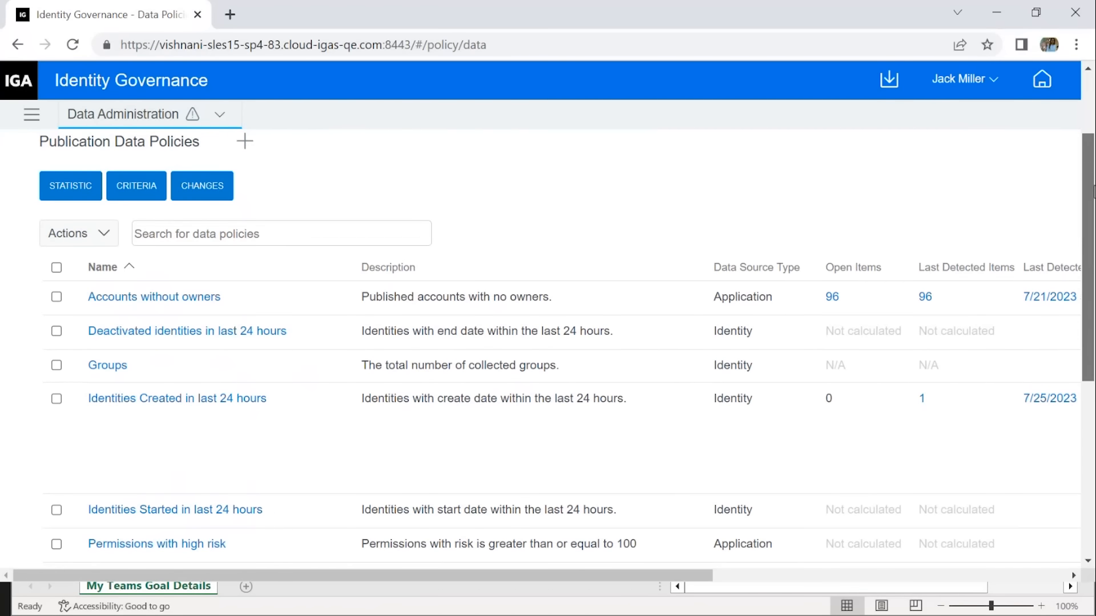
pyautogui.scroll(-3)
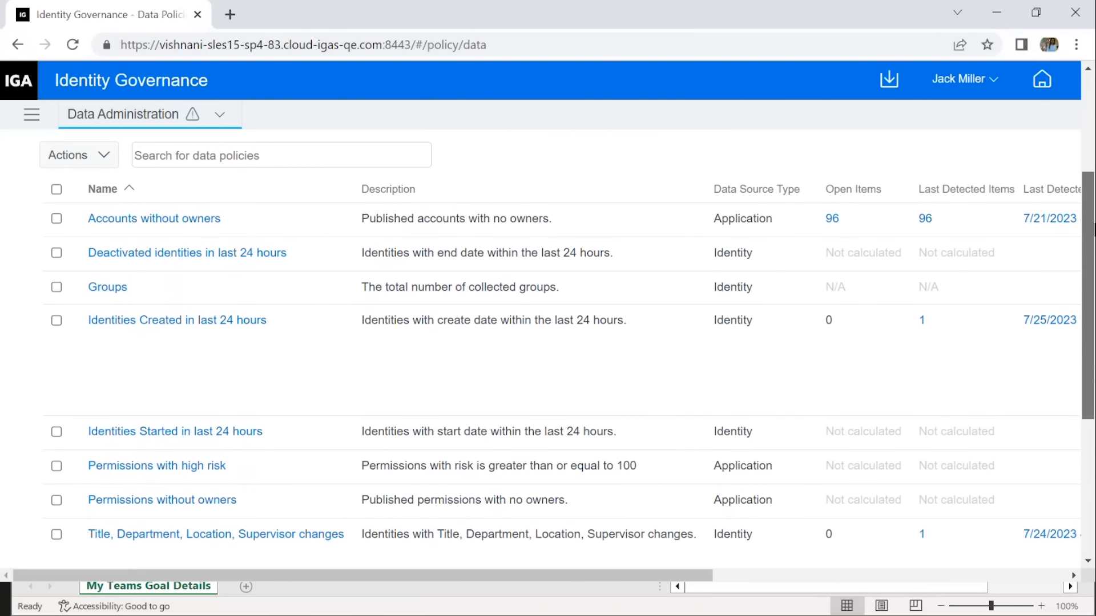
pyautogui.scroll(-3)
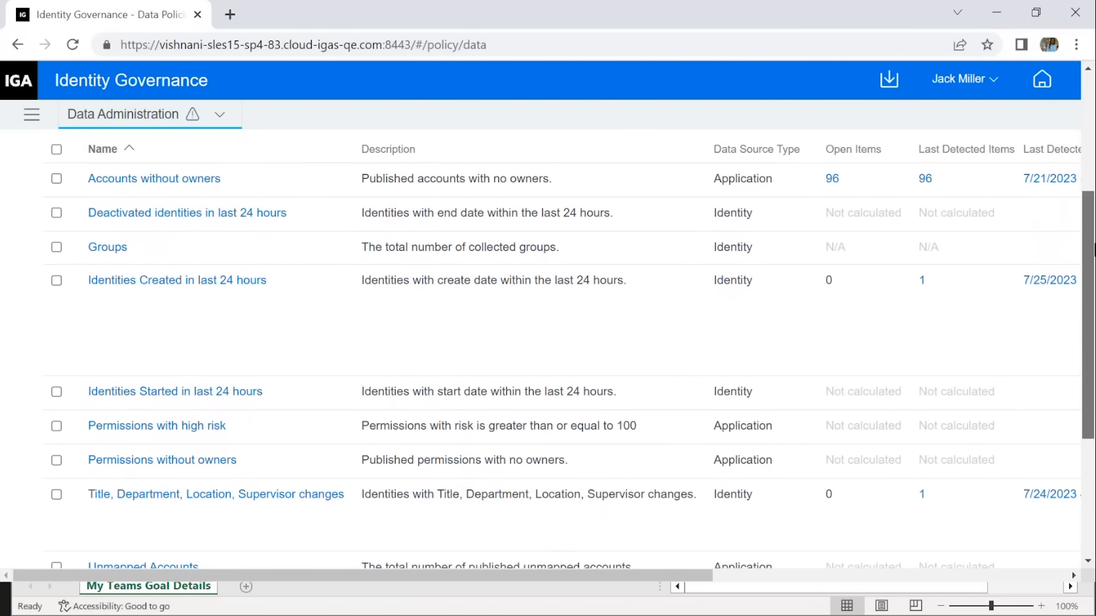
pyautogui.scroll(-3)
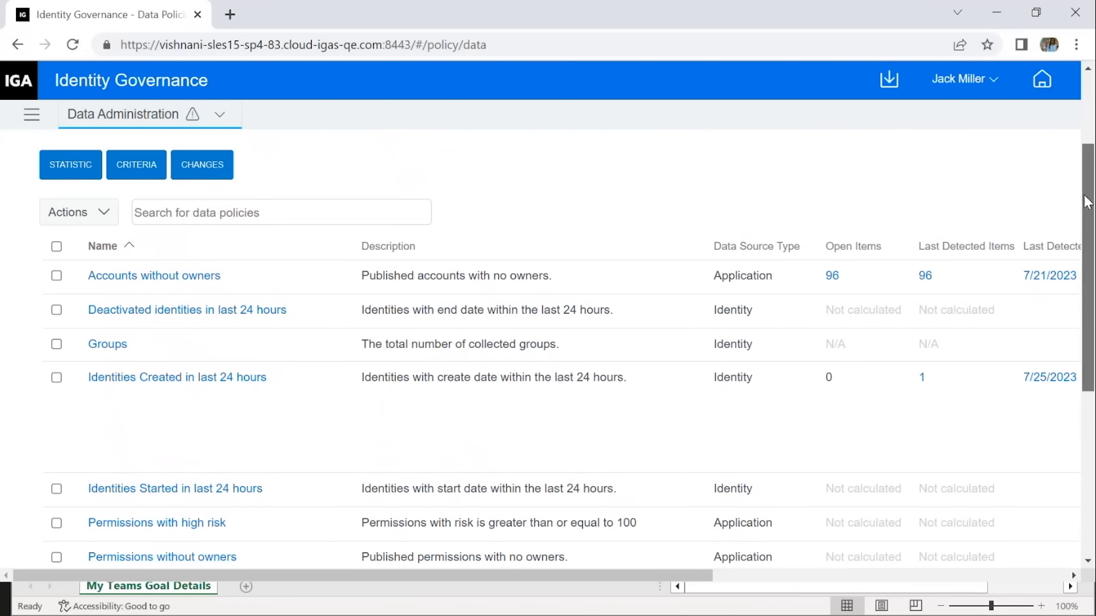
pyautogui.scroll(-3)
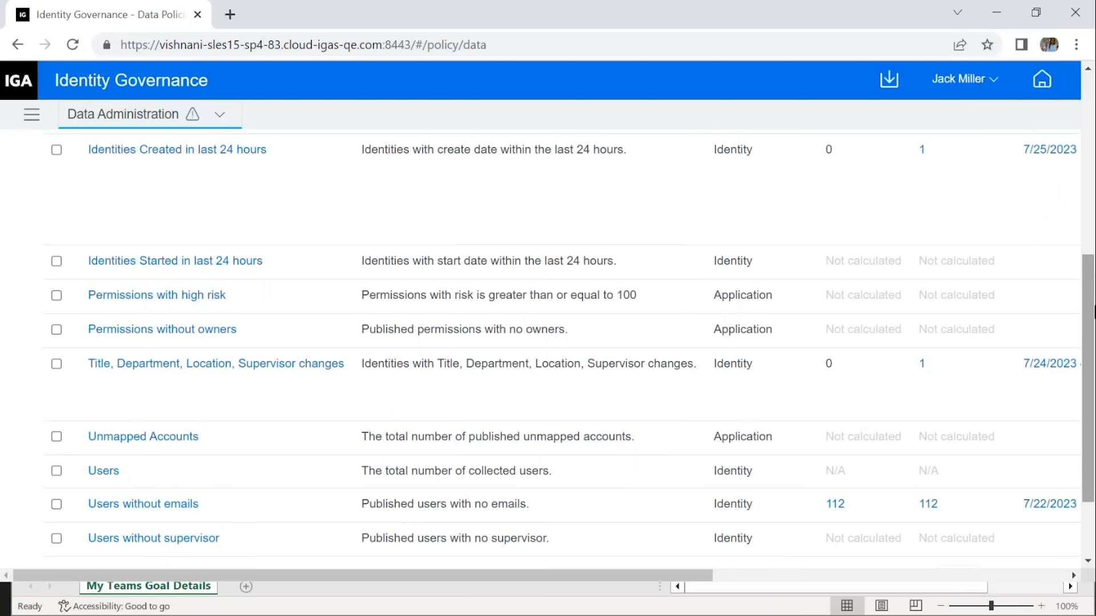
pyautogui.scroll(3)
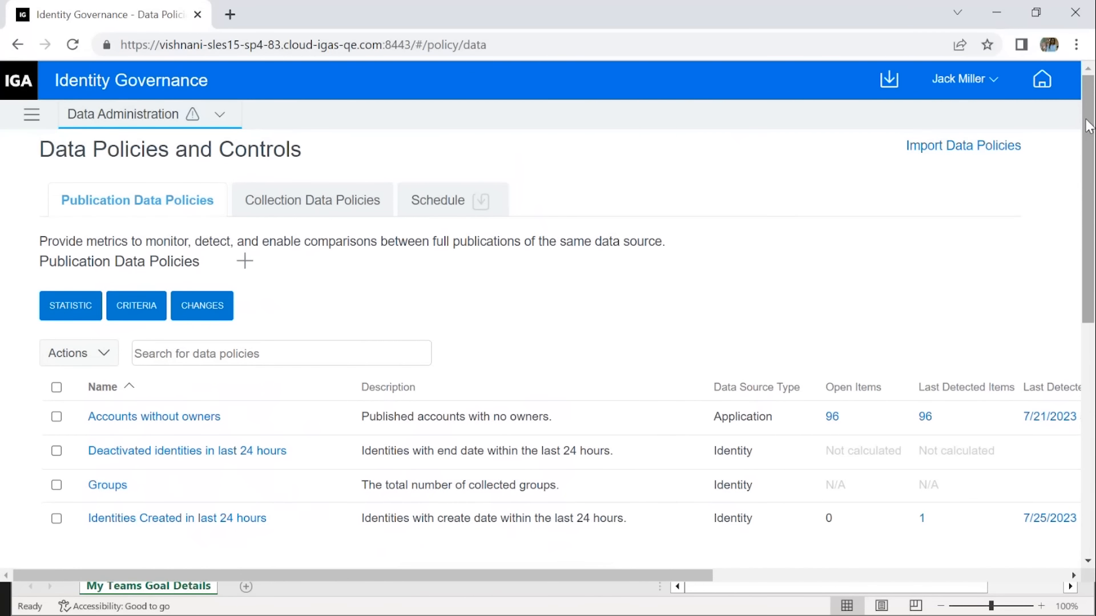
pyautogui.moveTo(243, 263)
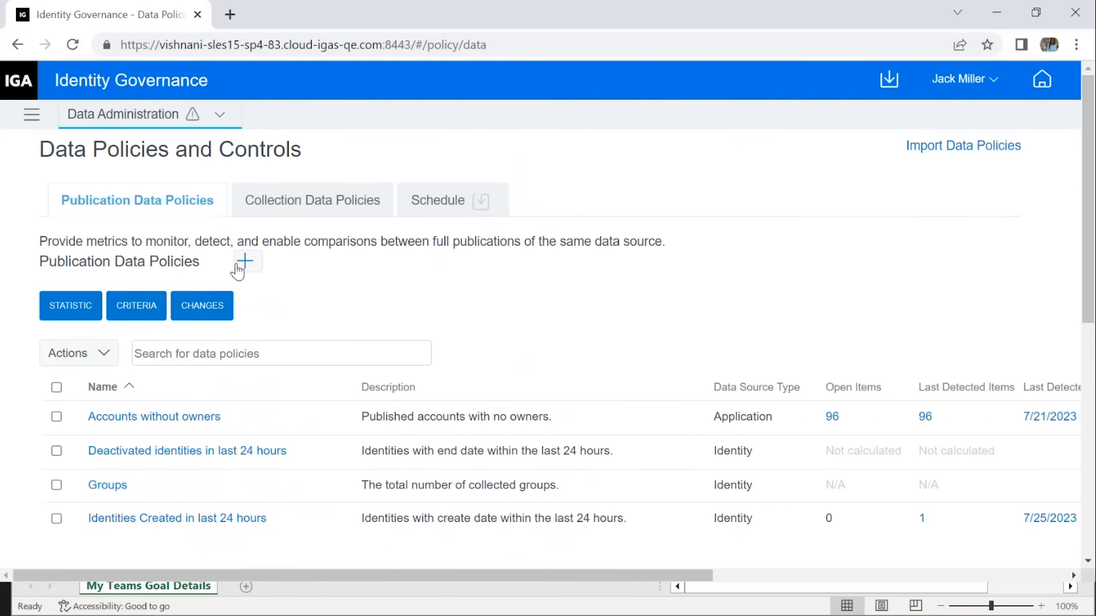
pyautogui.moveTo(246, 261)
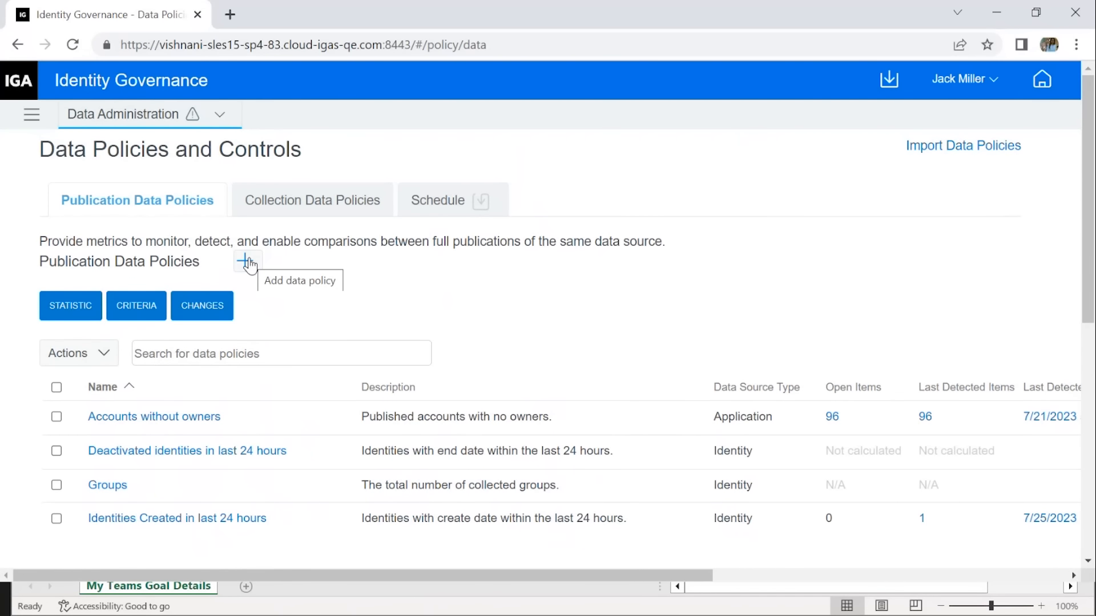
# Add a new publication data policy with the 'Any attribute changes' metric type
pyautogui.click(246, 262)
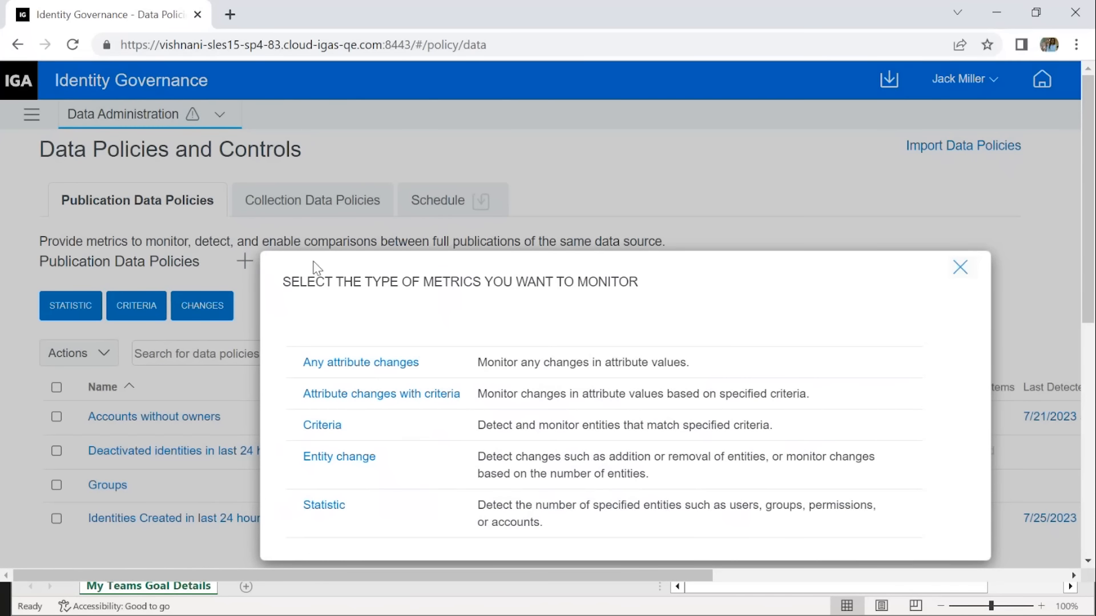
pyautogui.moveTo(347, 369)
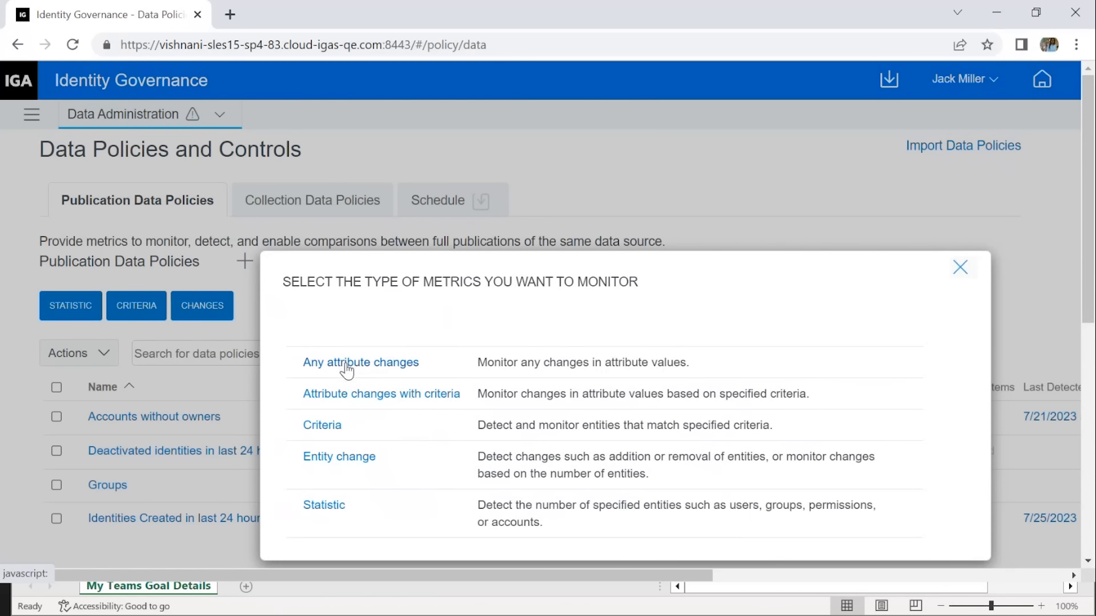
pyautogui.click(361, 362)
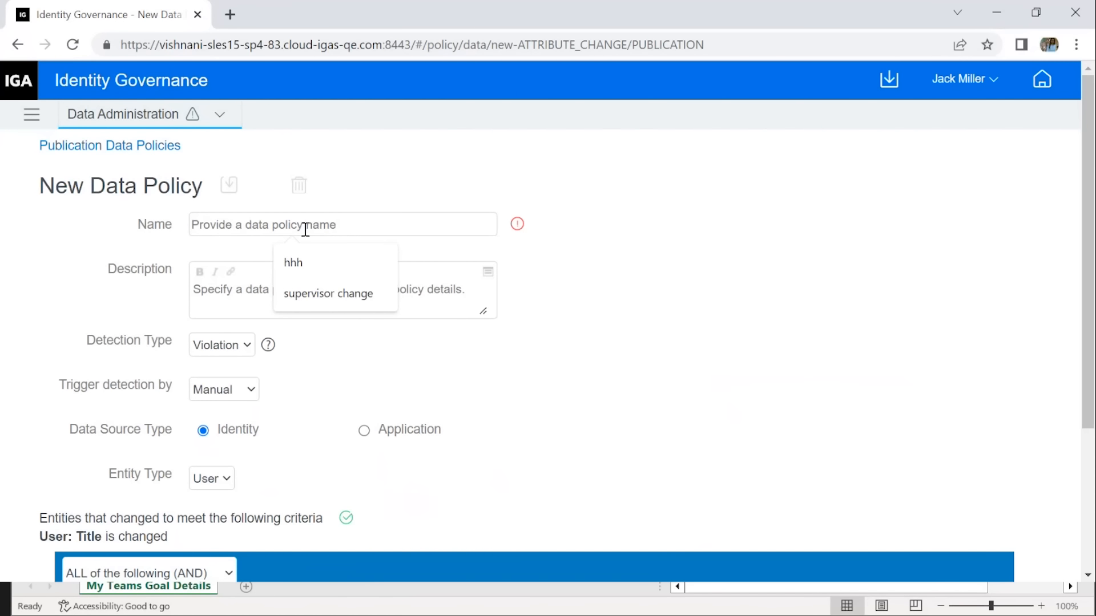
# Name the new data policy 'Super Changed'
pyautogui.write('Super Chang')
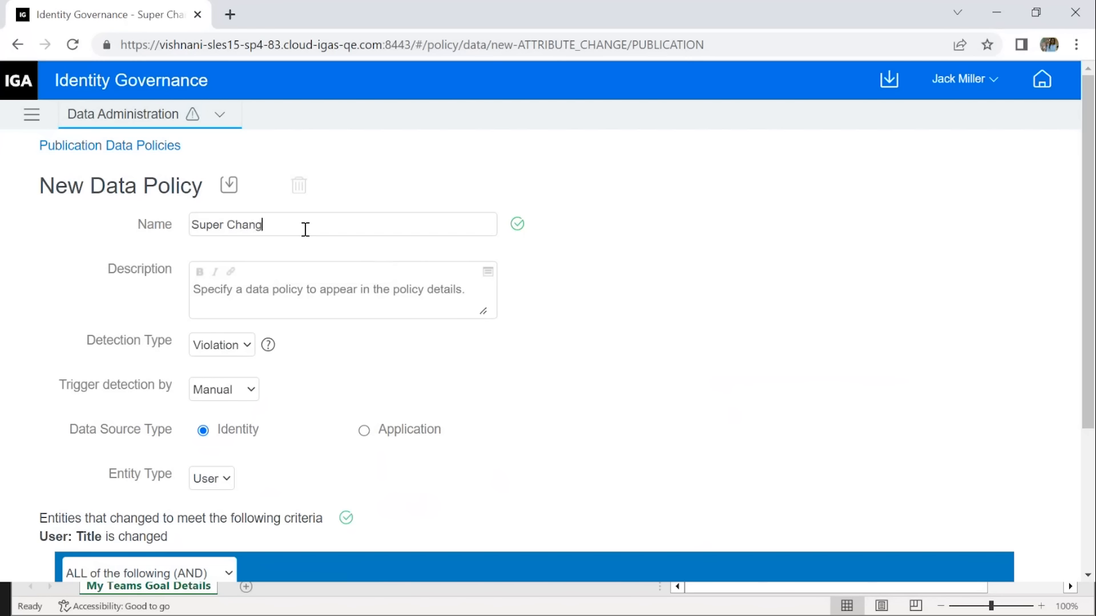
pyautogui.write('ed')
pyautogui.click(343, 290)
pyautogui.write('T')
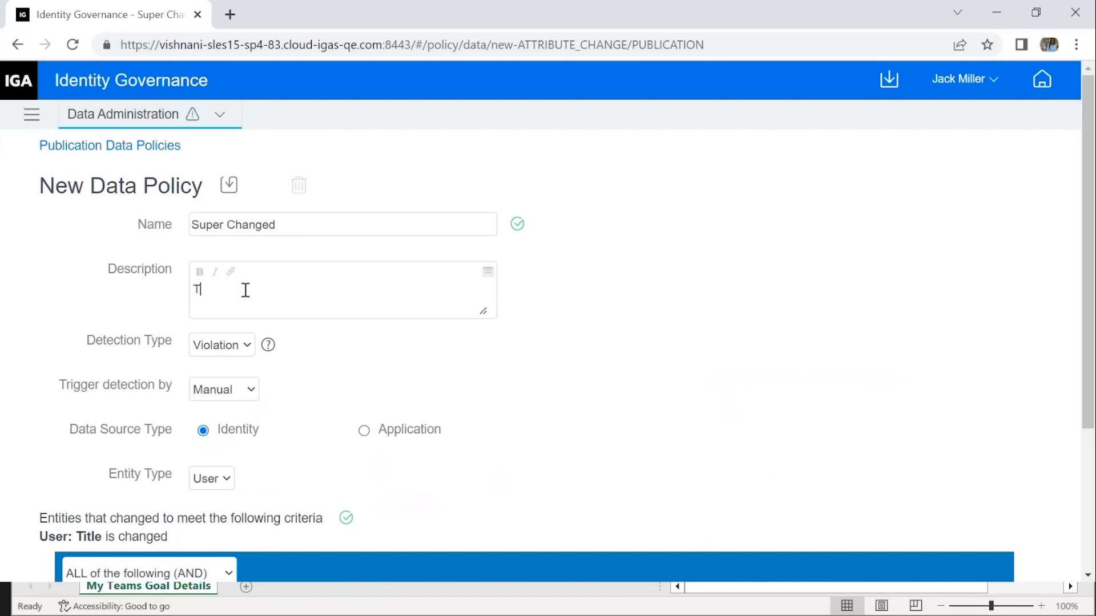
# Describe the policy as identifying identities whose supervisors have changed
pyautogui.write('his Policy')
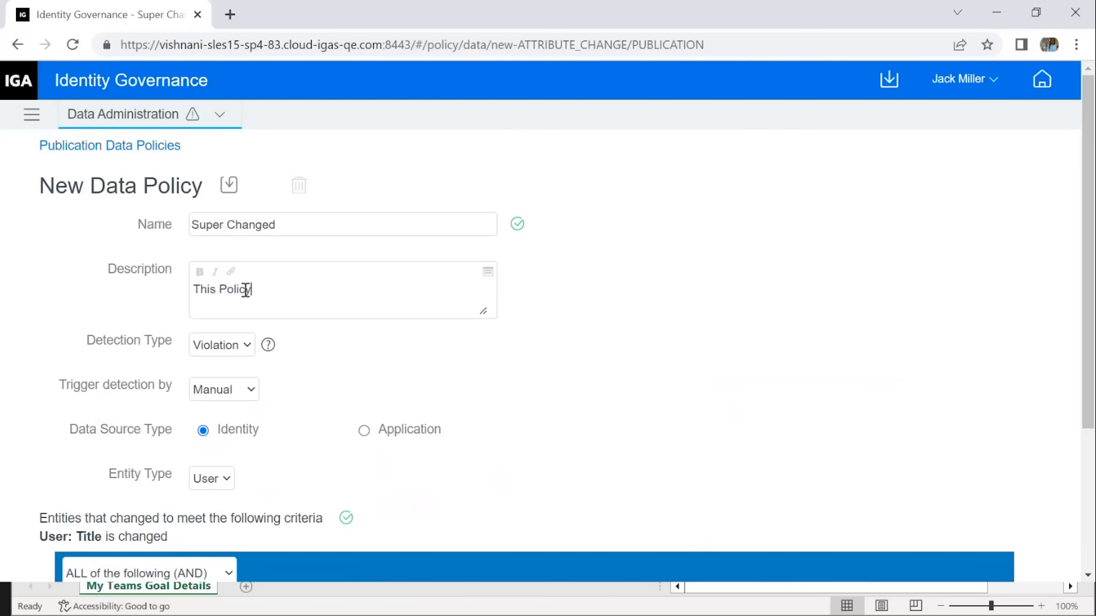
pyautogui.write('helps us to identify')
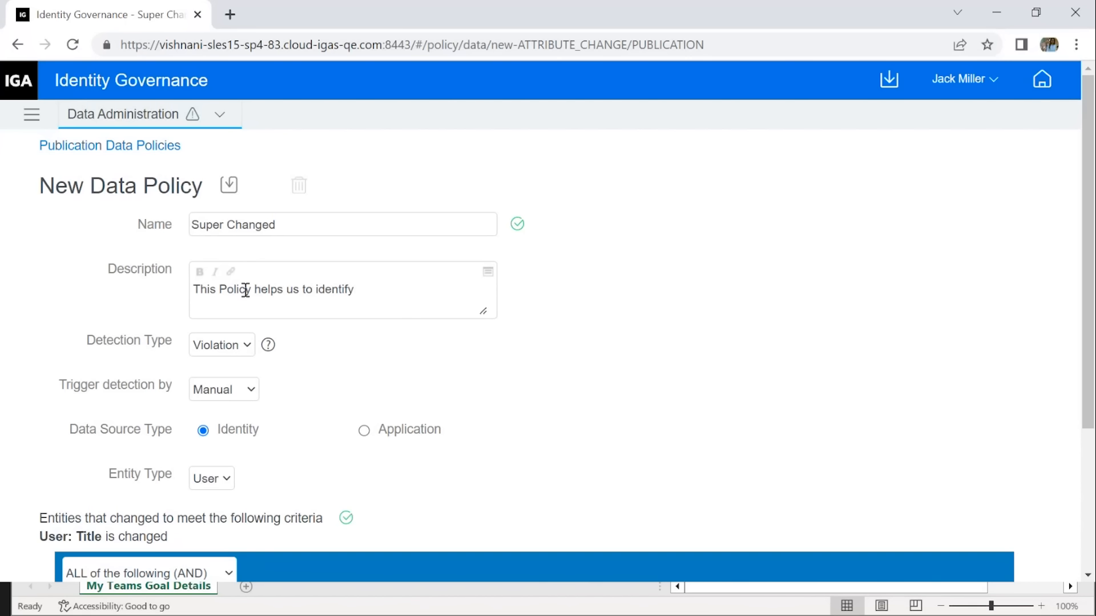
pyautogui.write('identities')
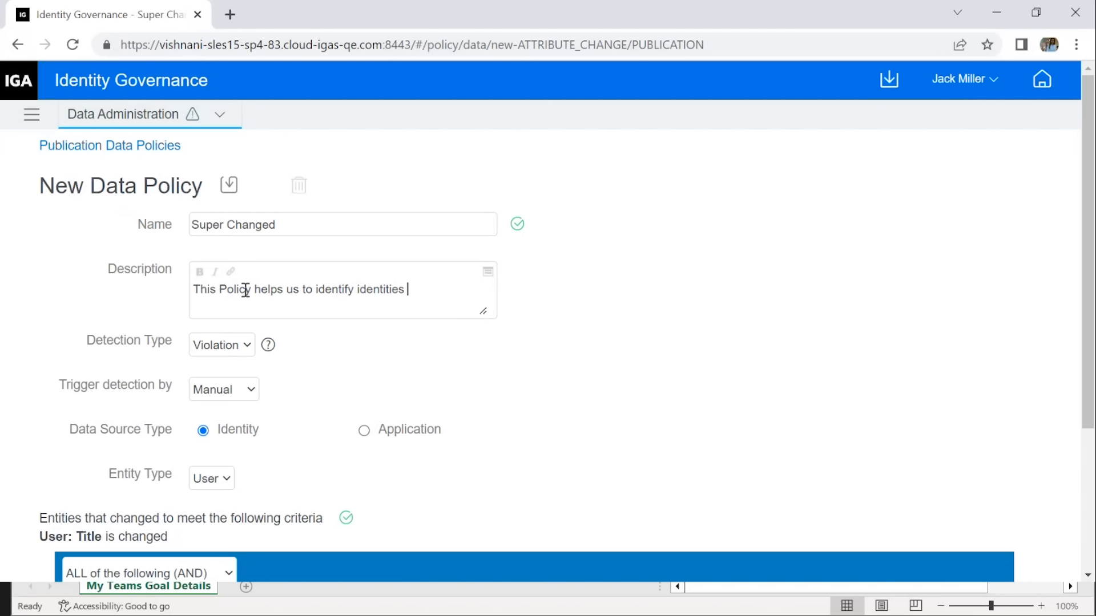
pyautogui.write('whose')
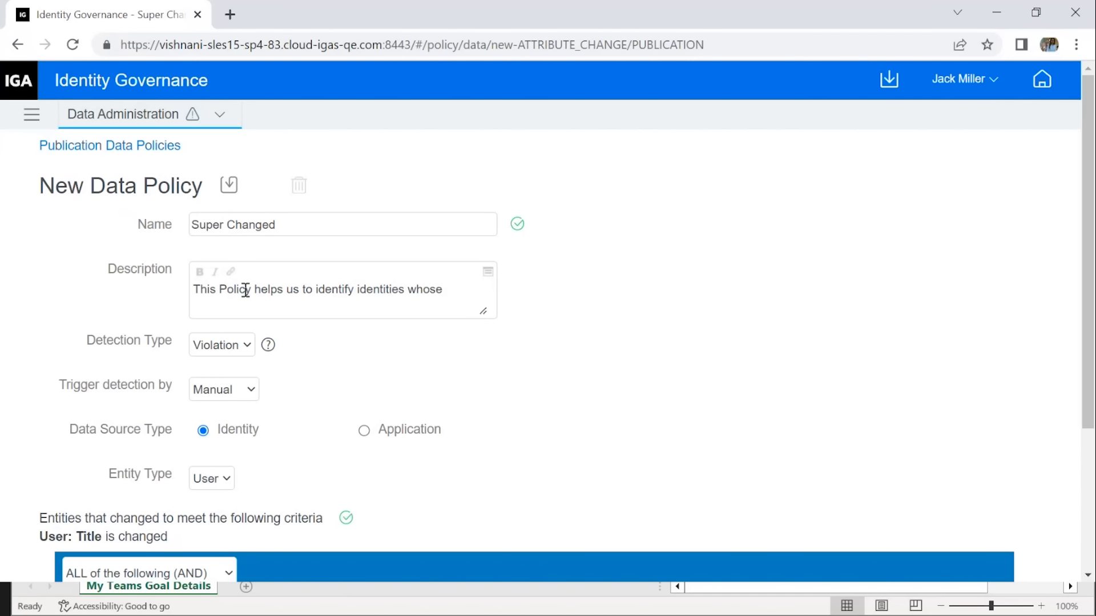
pyautogui.write('supervi')
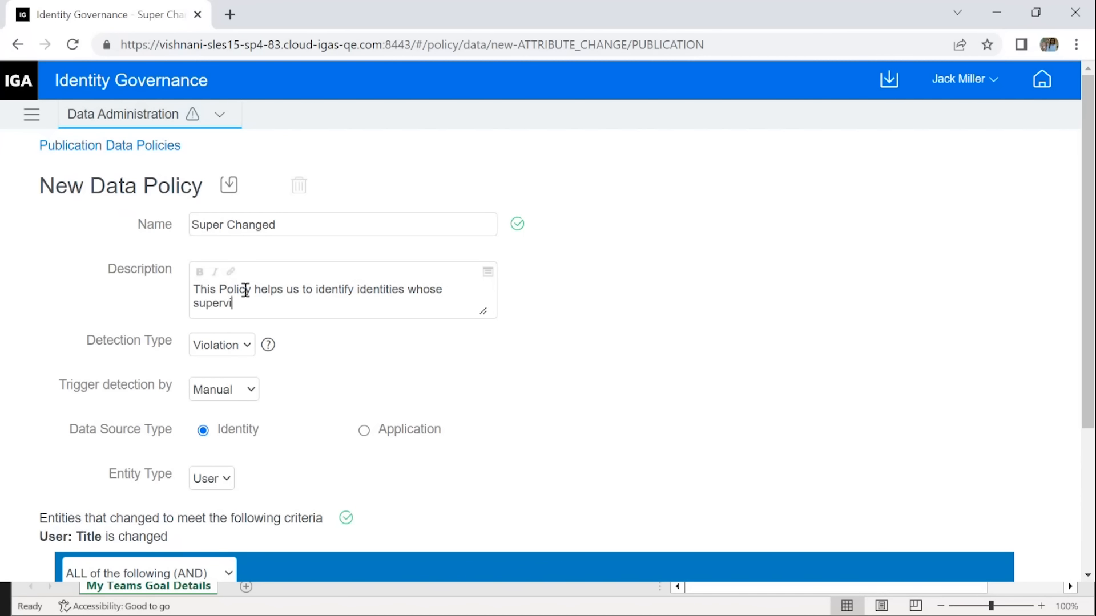
pyautogui.write('sors')
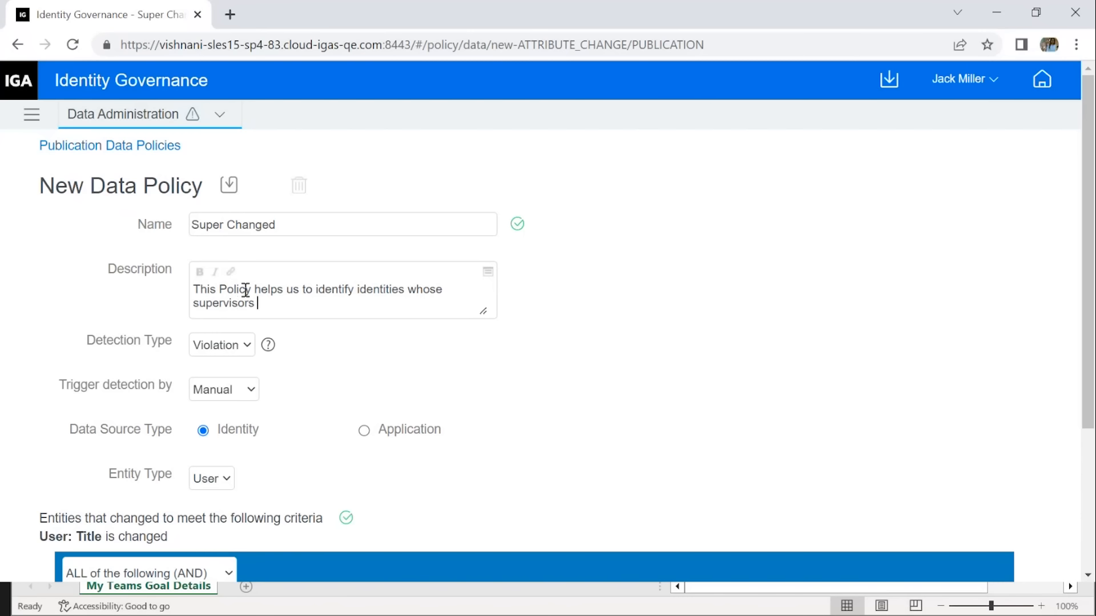
pyautogui.write('have change')
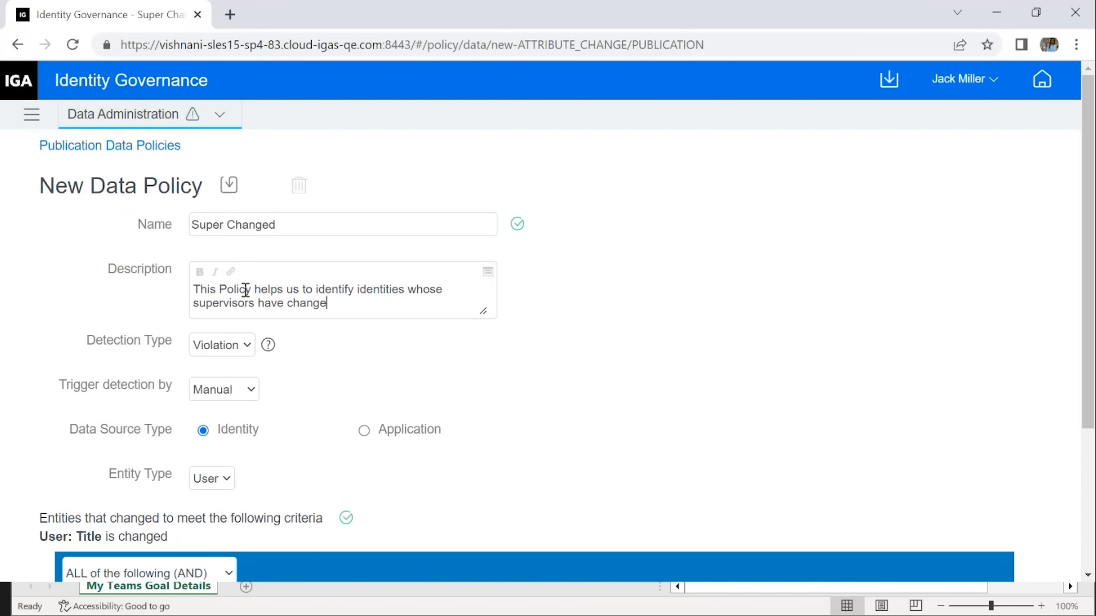
pyautogui.write('d')
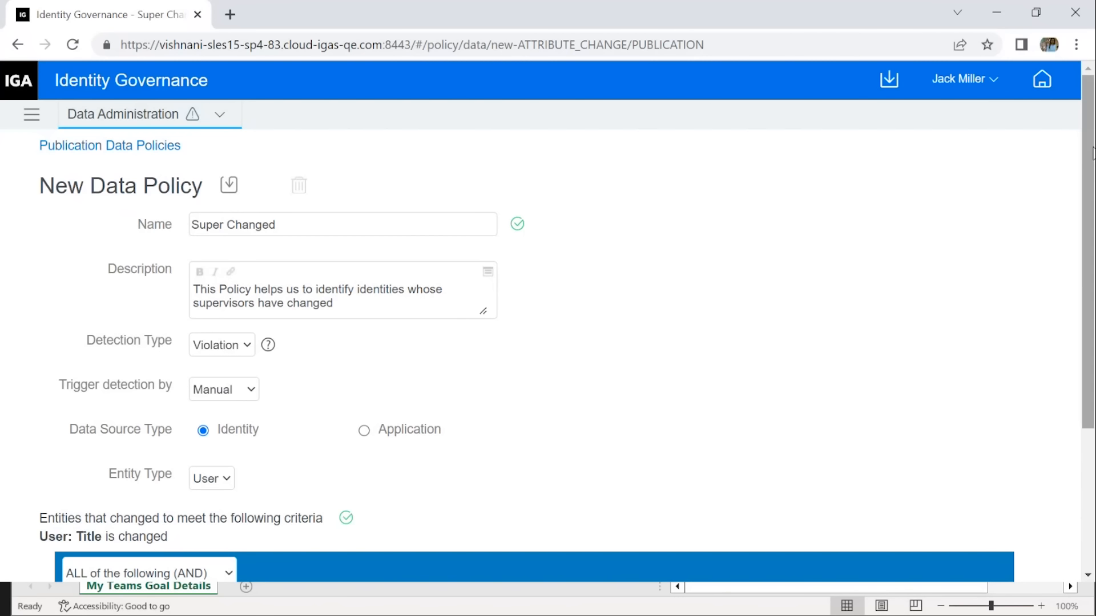
# Set the policy's Detection Type to Event rather than Violation
pyautogui.scroll(-3)
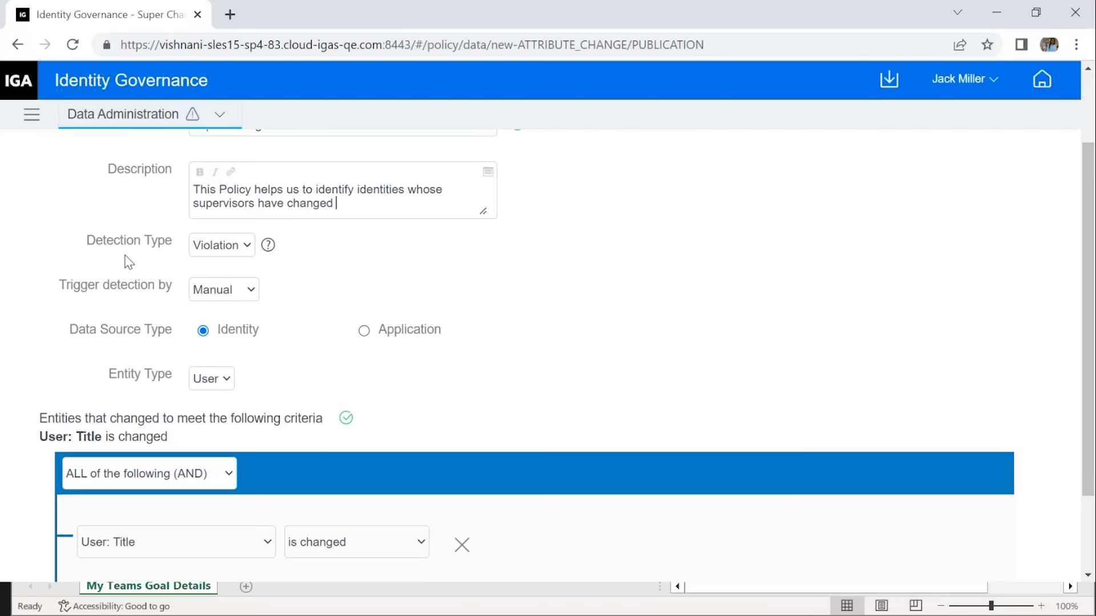
pyautogui.moveTo(121, 246)
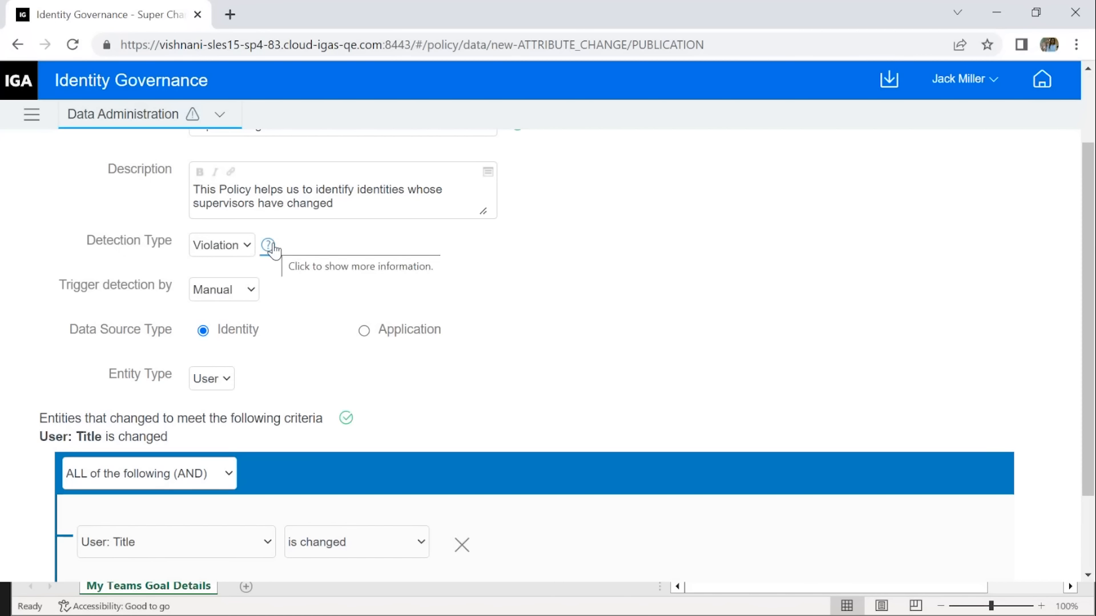
pyautogui.click(267, 245)
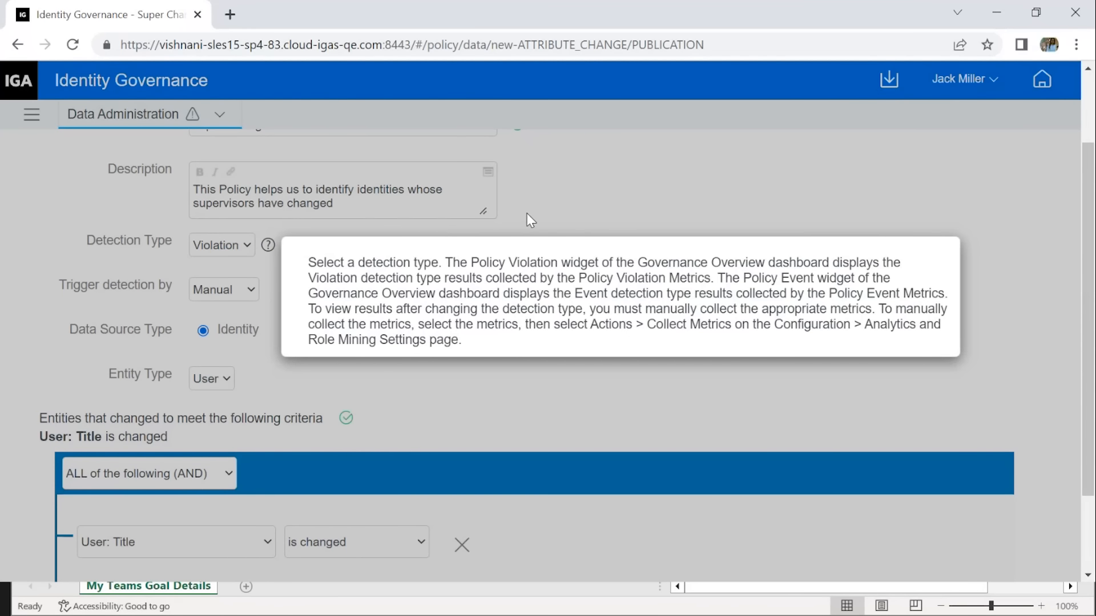
pyautogui.moveTo(418, 257)
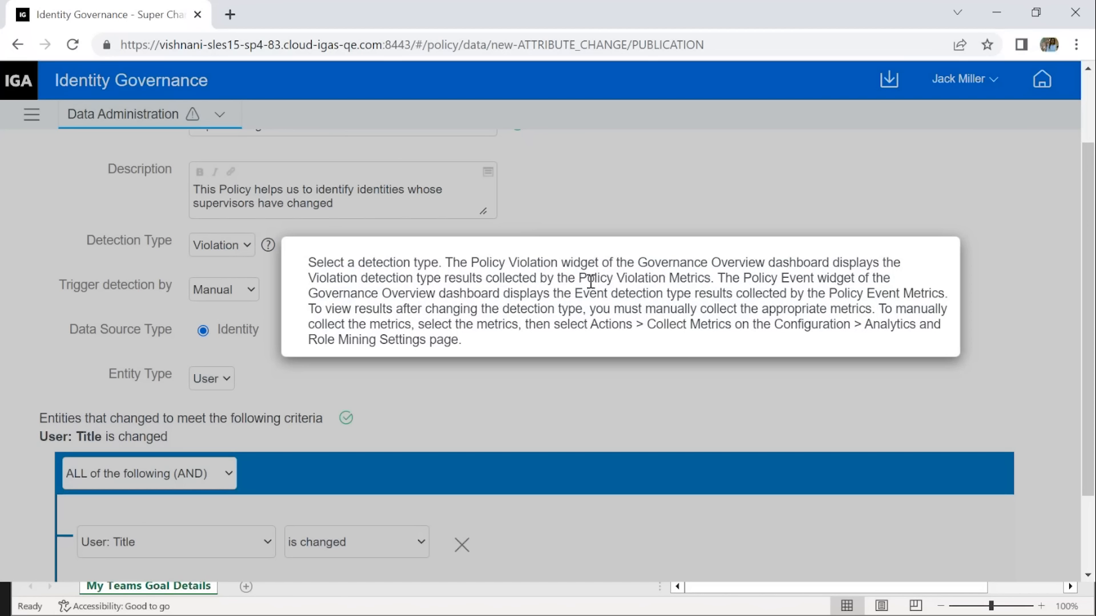
pyautogui.moveTo(749, 269)
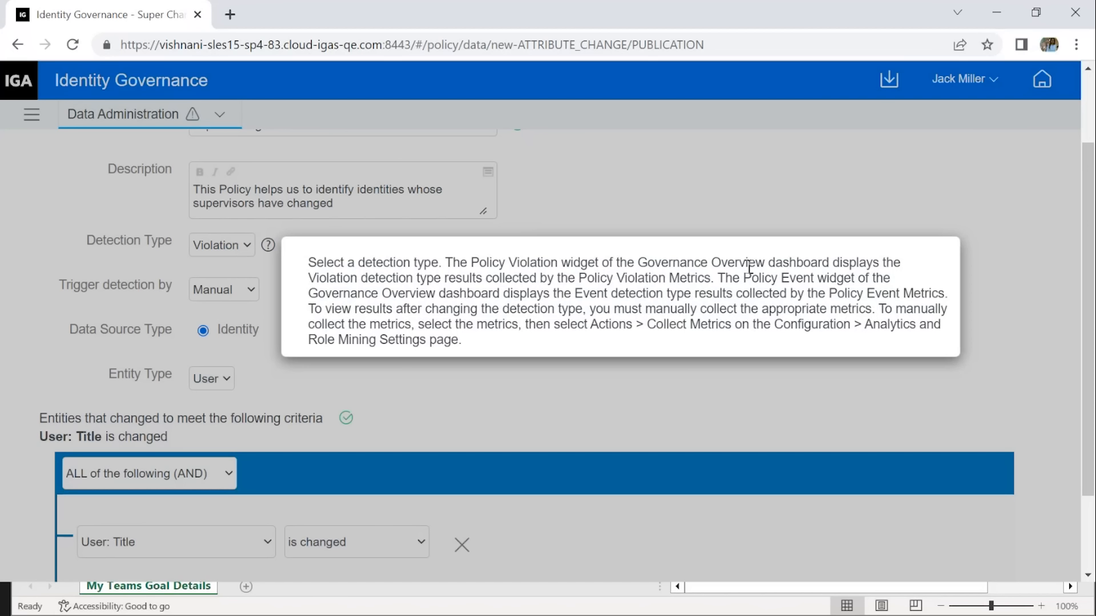
pyautogui.moveTo(798, 258)
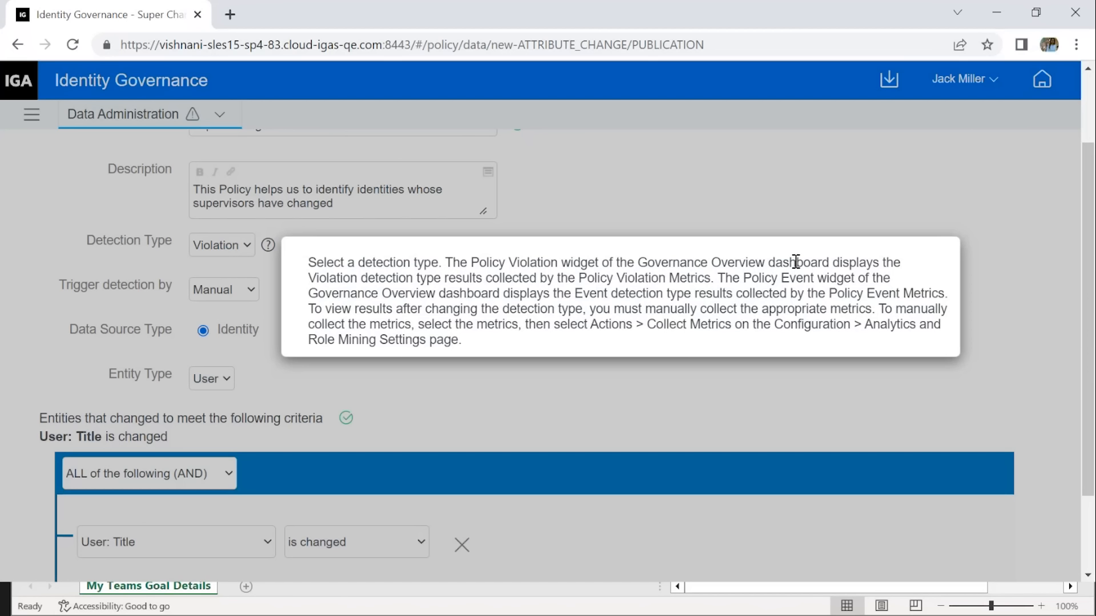
pyautogui.moveTo(759, 215)
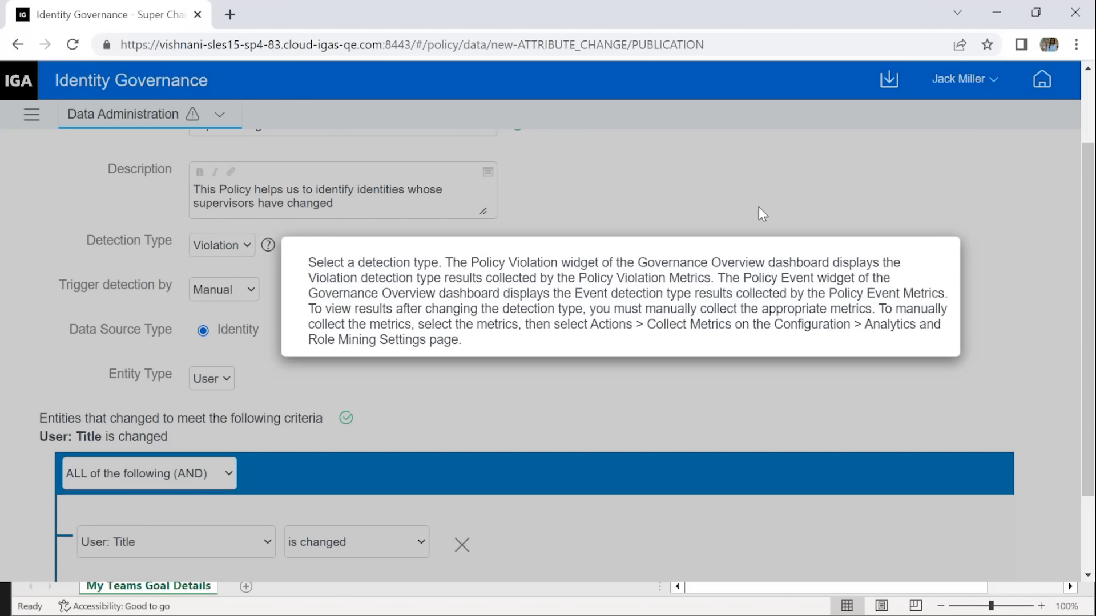
pyautogui.click(221, 244)
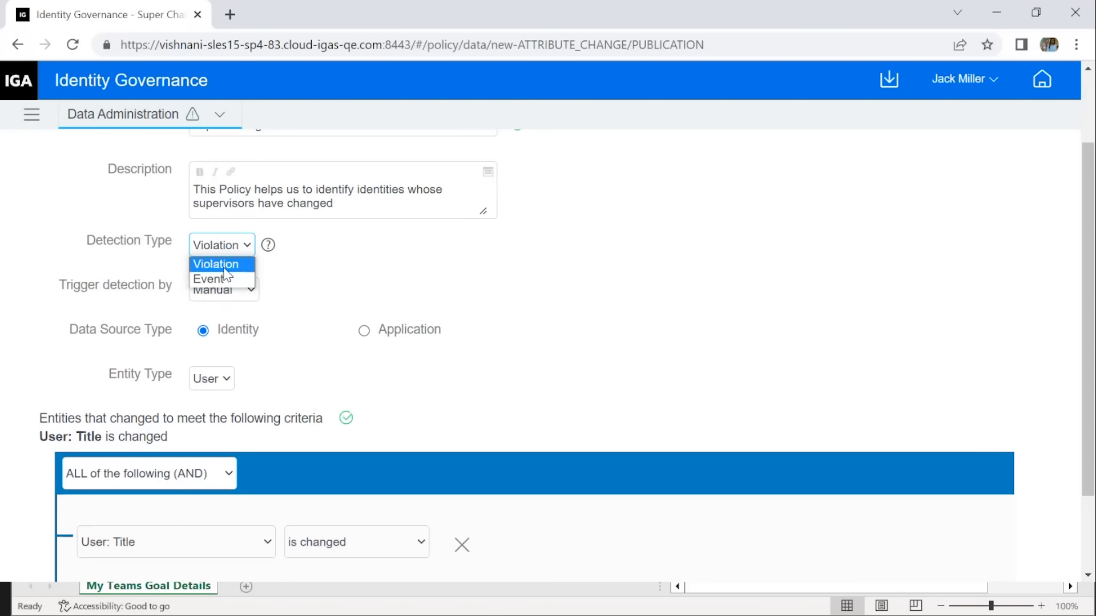
pyautogui.moveTo(226, 279)
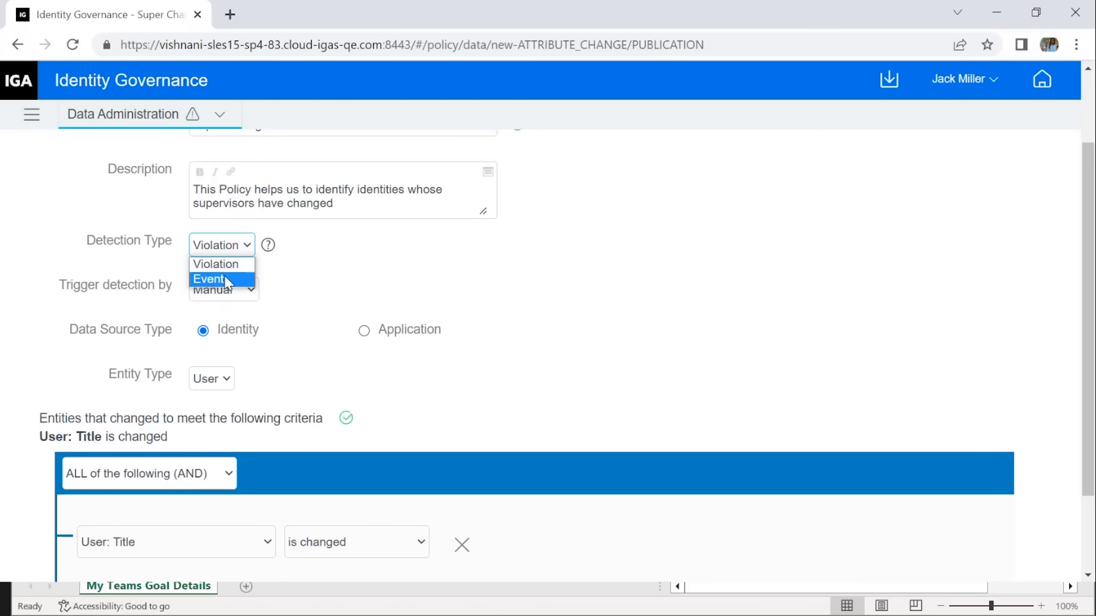
pyautogui.click(209, 279)
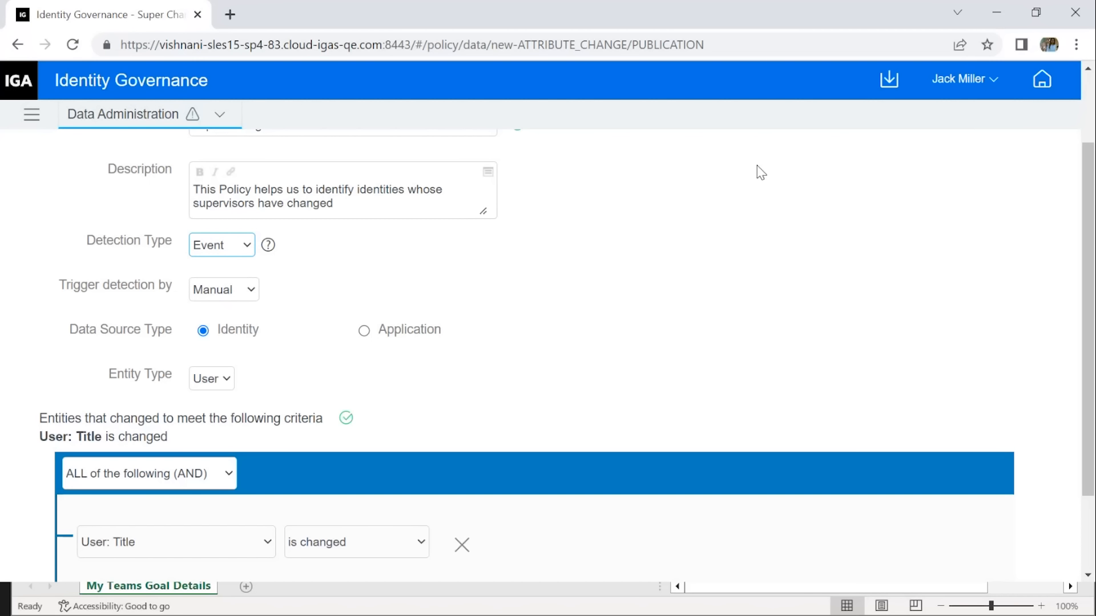
pyautogui.scroll(-3)
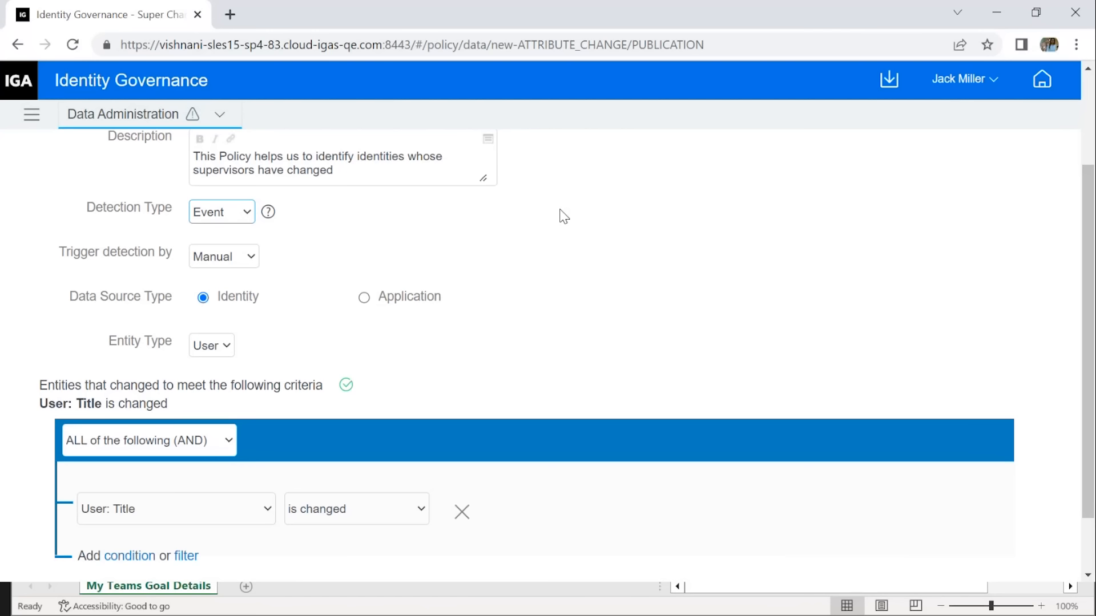
pyautogui.moveTo(329, 245)
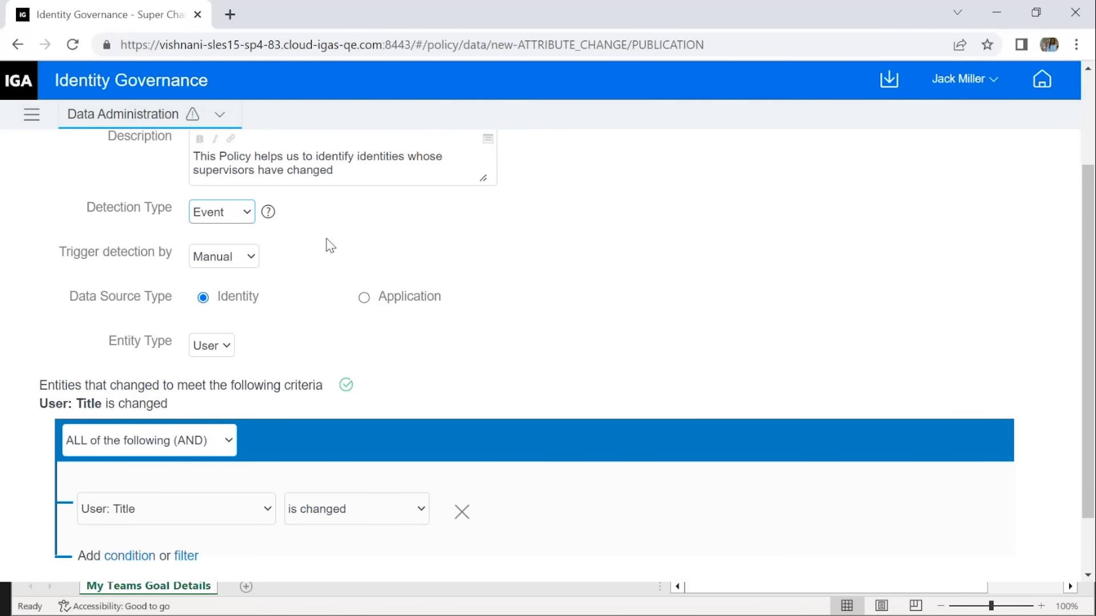
pyautogui.moveTo(261, 247)
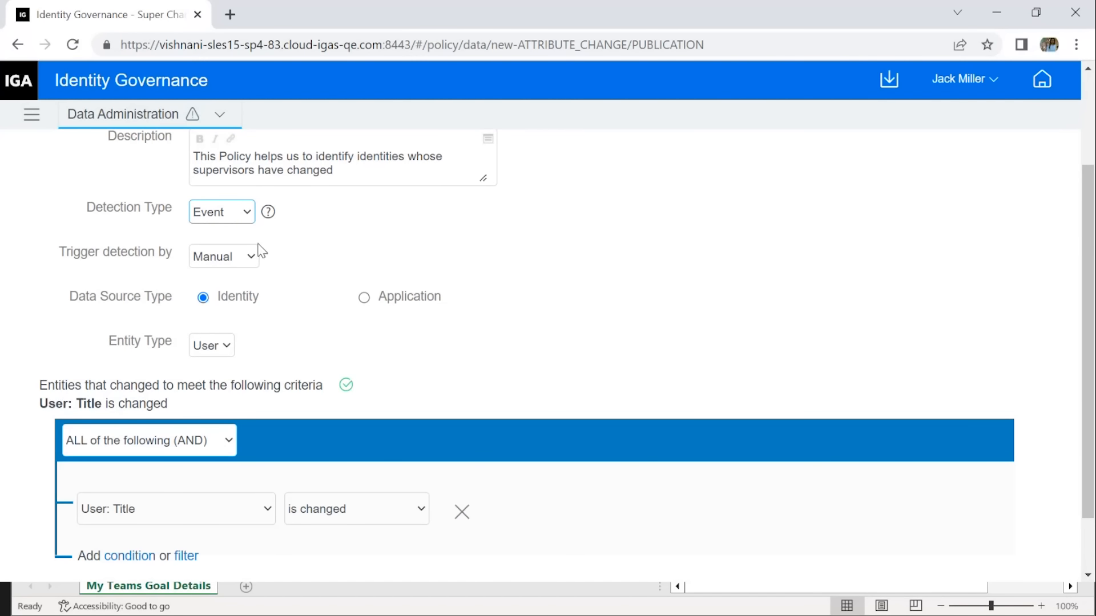
pyautogui.click(224, 256)
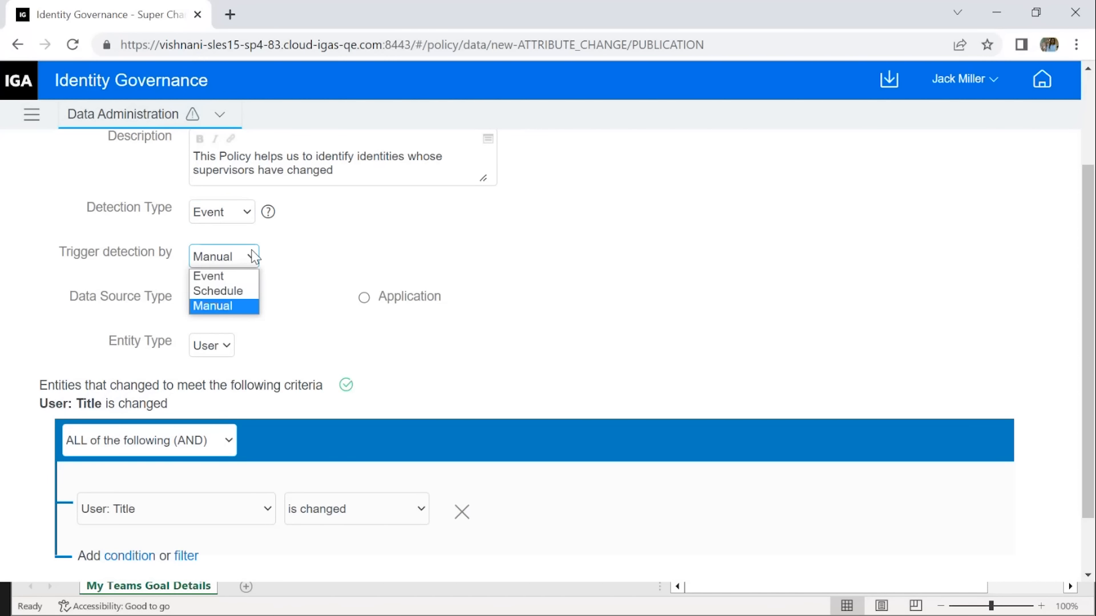
pyautogui.moveTo(223, 291)
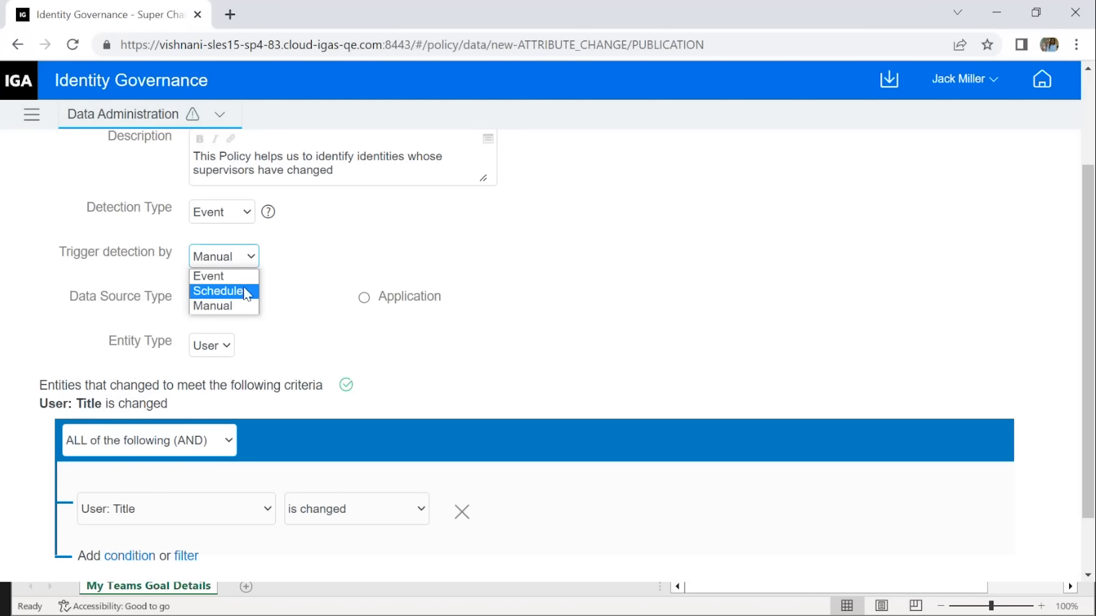
pyautogui.click(212, 305)
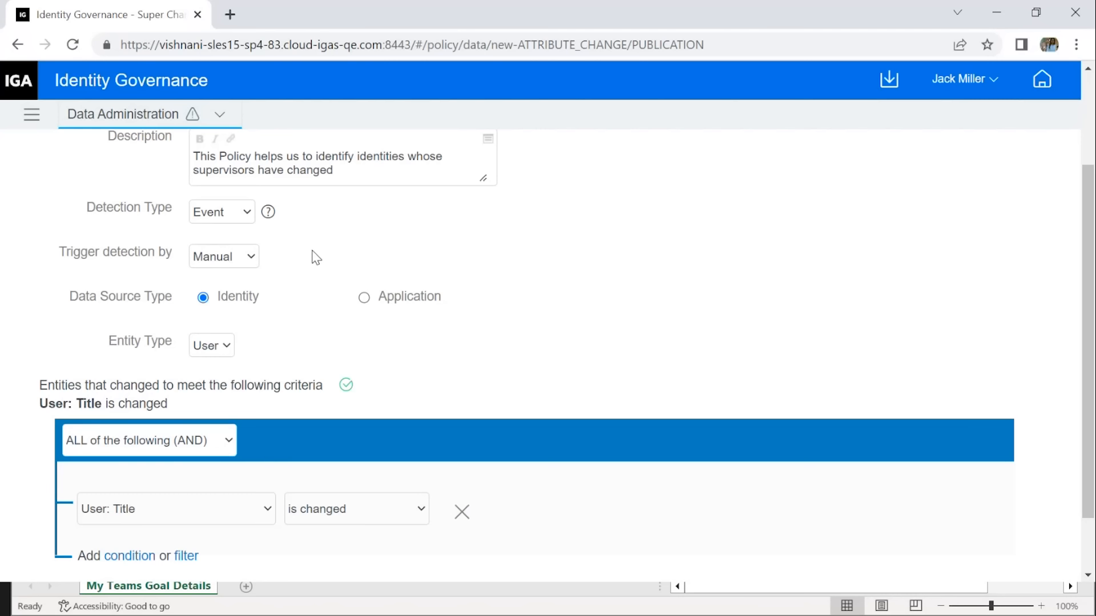
pyautogui.click(223, 257)
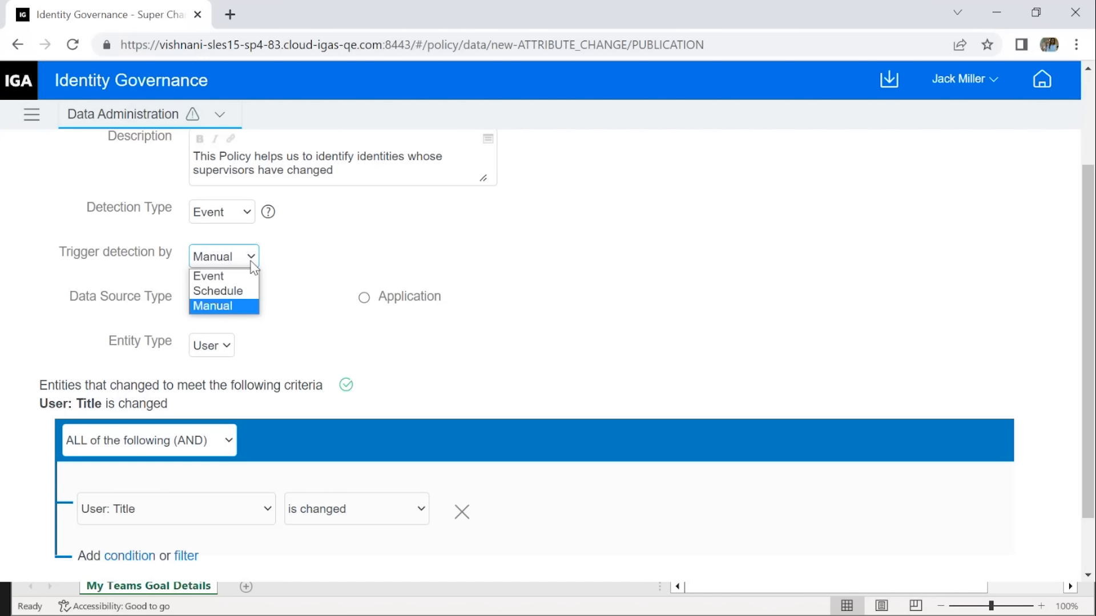
# Set Trigger detection by to Event for the policy
pyautogui.click(208, 276)
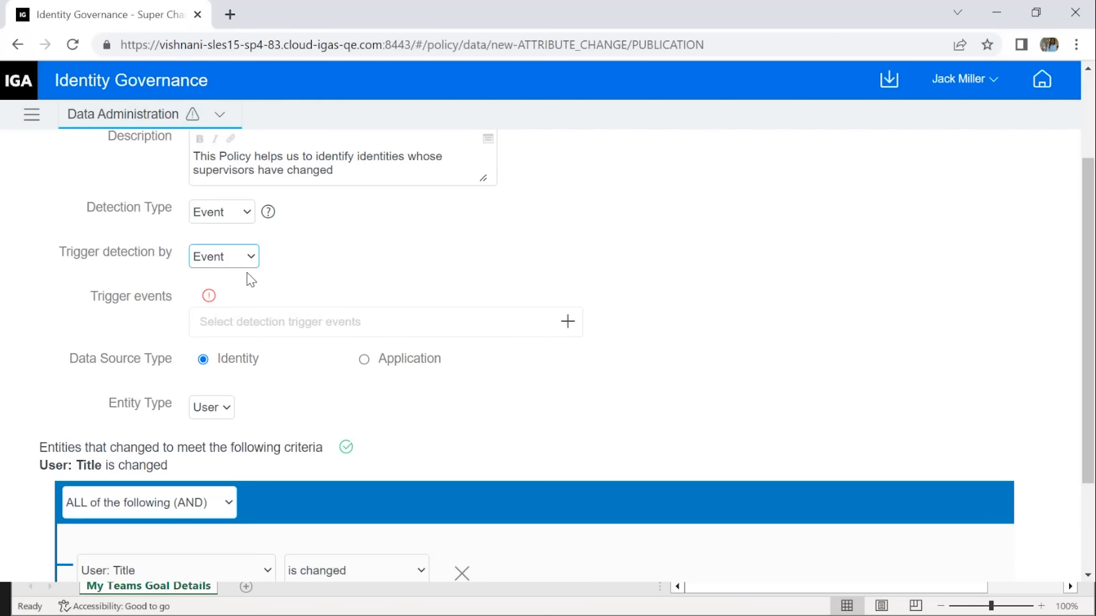
pyautogui.scroll(-3)
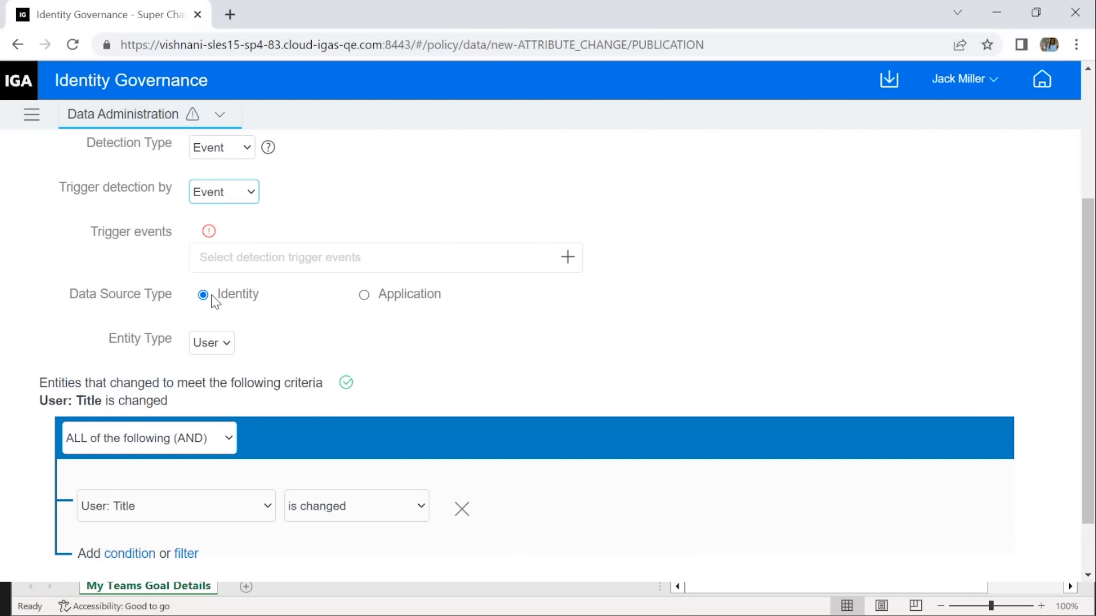
pyautogui.moveTo(376, 304)
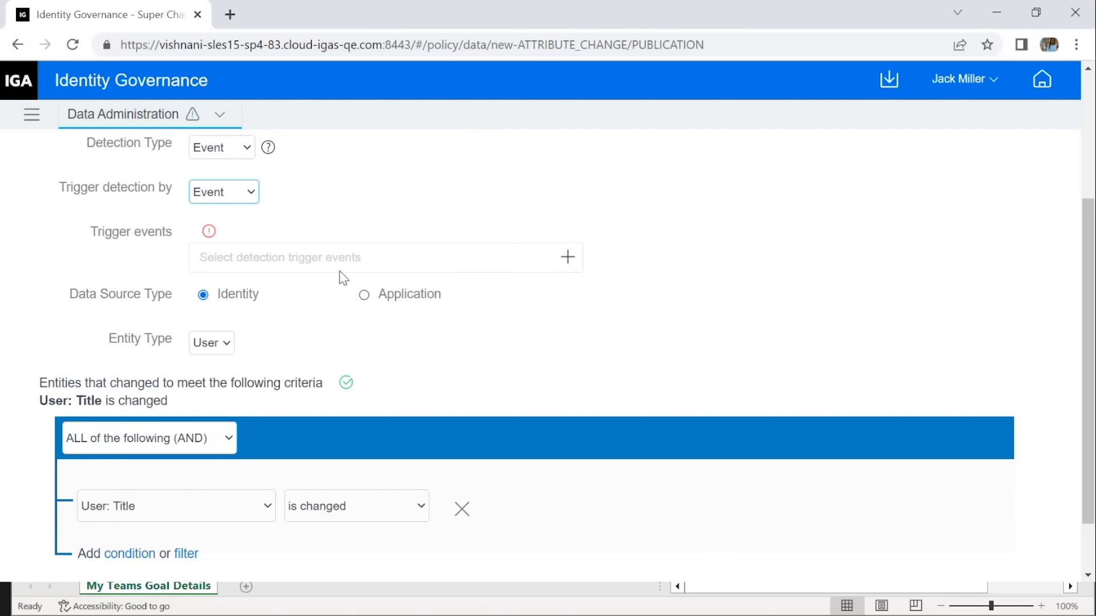
pyautogui.moveTo(173, 246)
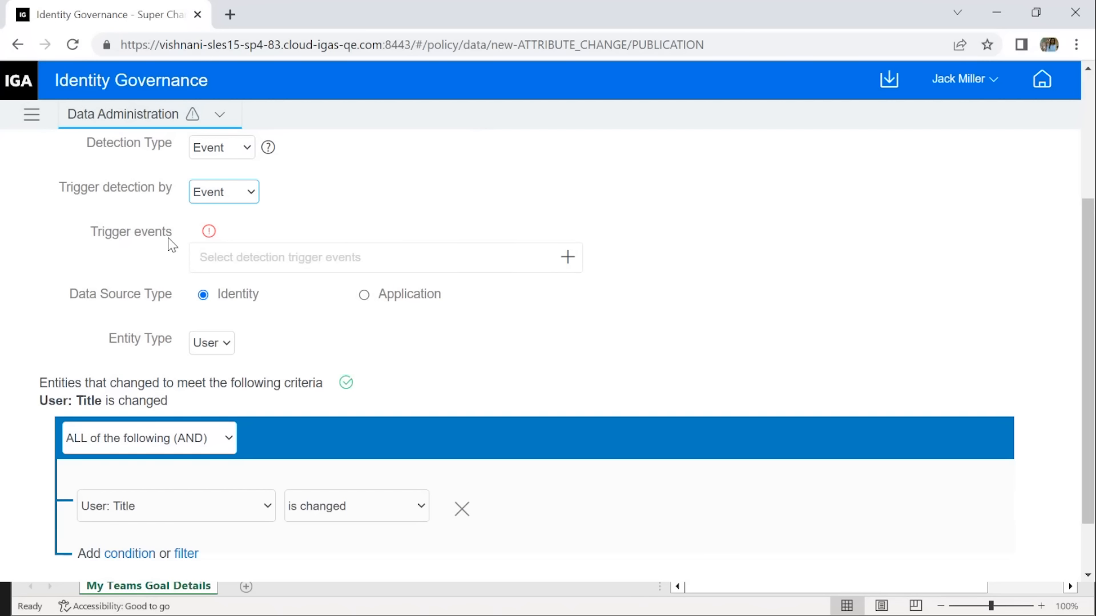
pyautogui.moveTo(982, 157)
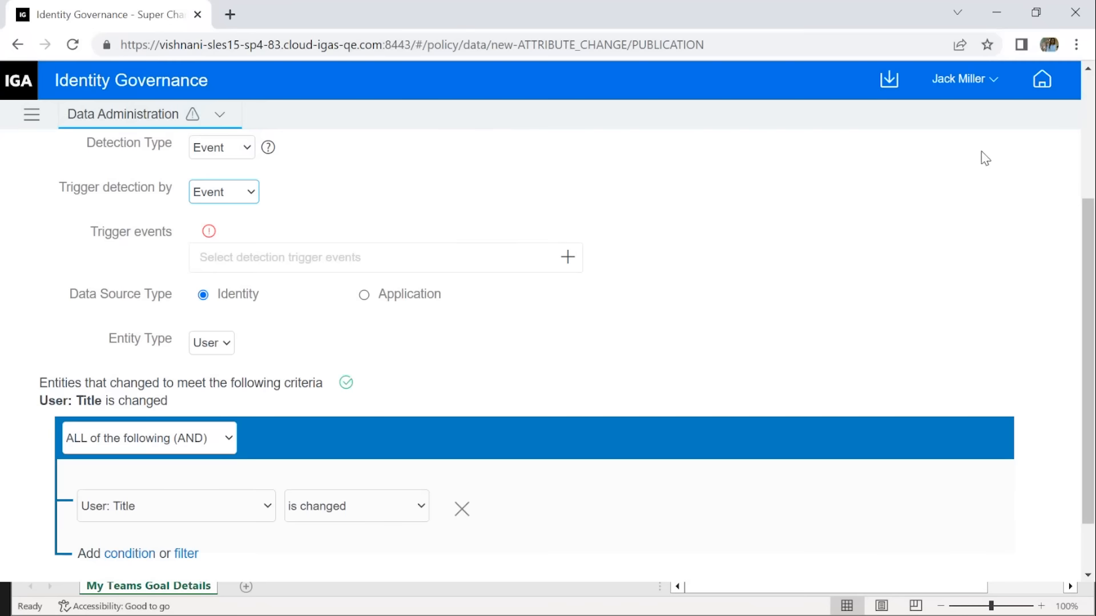
pyautogui.scroll(-3)
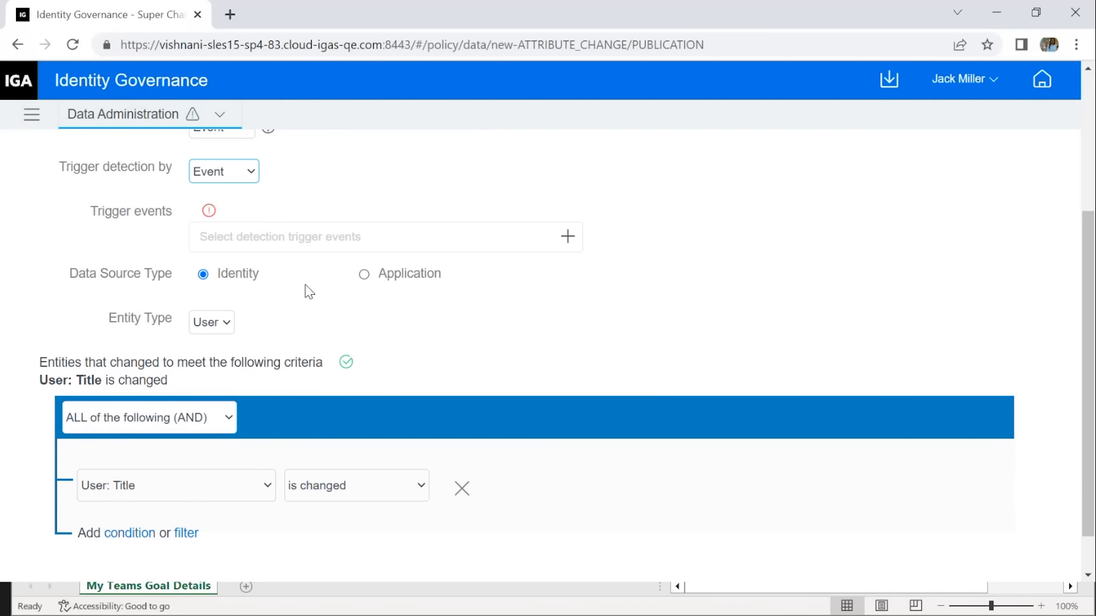
pyautogui.click(567, 236)
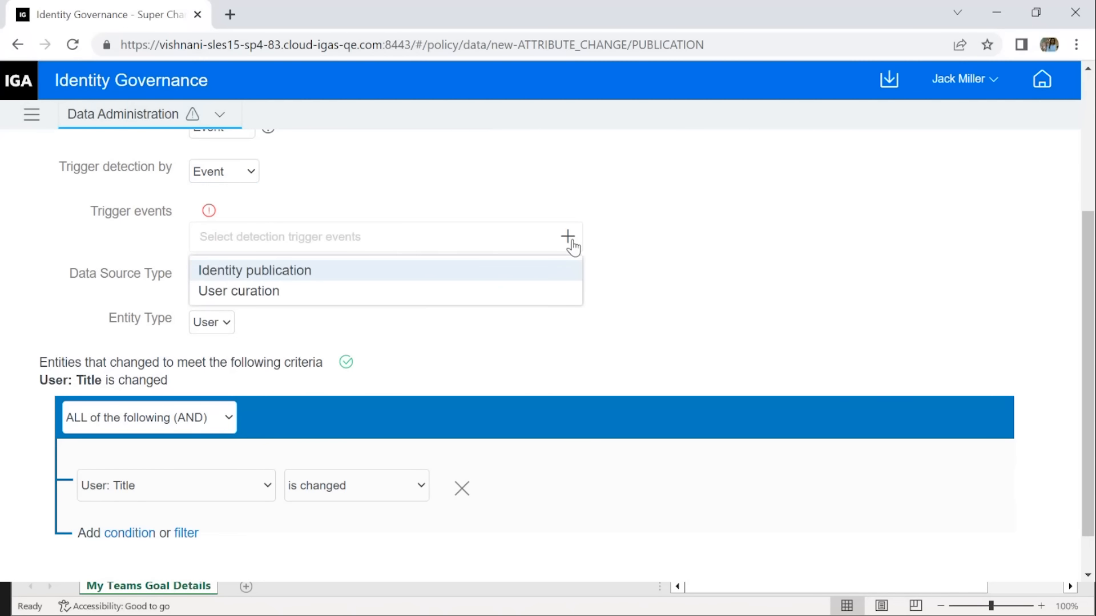
pyautogui.moveTo(638, 192)
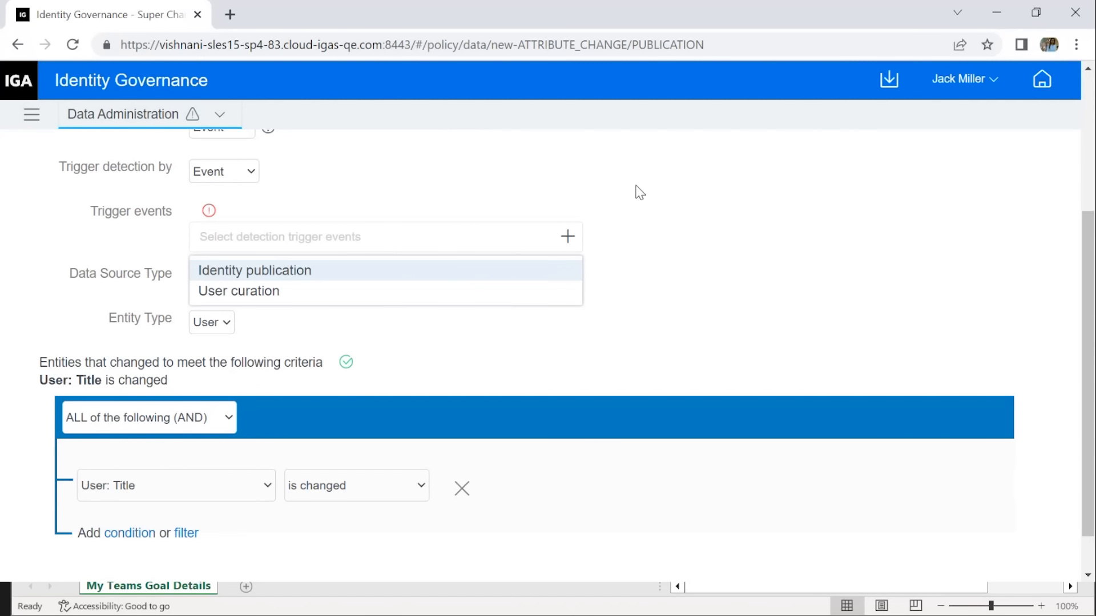
pyautogui.moveTo(628, 194)
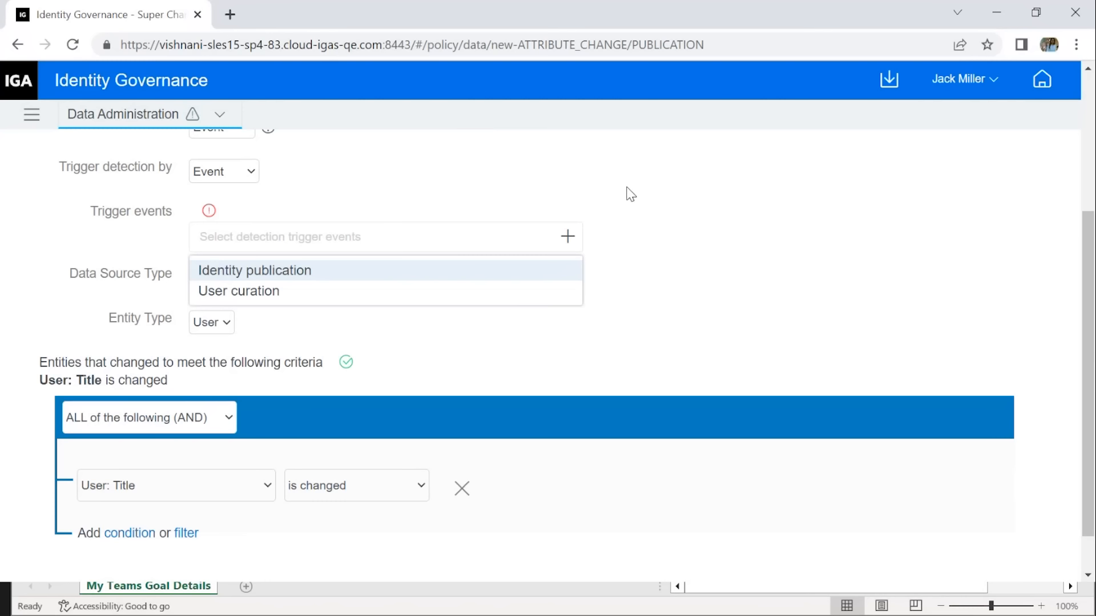
pyautogui.moveTo(344, 282)
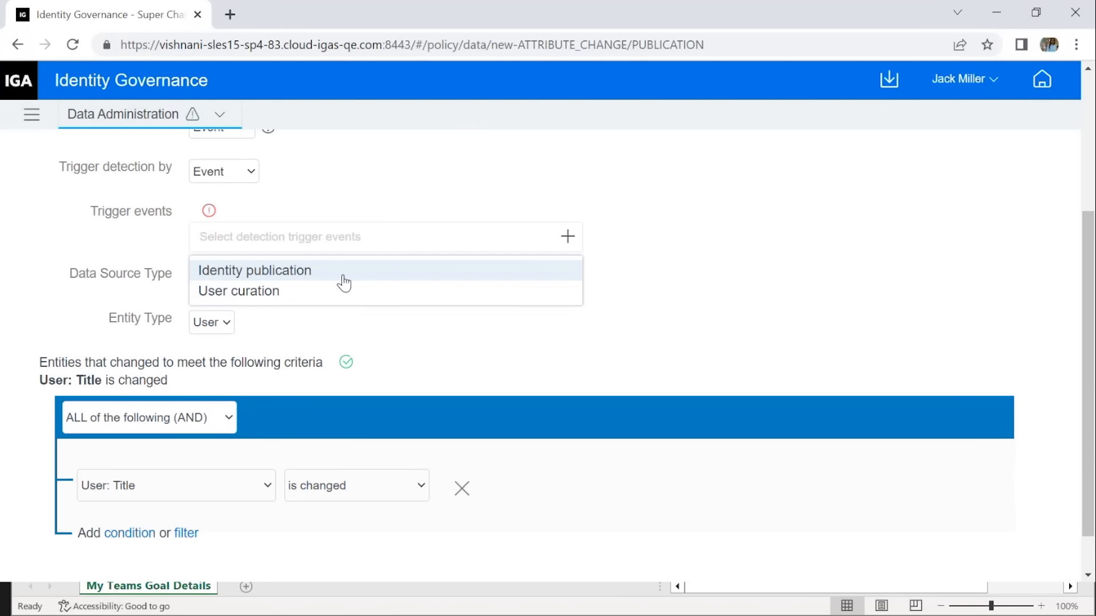
# Add Identity publication and User curation as trigger events, then keep only User curation
pyautogui.click(254, 271)
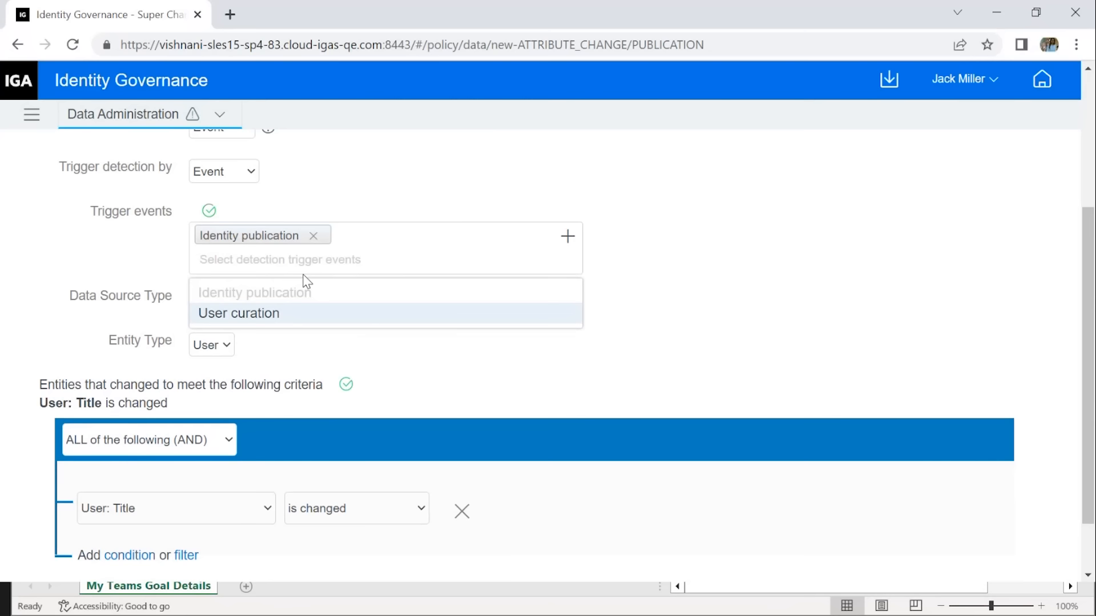
pyautogui.click(238, 313)
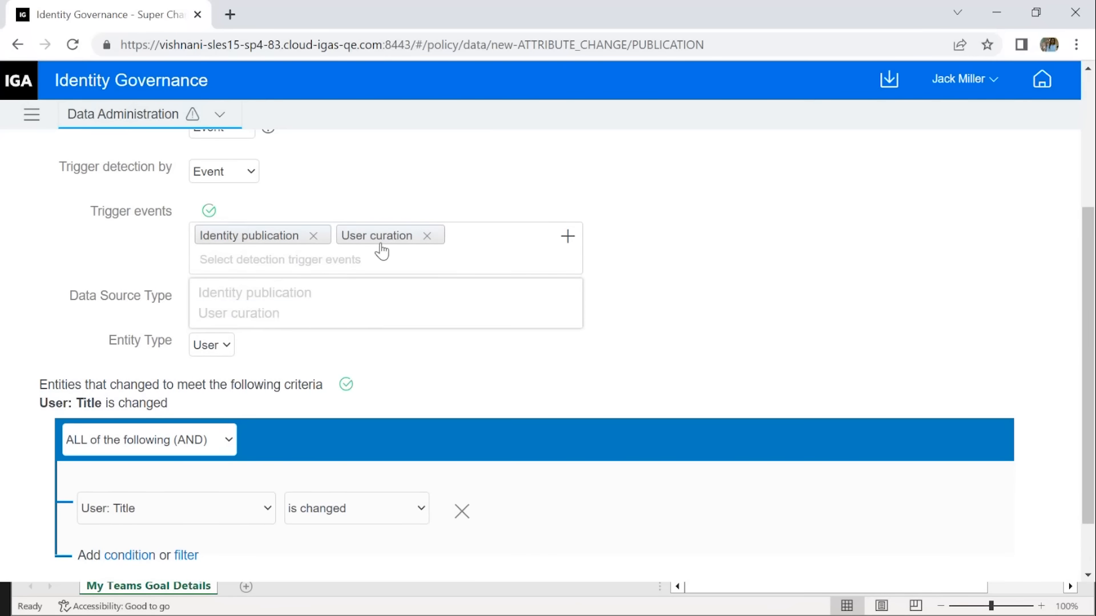
pyautogui.click(317, 235)
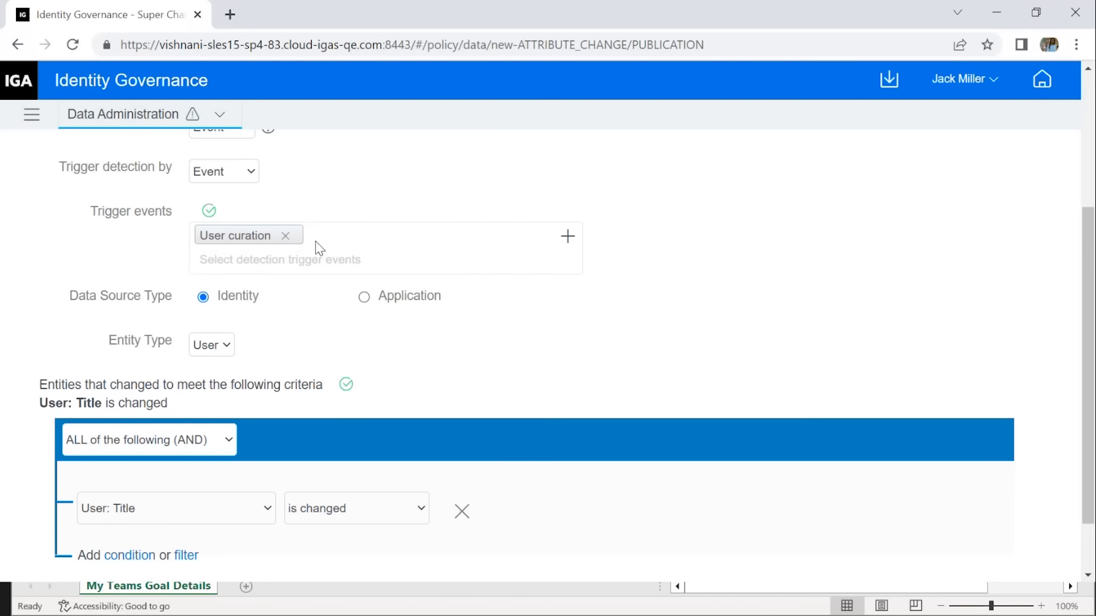
pyautogui.moveTo(364, 297)
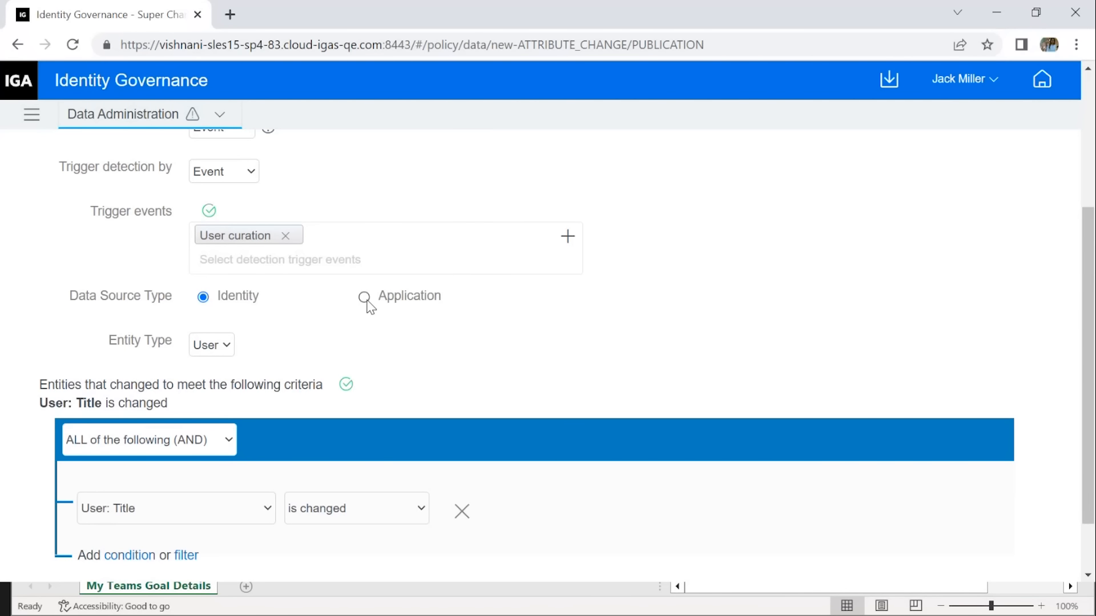
# Switch the policy's data source to Application data and review its trigger events
pyautogui.click(363, 297)
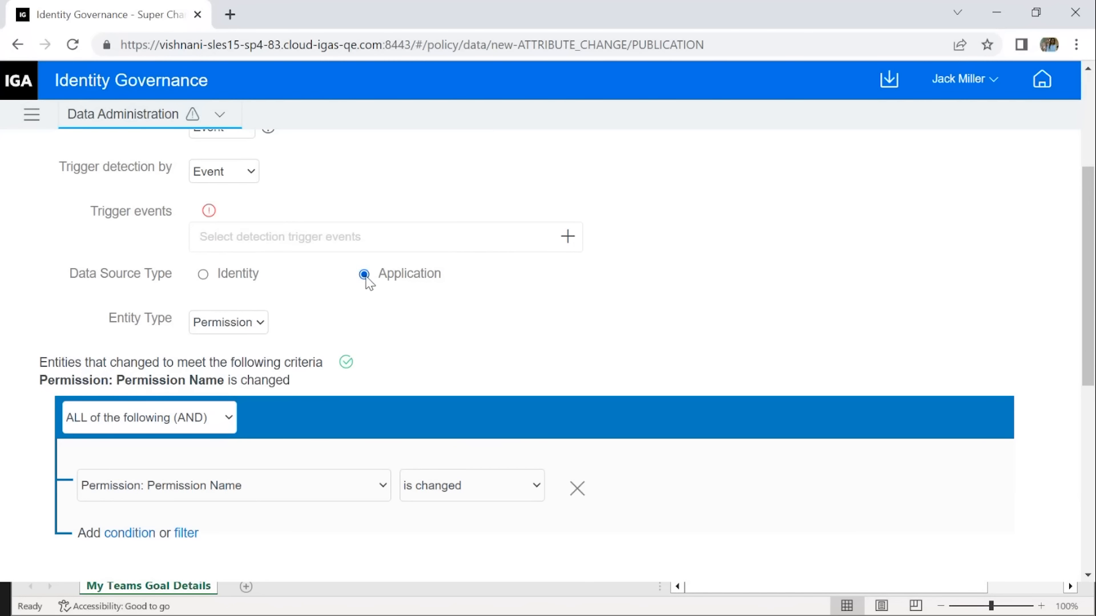
pyautogui.click(228, 323)
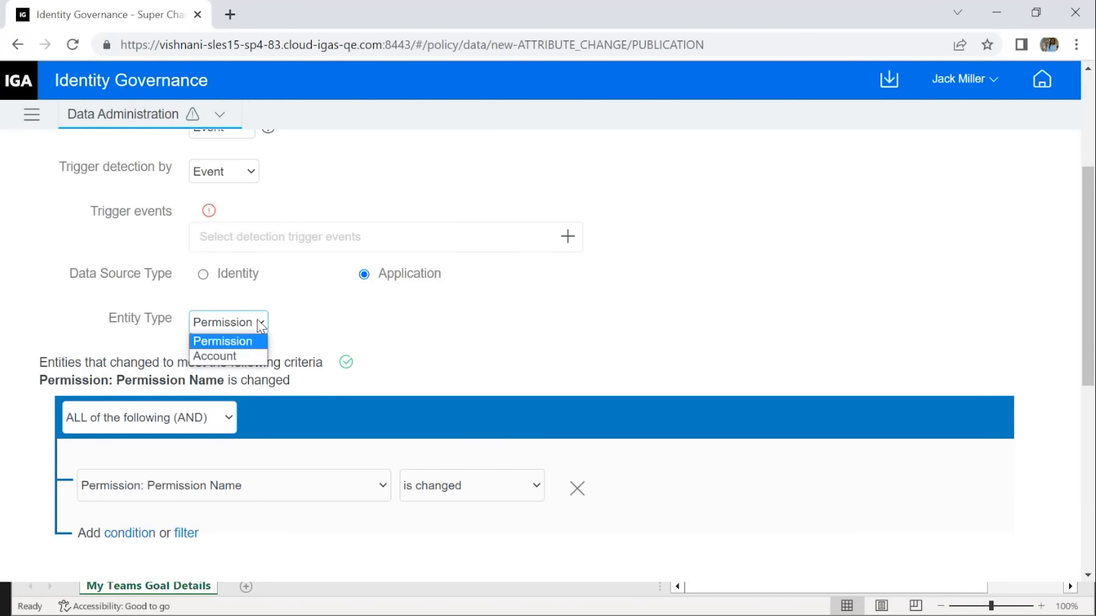
pyautogui.moveTo(227, 356)
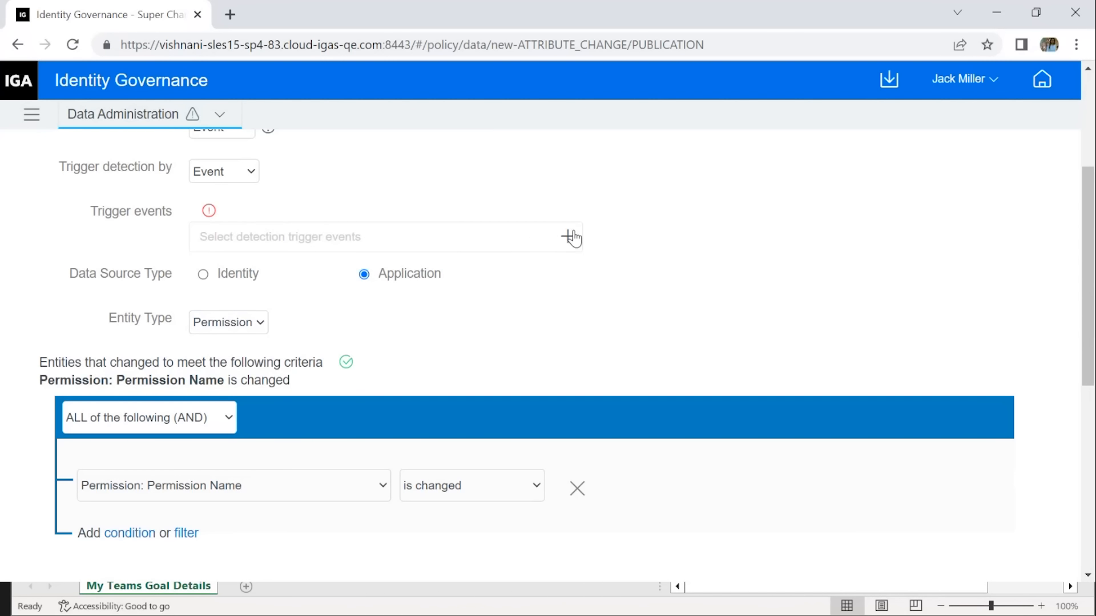
pyautogui.click(567, 237)
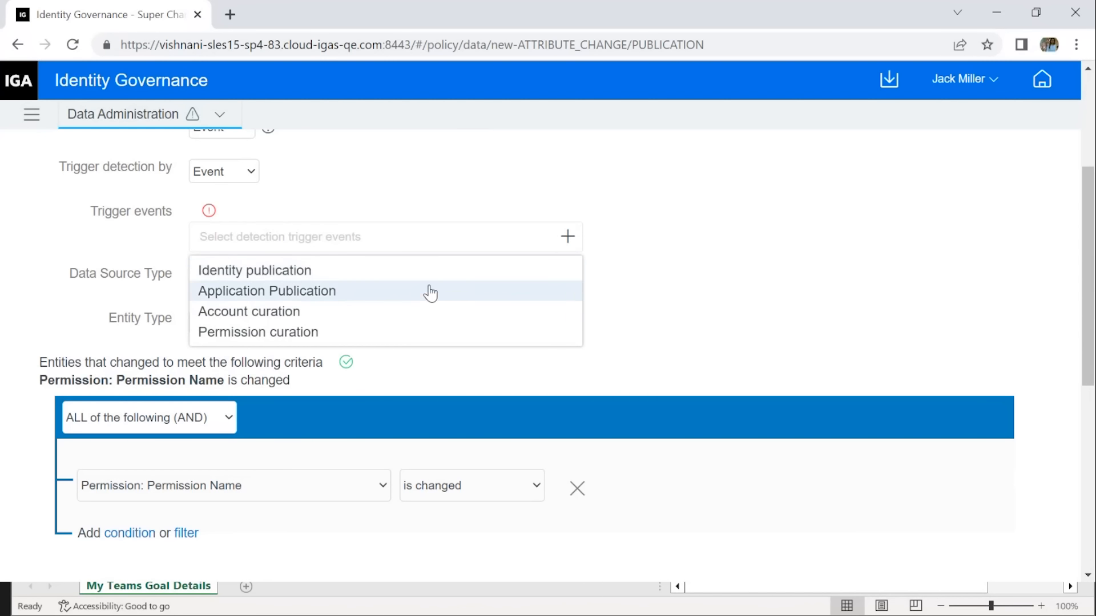
pyautogui.moveTo(413, 326)
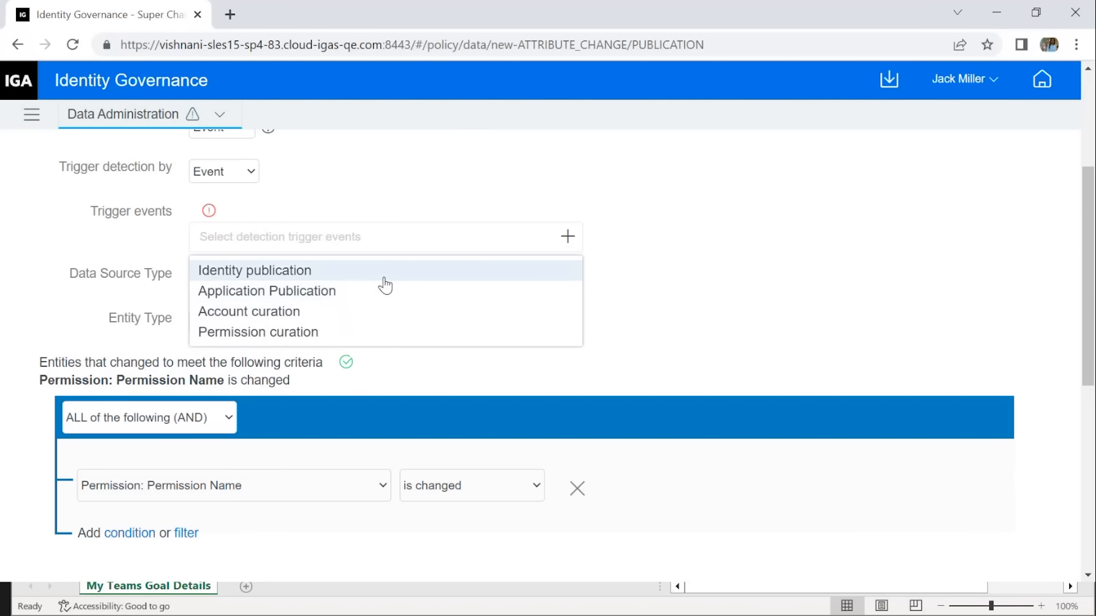
# Set the Entity Type to Account so the criterion becomes Account Name is changed
pyautogui.click(254, 270)
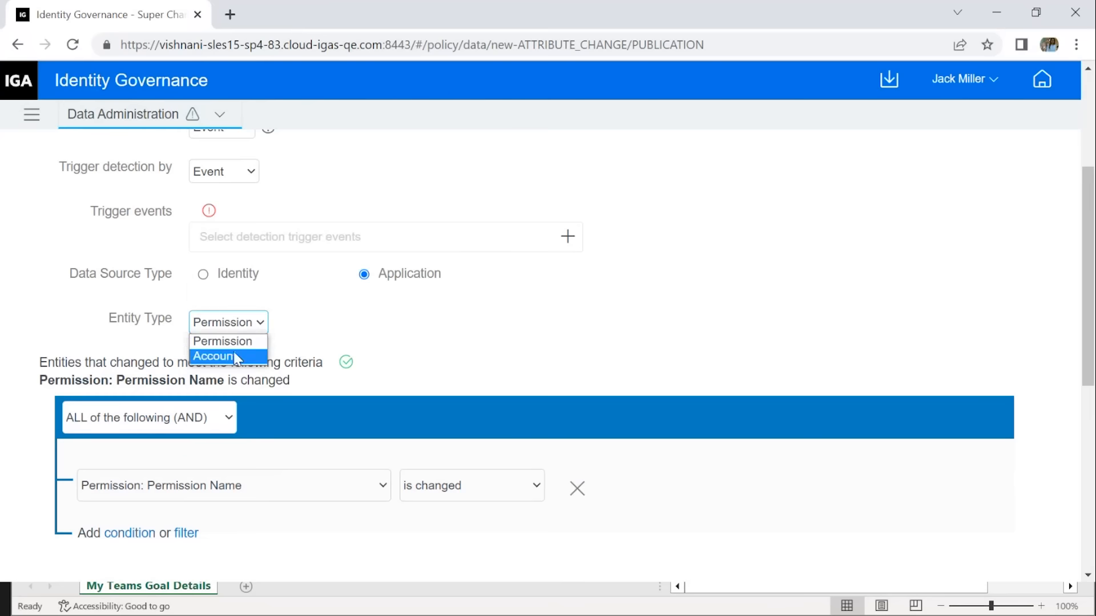
pyautogui.click(215, 356)
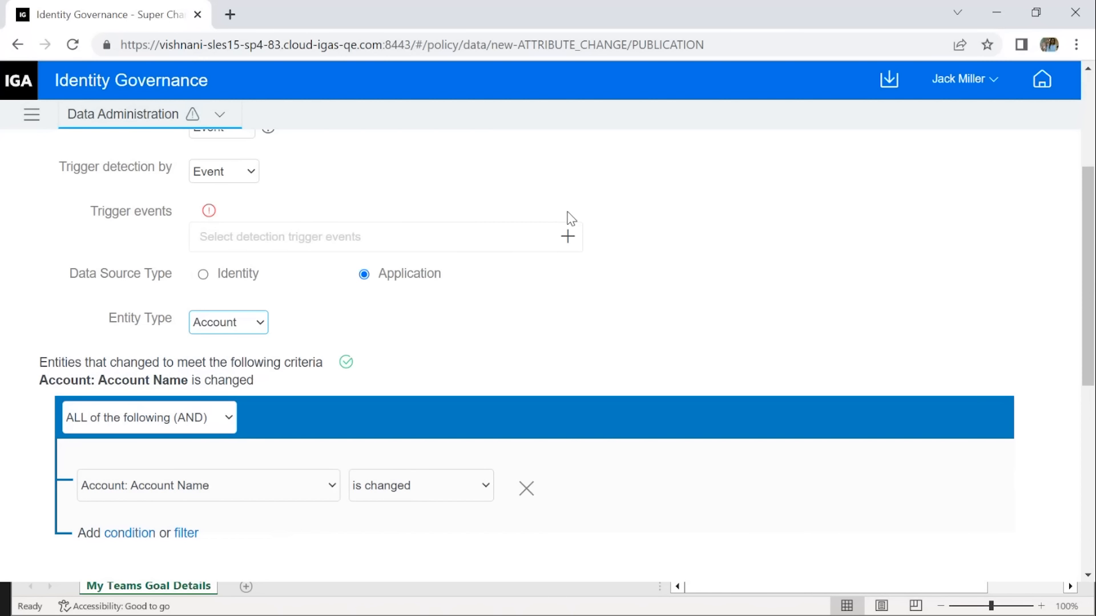
pyautogui.click(384, 237)
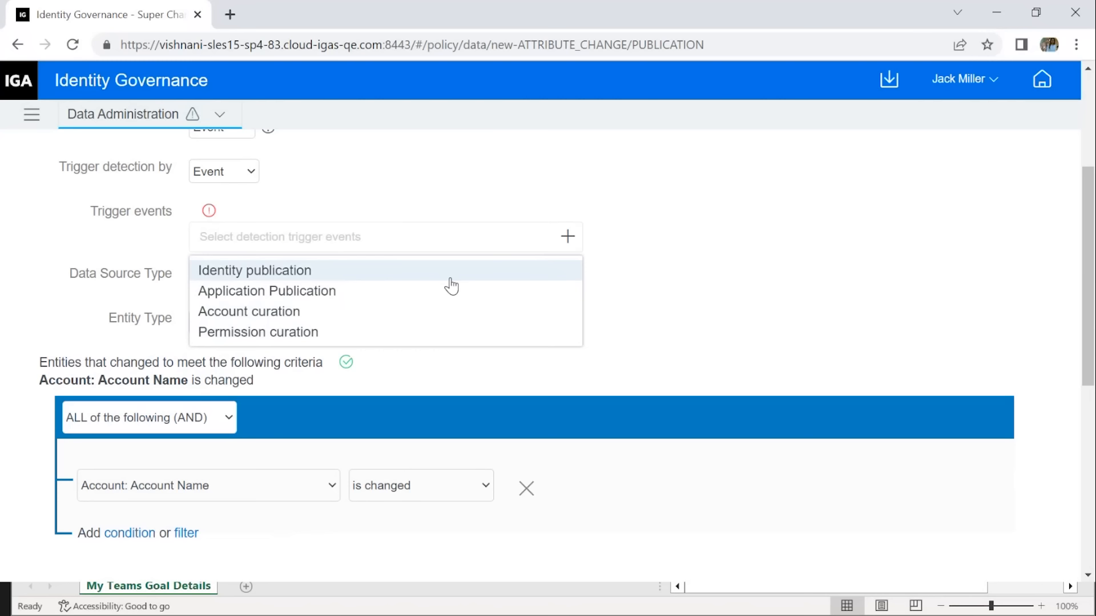
pyautogui.moveTo(631, 184)
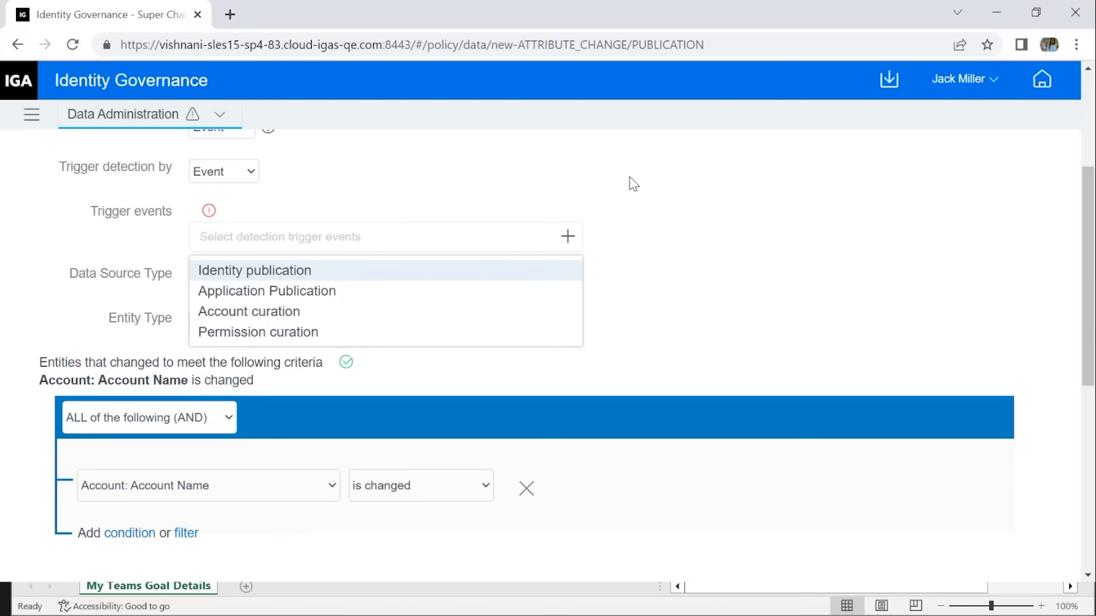
pyautogui.moveTo(592, 211)
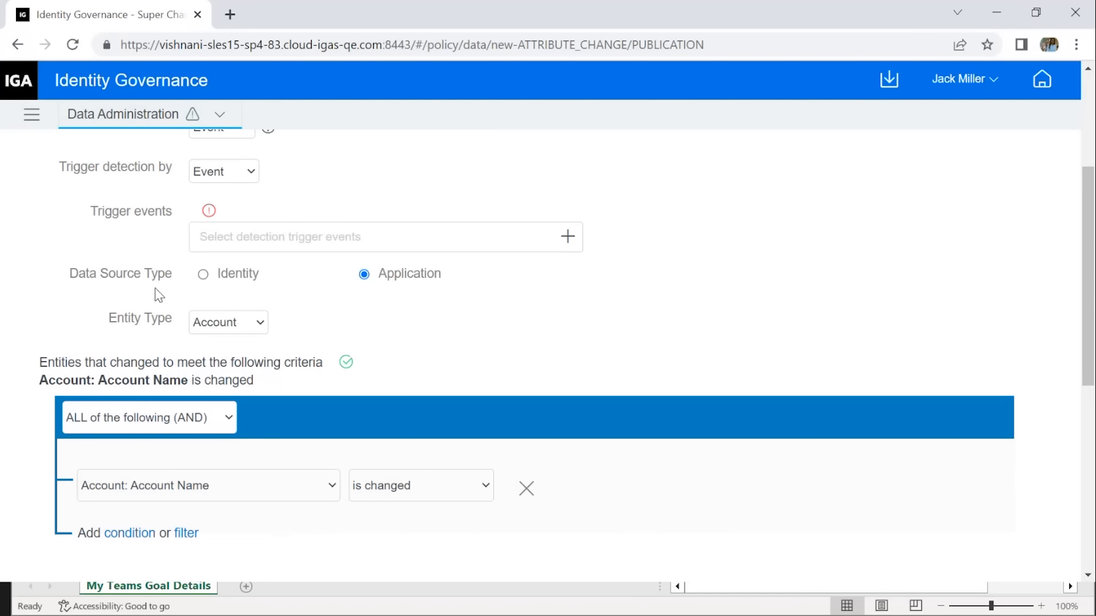
# Return the policy to Identity data for User entities with User curation as the trigger event
pyautogui.click(202, 274)
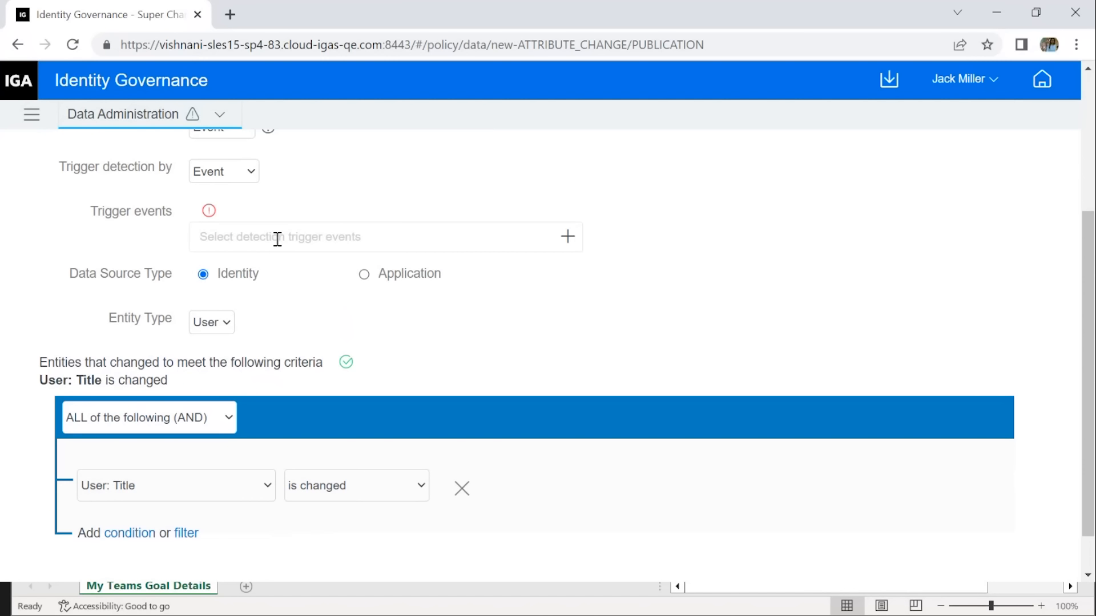
pyautogui.click(385, 237)
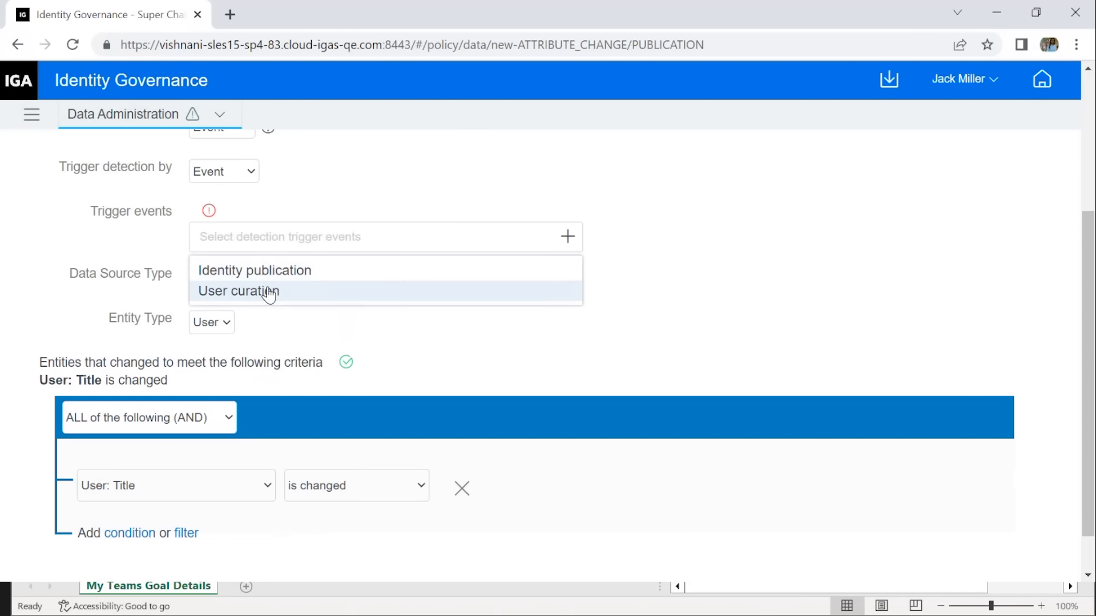
pyautogui.click(238, 291)
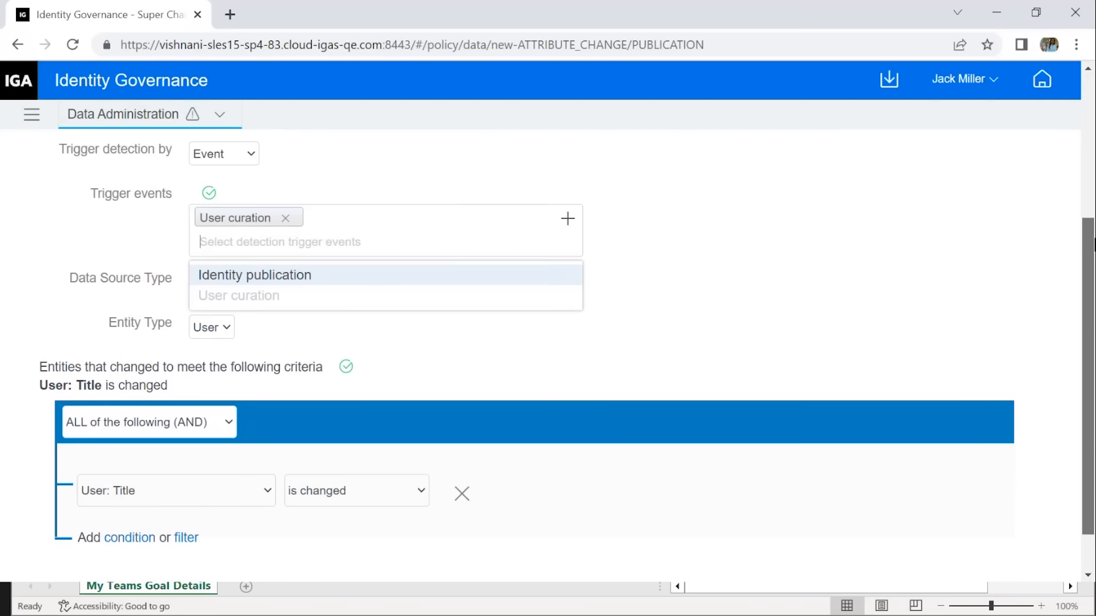
pyautogui.scroll(-3)
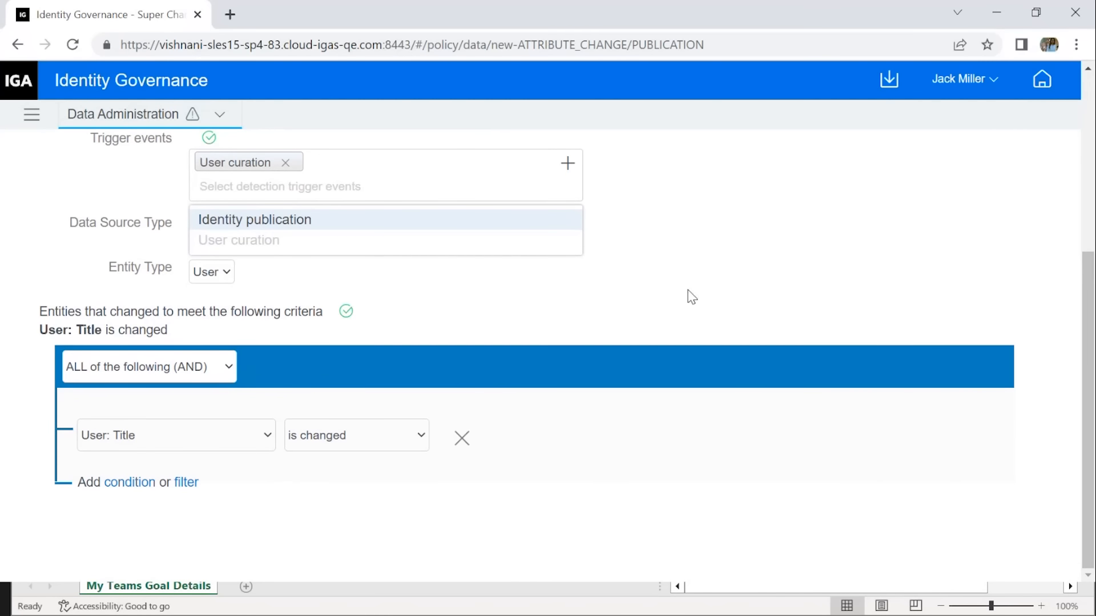
# Set the criterion to User: Supervisor is changed and save the Super Changed policy
pyautogui.click(175, 435)
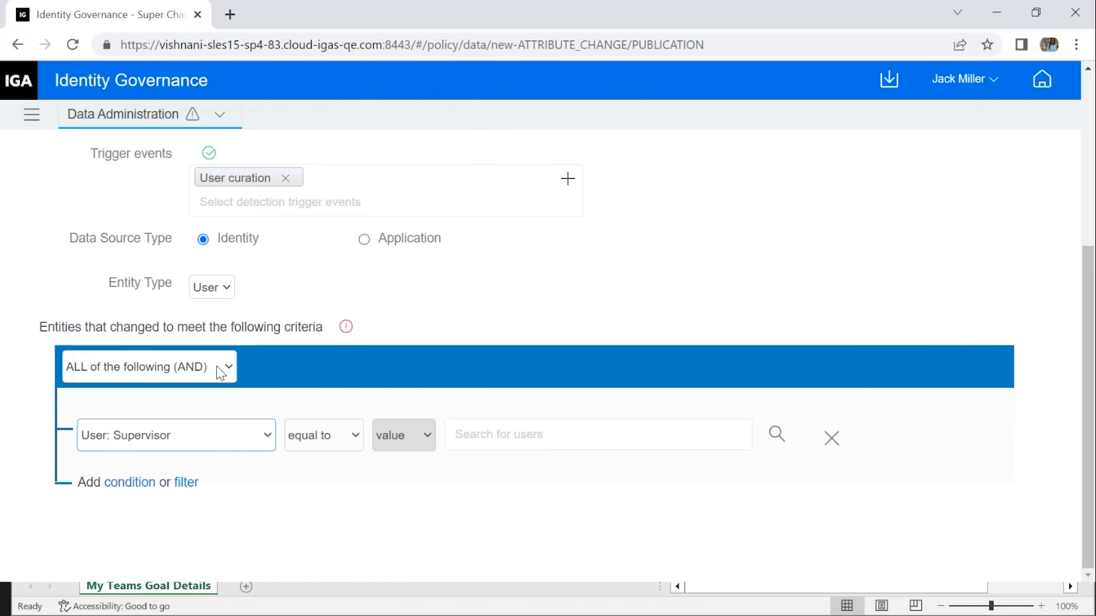
pyautogui.click(323, 435)
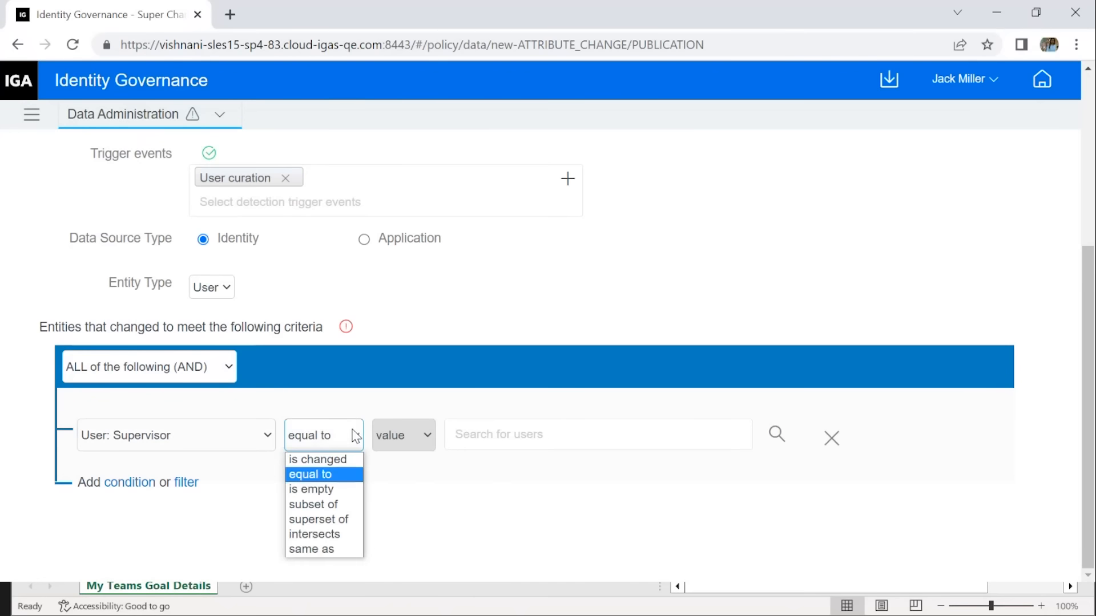
pyautogui.click(318, 459)
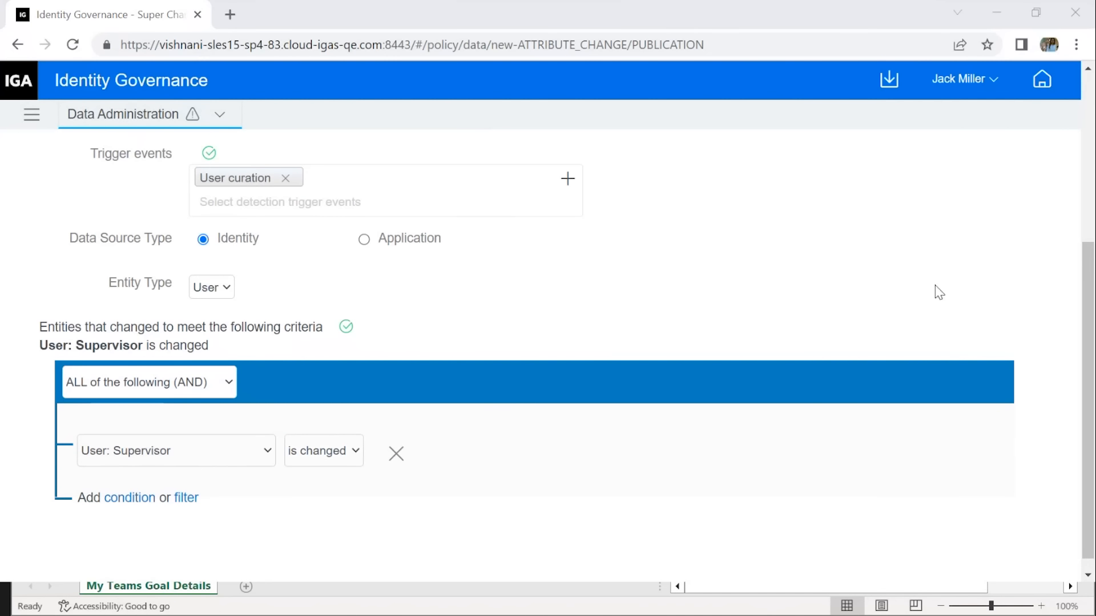
pyautogui.moveTo(165, 383)
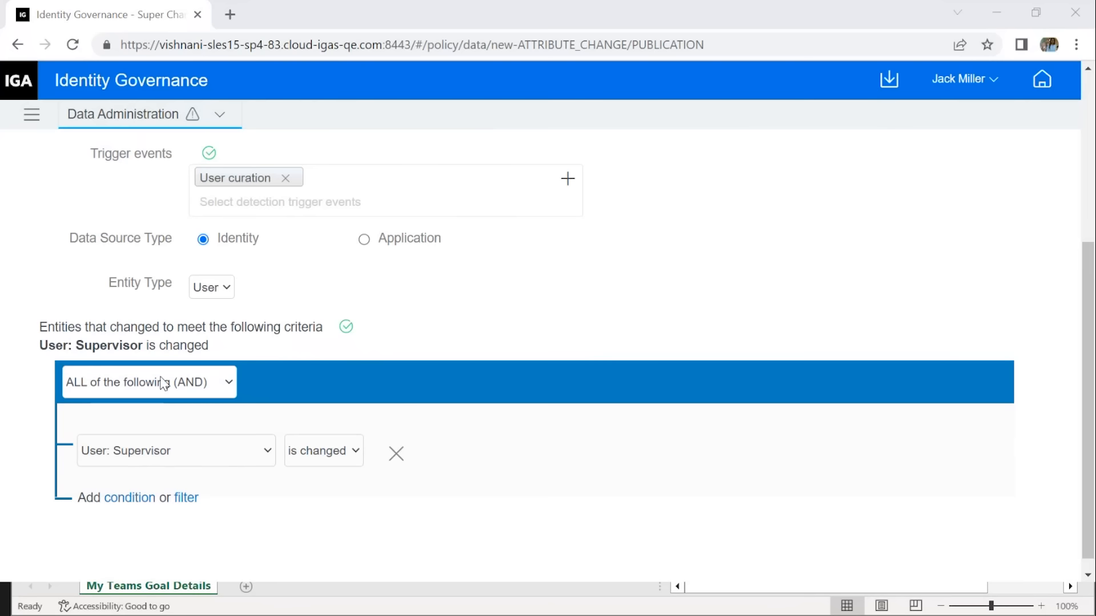
pyautogui.moveTo(1092, 388)
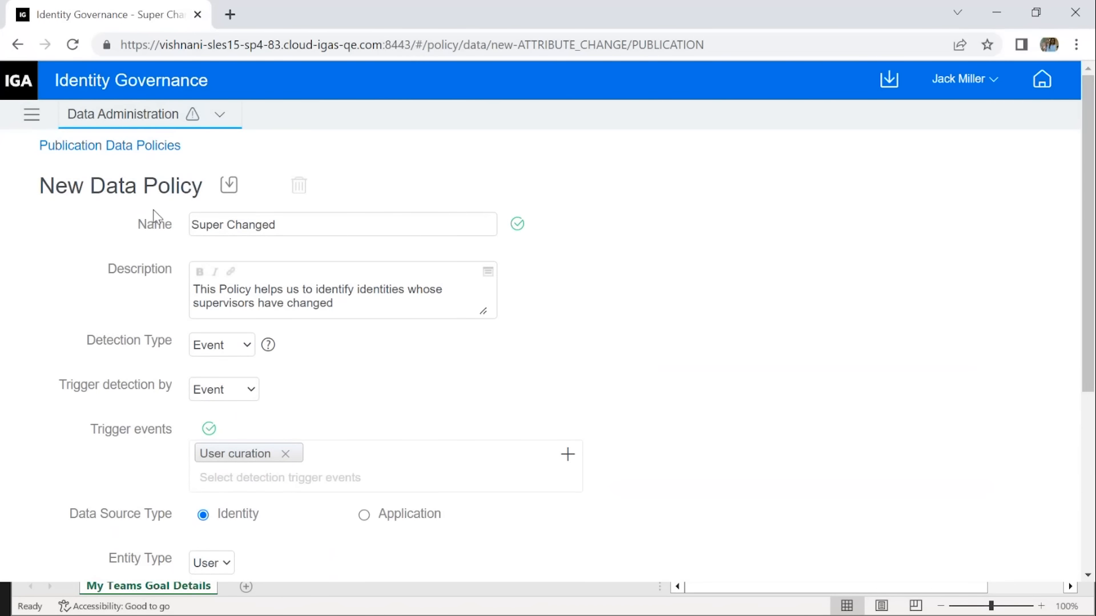
pyautogui.click(226, 185)
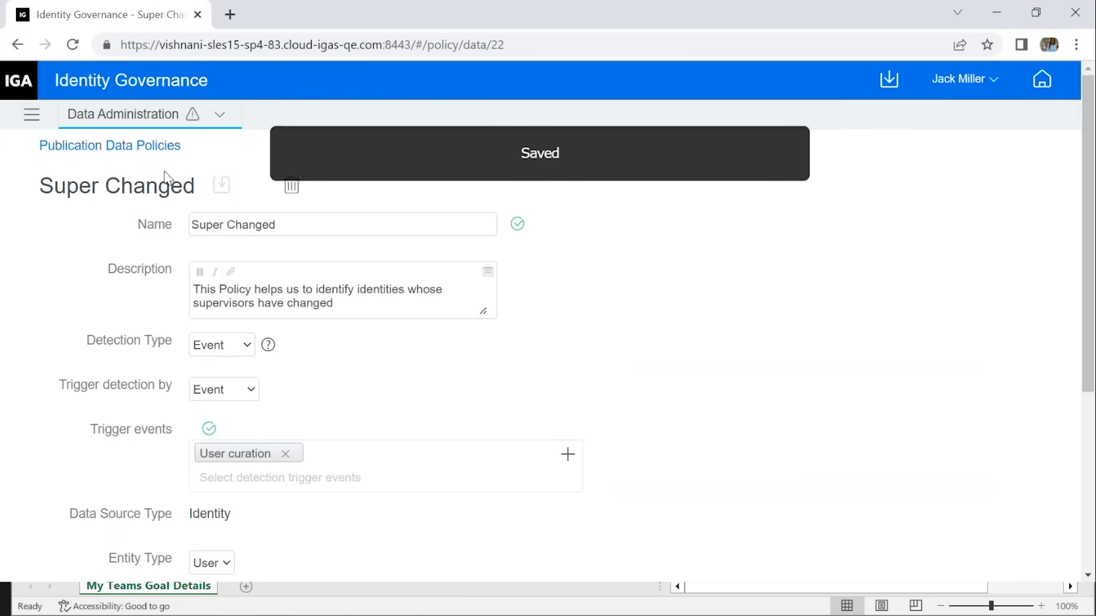
# Go back to Policies and Controls and find the Super Changed policy in the list
pyautogui.click(150, 115)
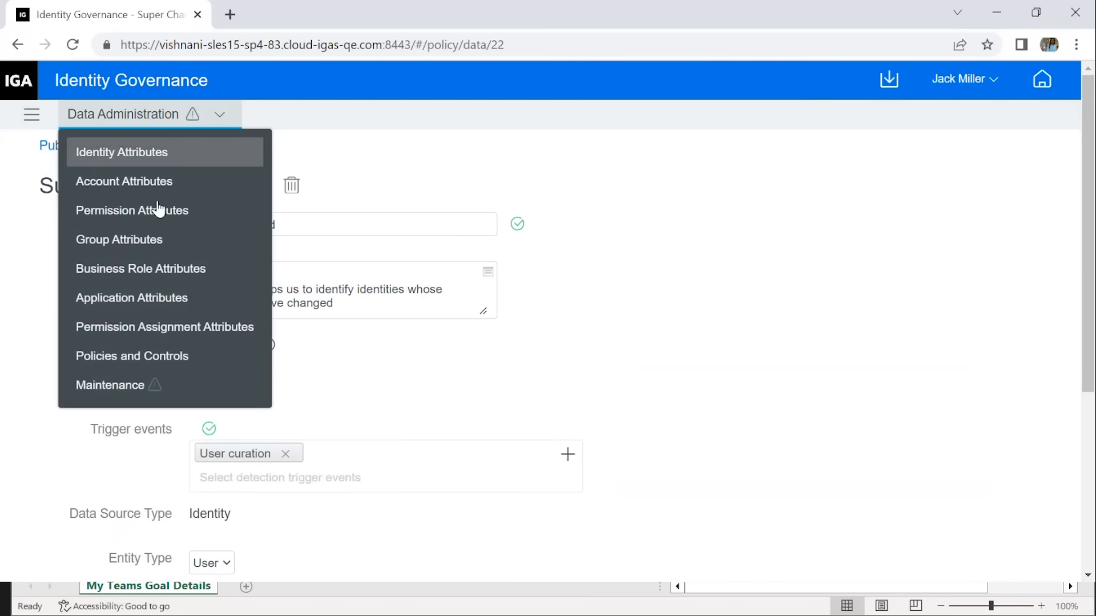
pyautogui.click(132, 357)
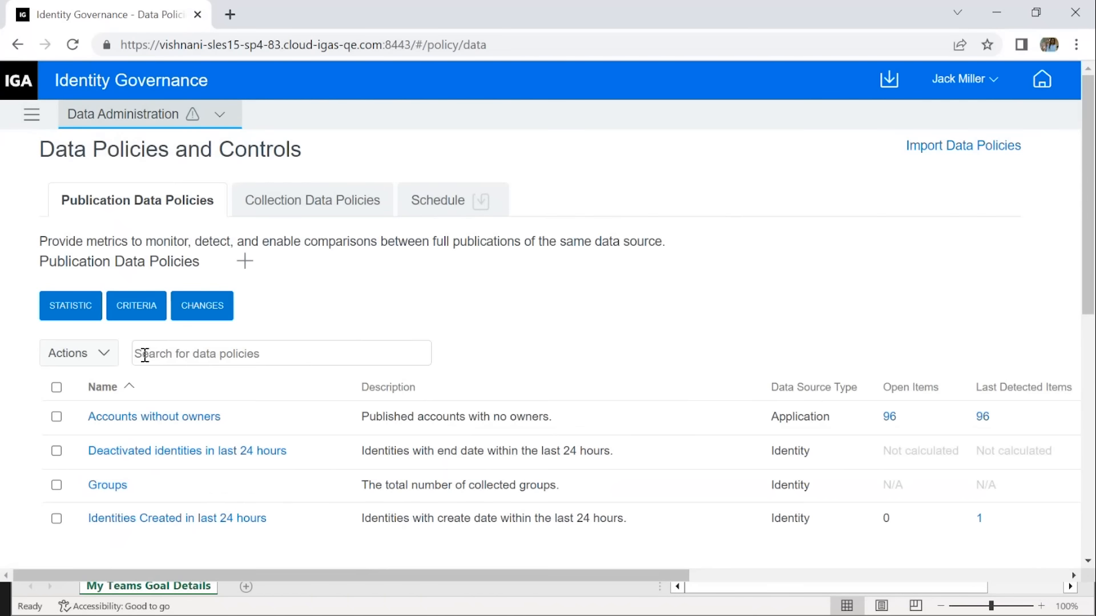
pyautogui.scroll(-3)
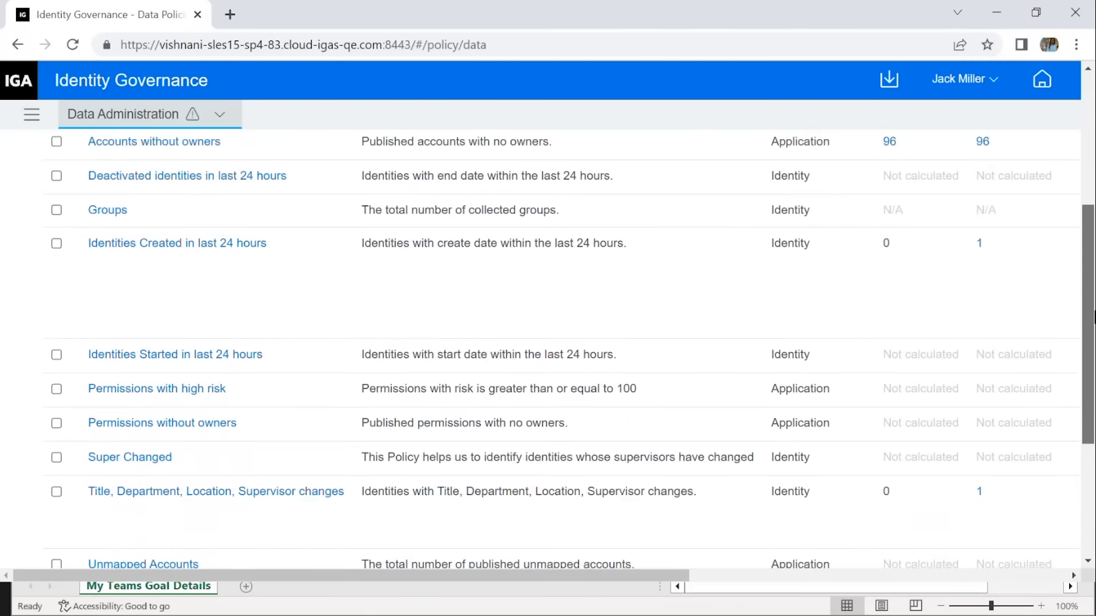
pyautogui.scroll(-3)
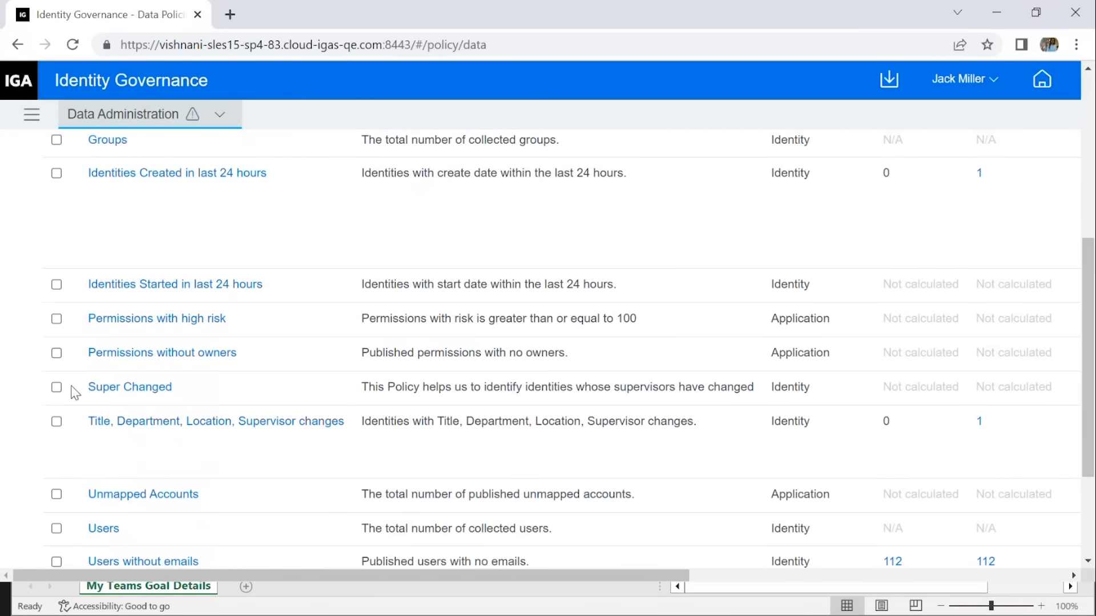
# Tick the Super Changed policy checkbox so it is selected for an action
pyautogui.click(56, 387)
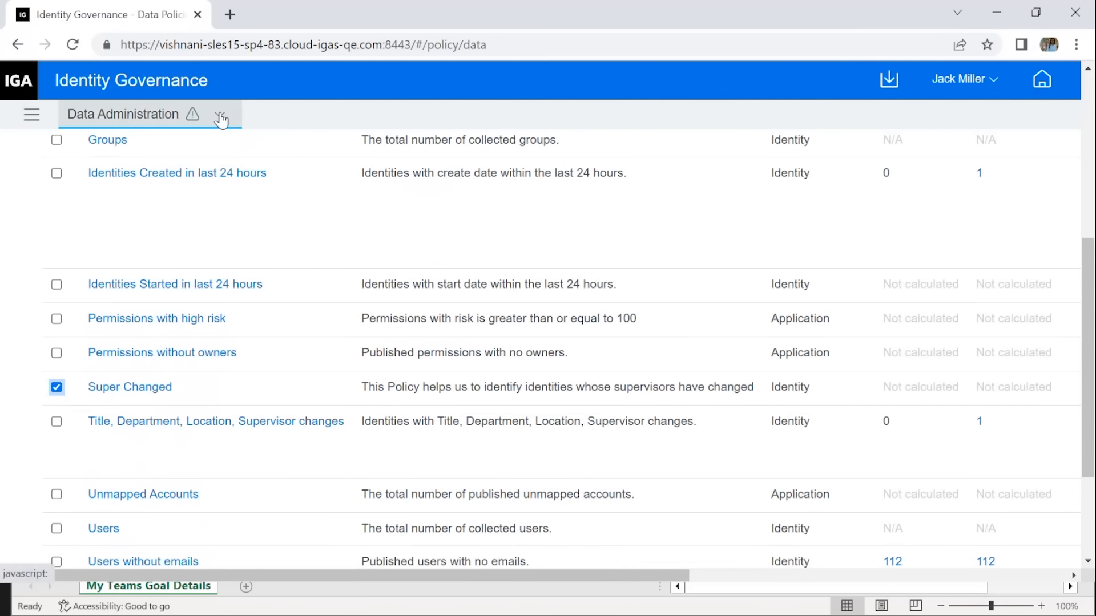
pyautogui.click(219, 116)
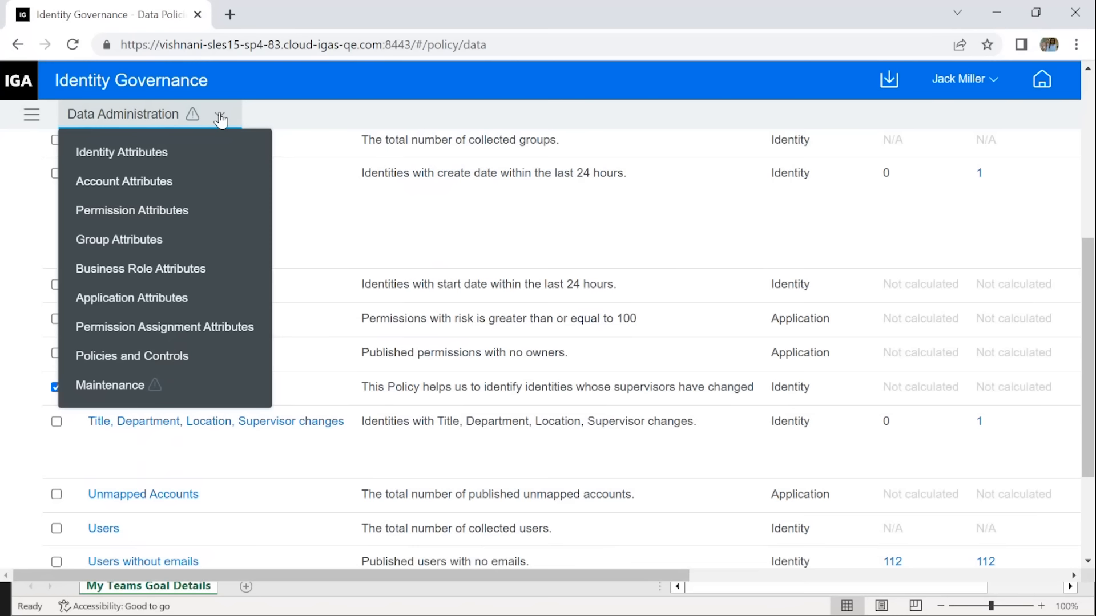
pyautogui.click(652, 175)
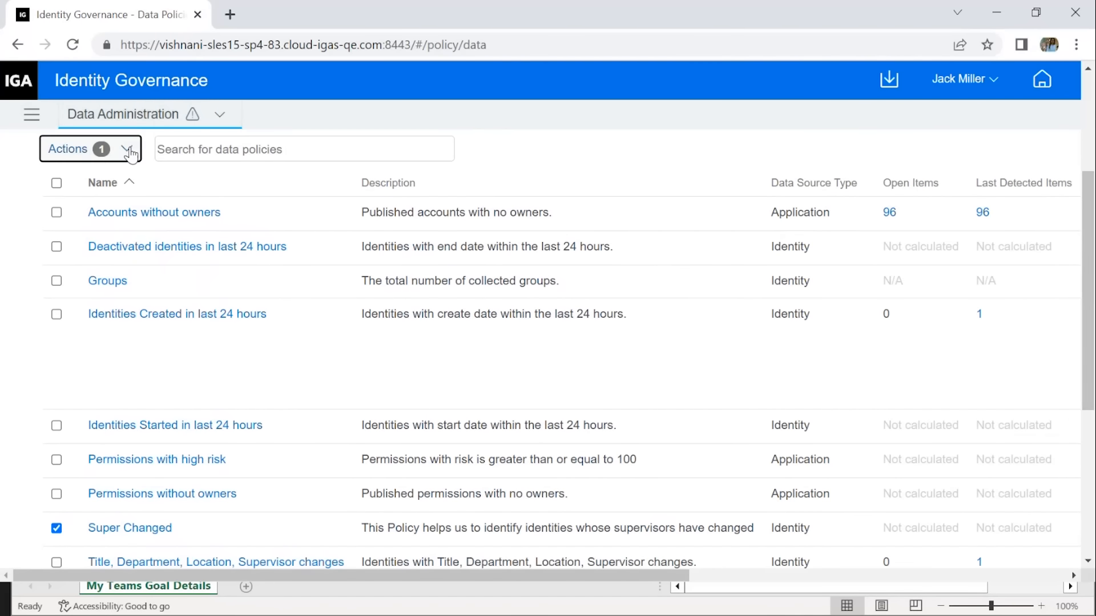
# Run detection for the selected Super Changed policy from the Actions menu
pyautogui.click(89, 149)
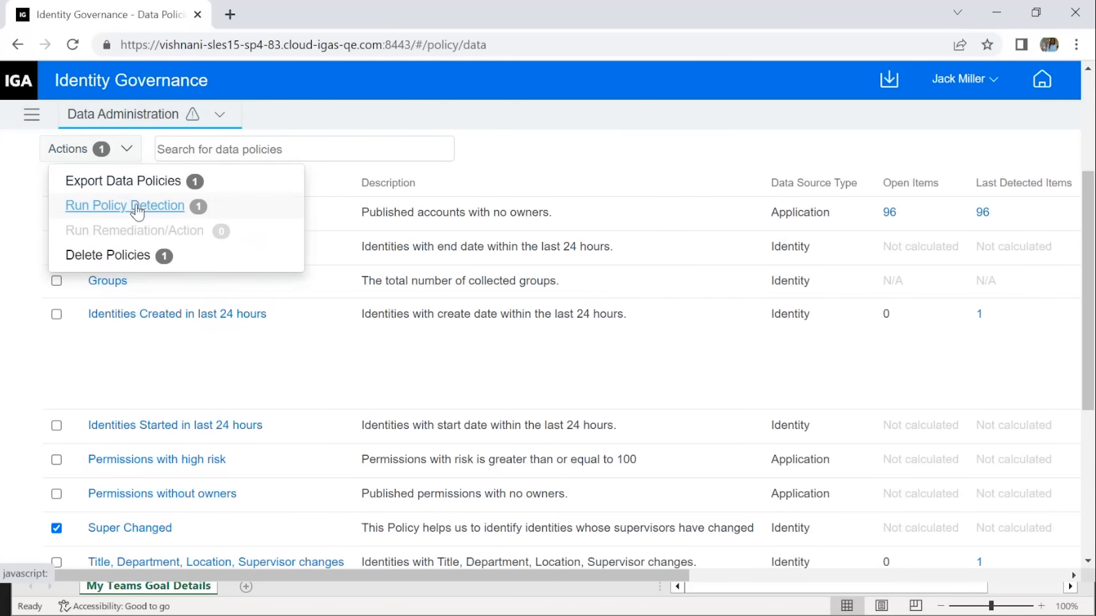
pyautogui.click(126, 205)
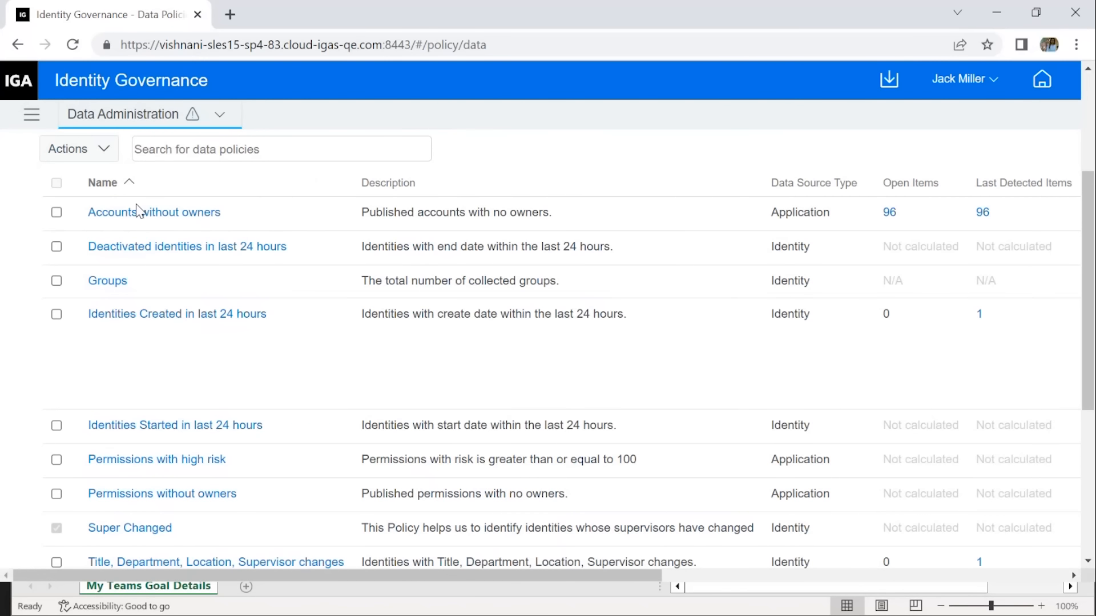
pyautogui.moveTo(185, 586)
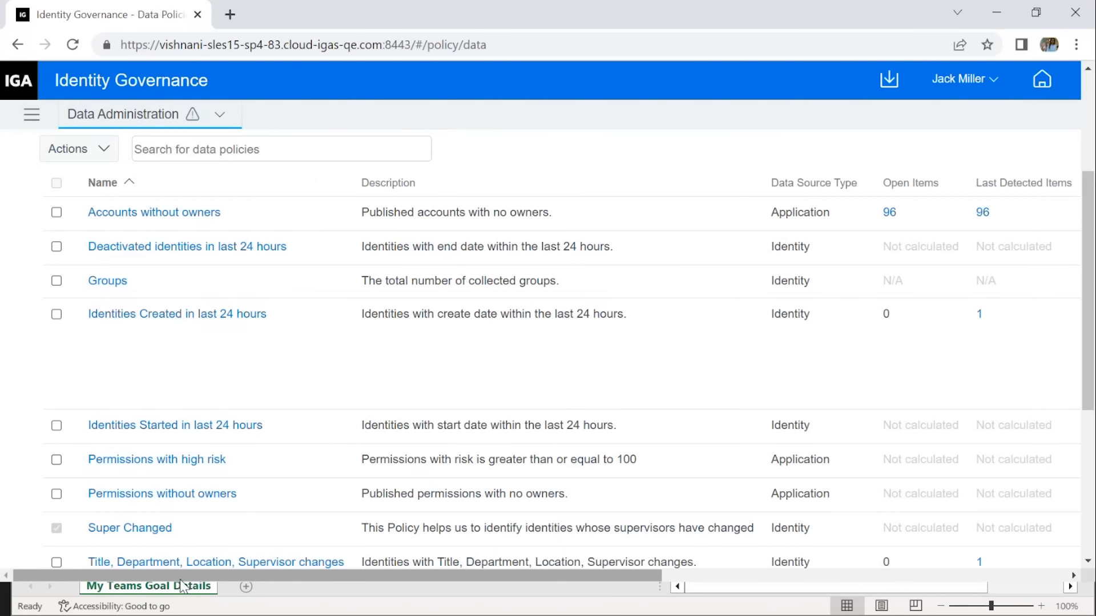
# Scroll the data policy table right to view the Remediations/Actions column and detection results
pyautogui.hscroll(3)
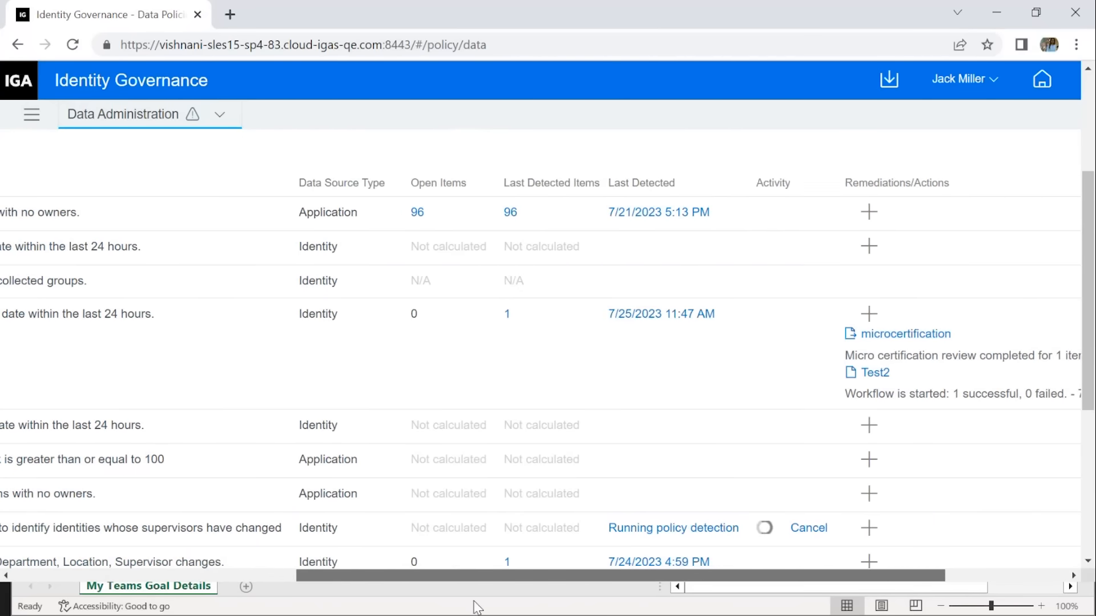
pyautogui.hscroll(3)
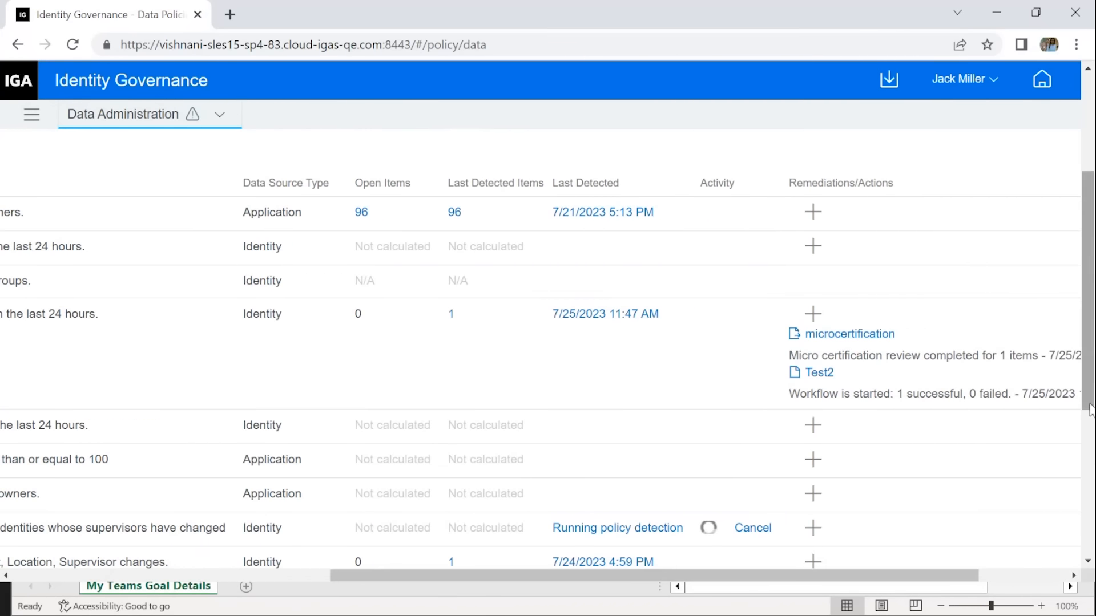
pyautogui.scroll(-3)
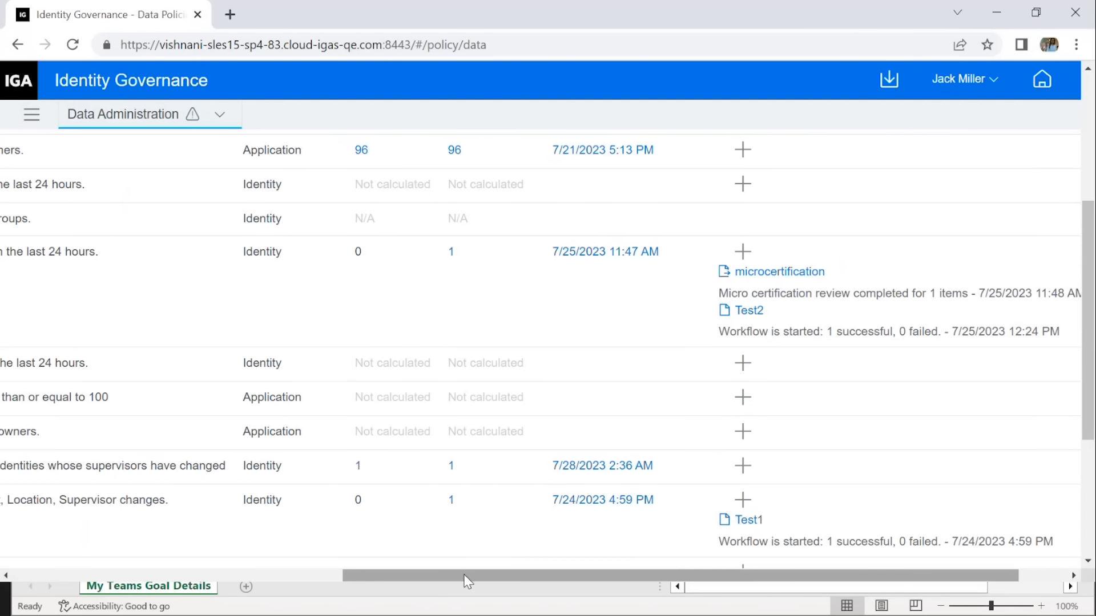
pyautogui.moveTo(468, 576); pyautogui.dragTo(279, 575)
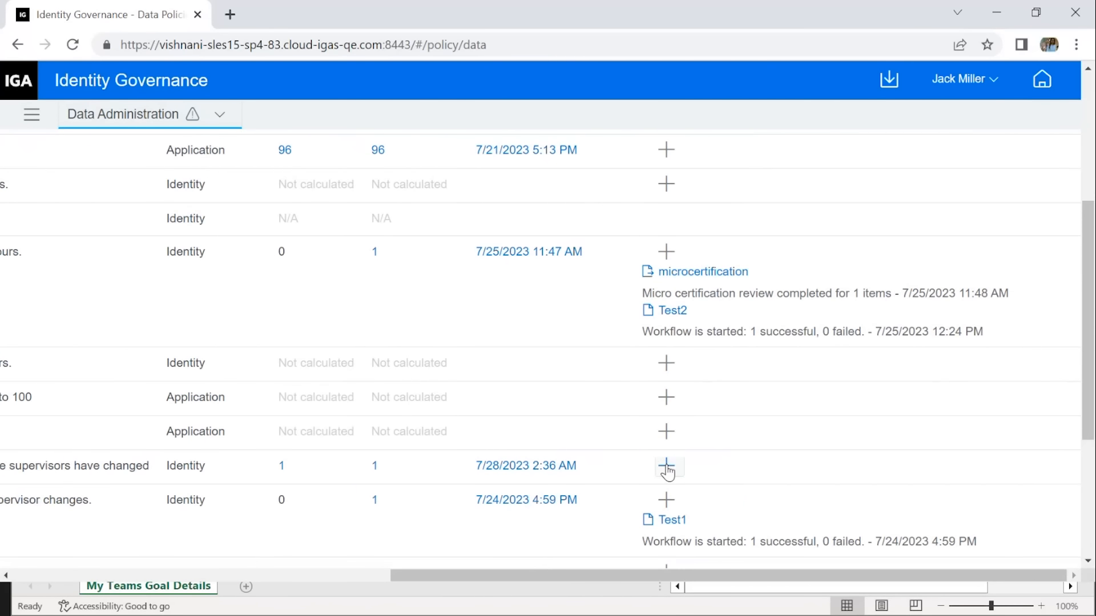
pyautogui.moveTo(666, 465)
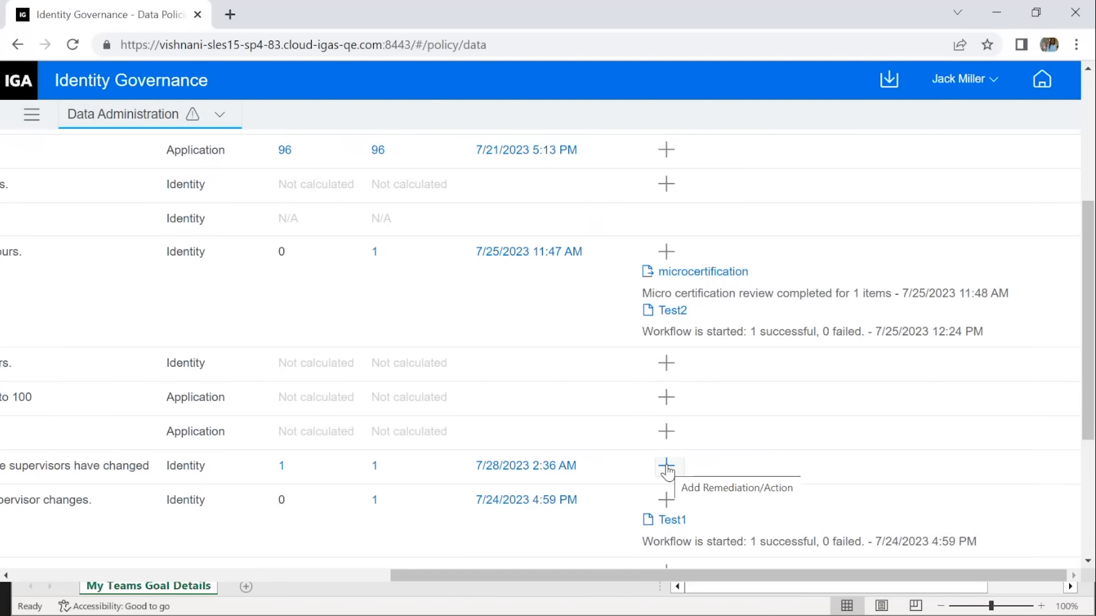
# Open the Remediation/Action dialog for Super Changed, defaulting to email notification
pyautogui.click(666, 463)
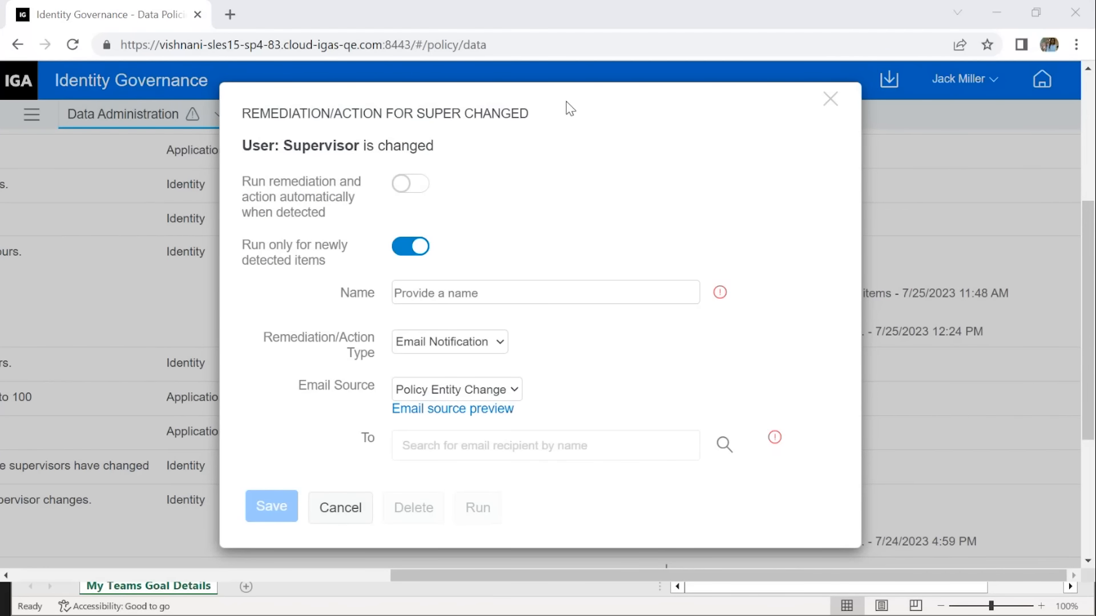
pyautogui.moveTo(447, 167)
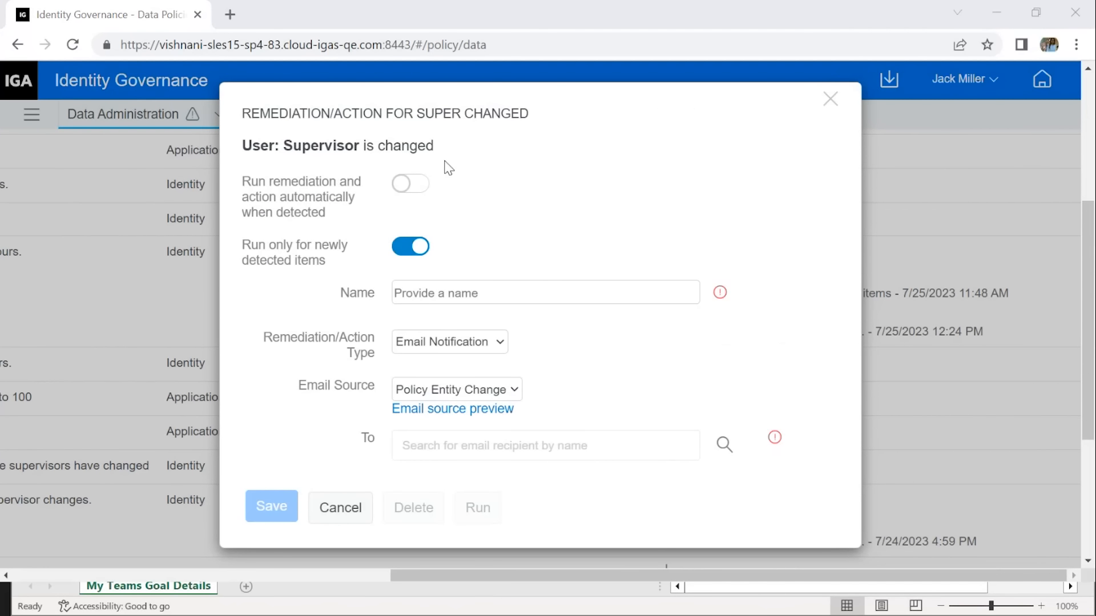
pyautogui.moveTo(720, 181)
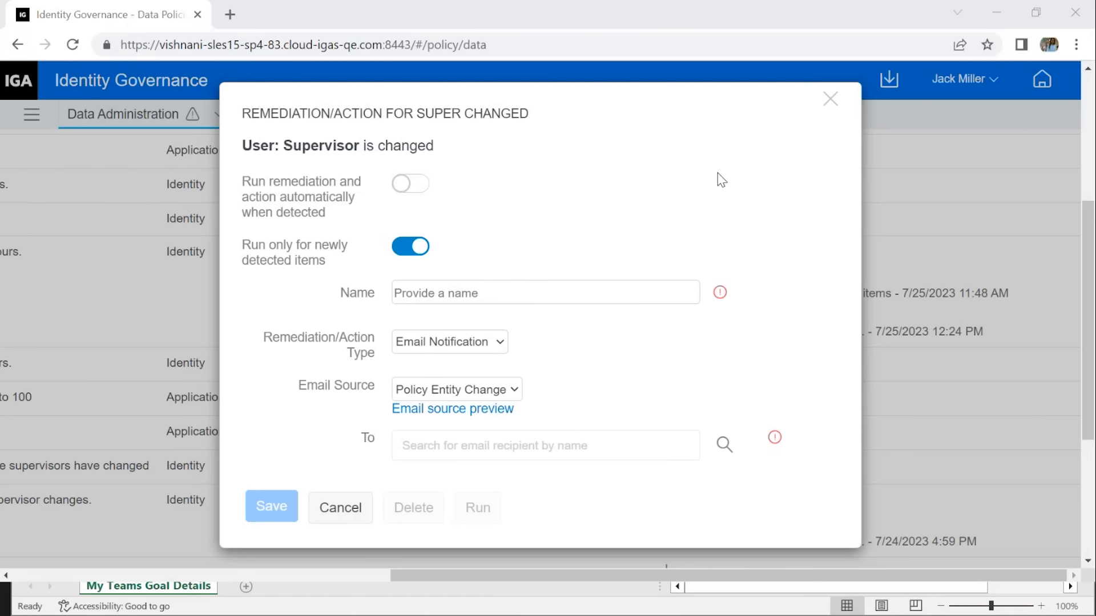
pyautogui.moveTo(702, 170)
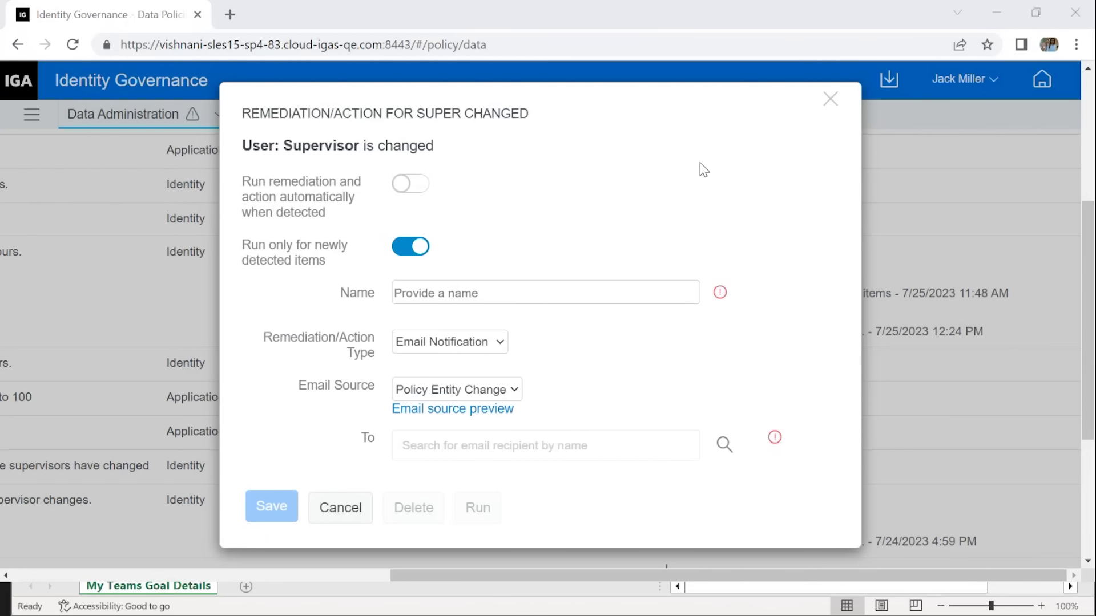
pyautogui.moveTo(294, 197)
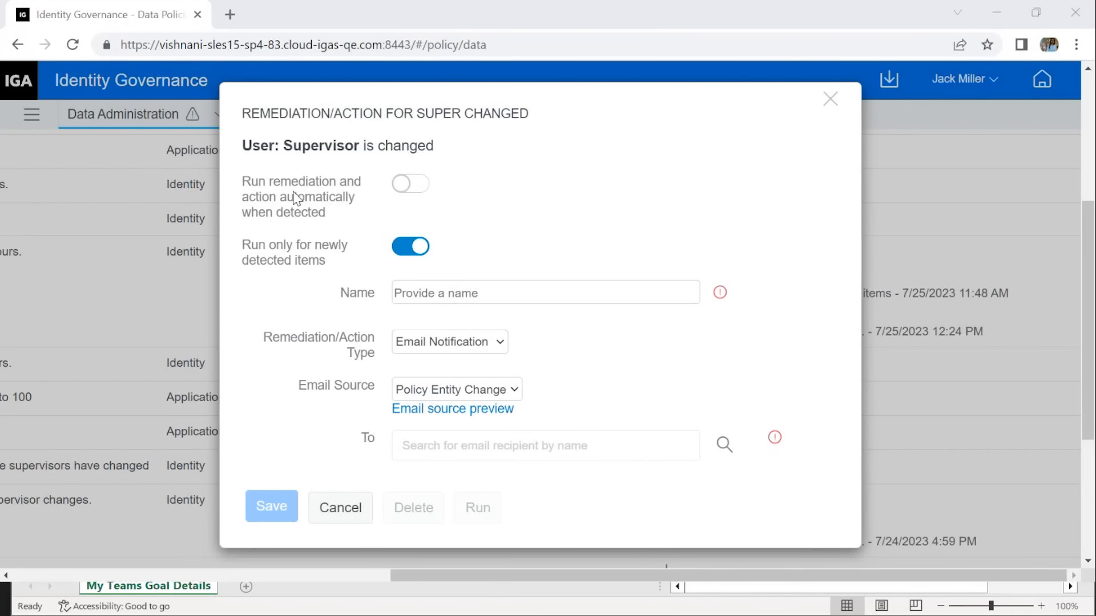
pyautogui.moveTo(303, 223)
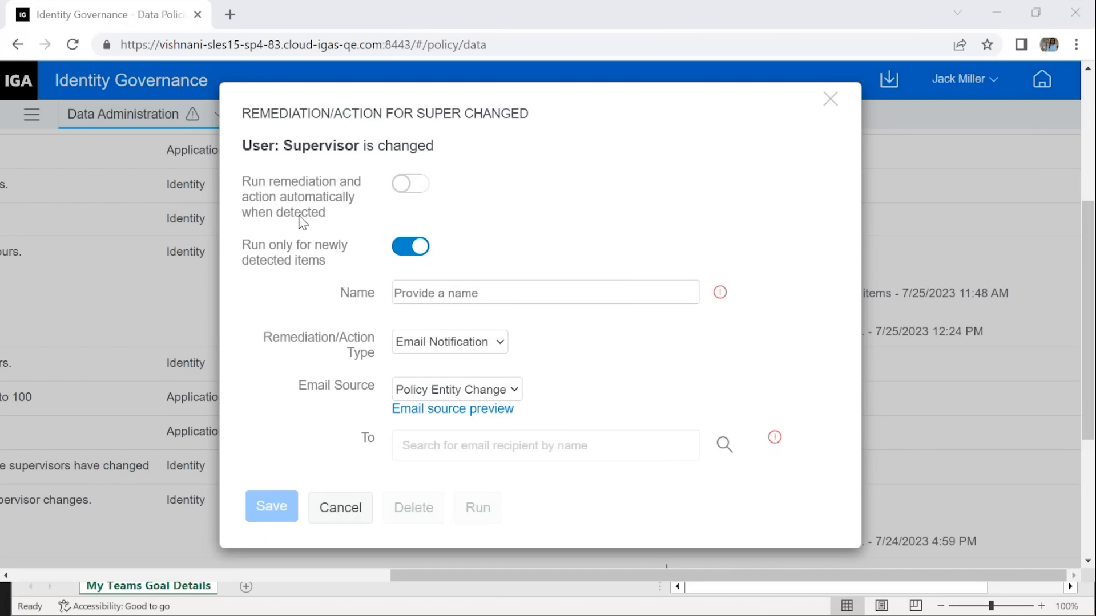
pyautogui.moveTo(307, 232)
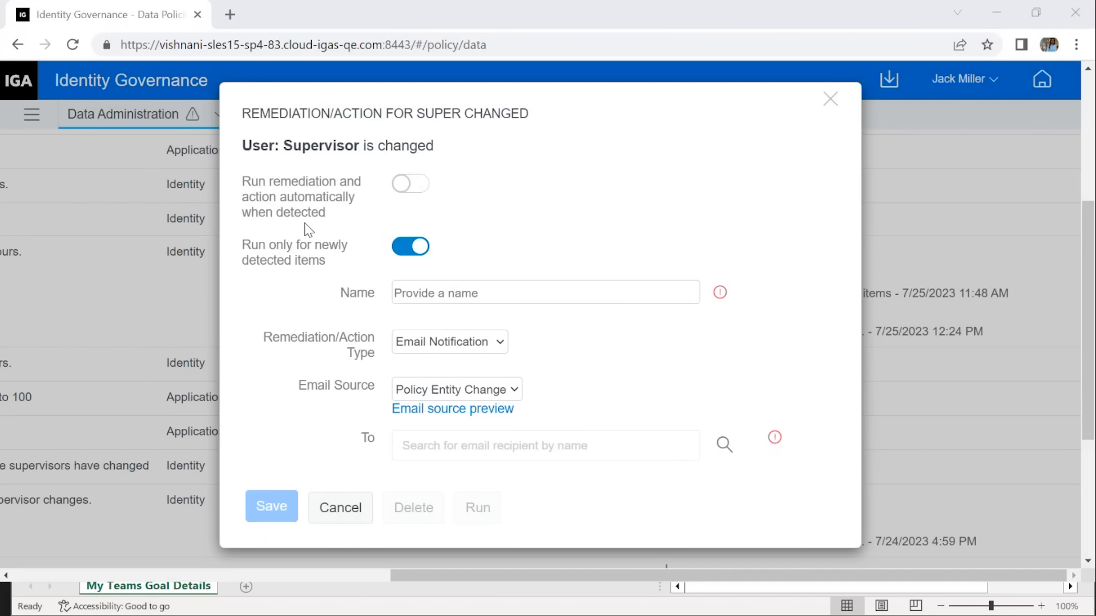
pyautogui.moveTo(264, 235)
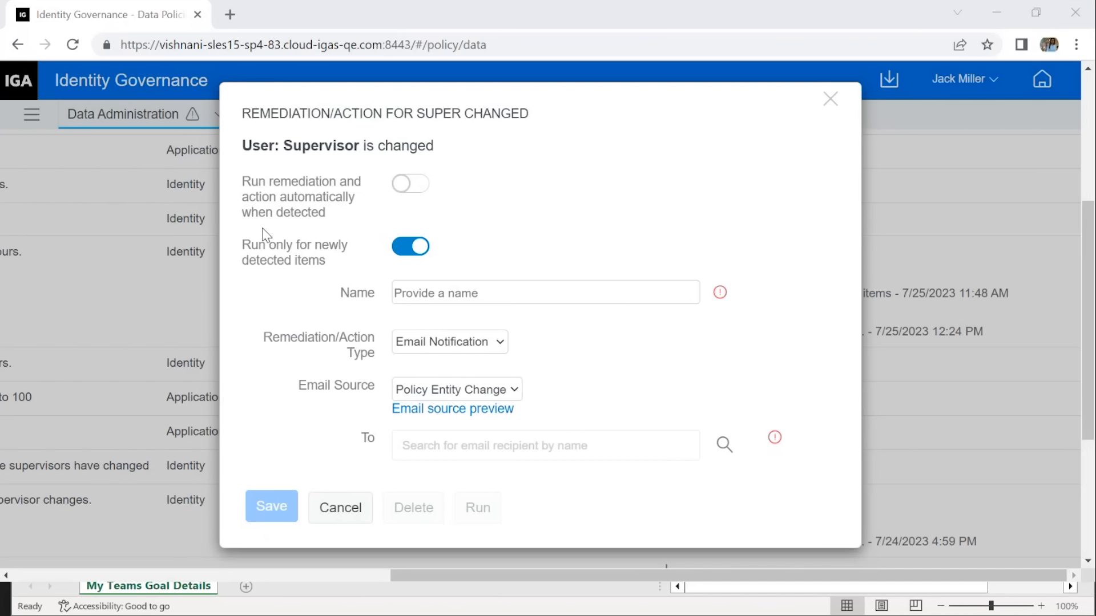
pyautogui.moveTo(273, 265)
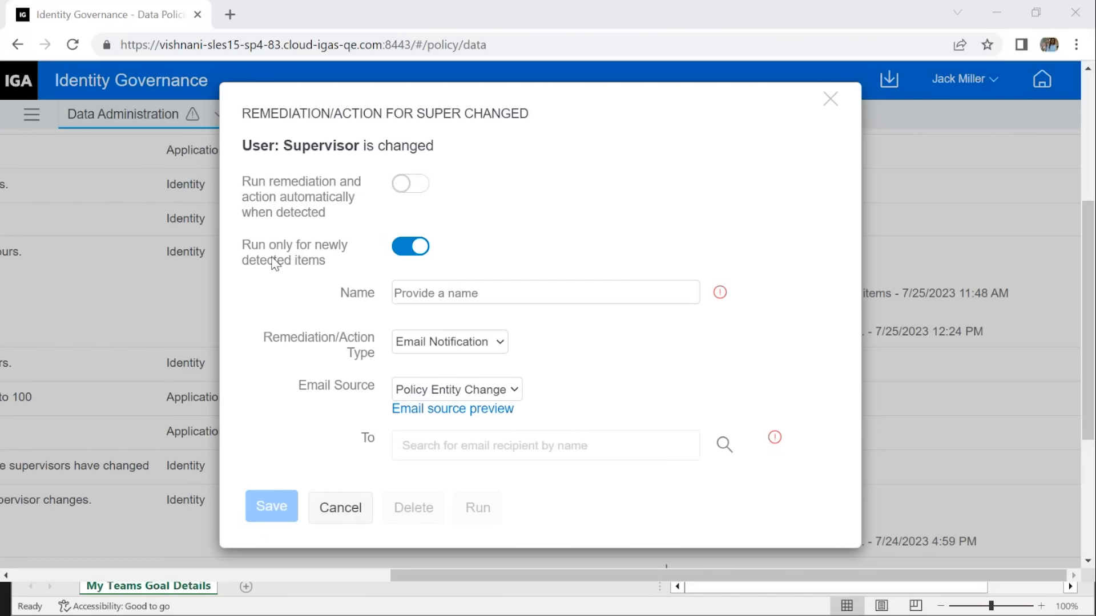
pyautogui.moveTo(267, 285)
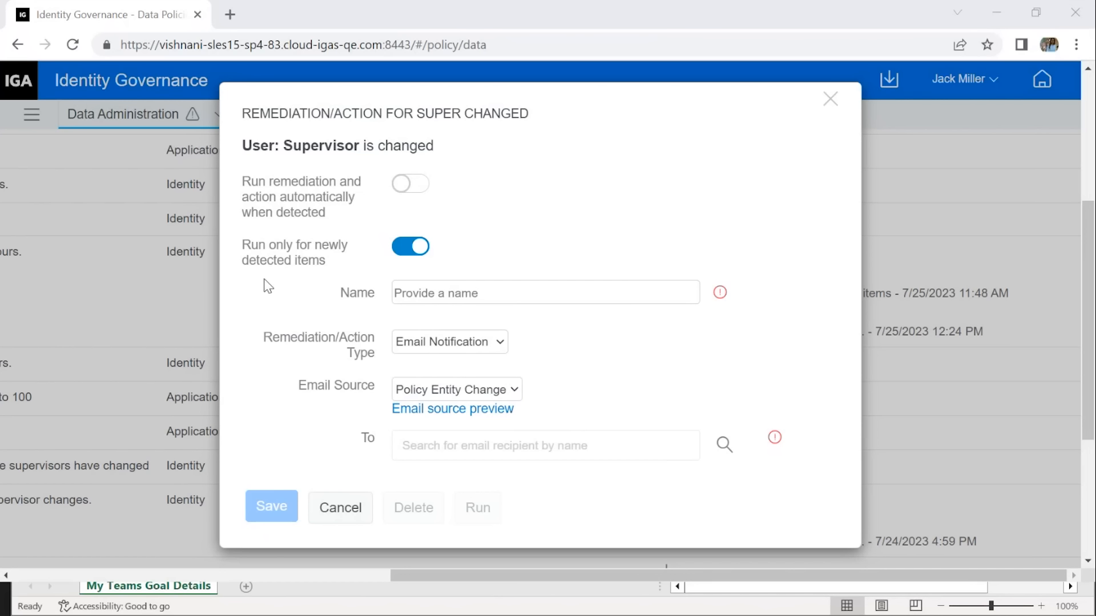
pyautogui.moveTo(343, 290)
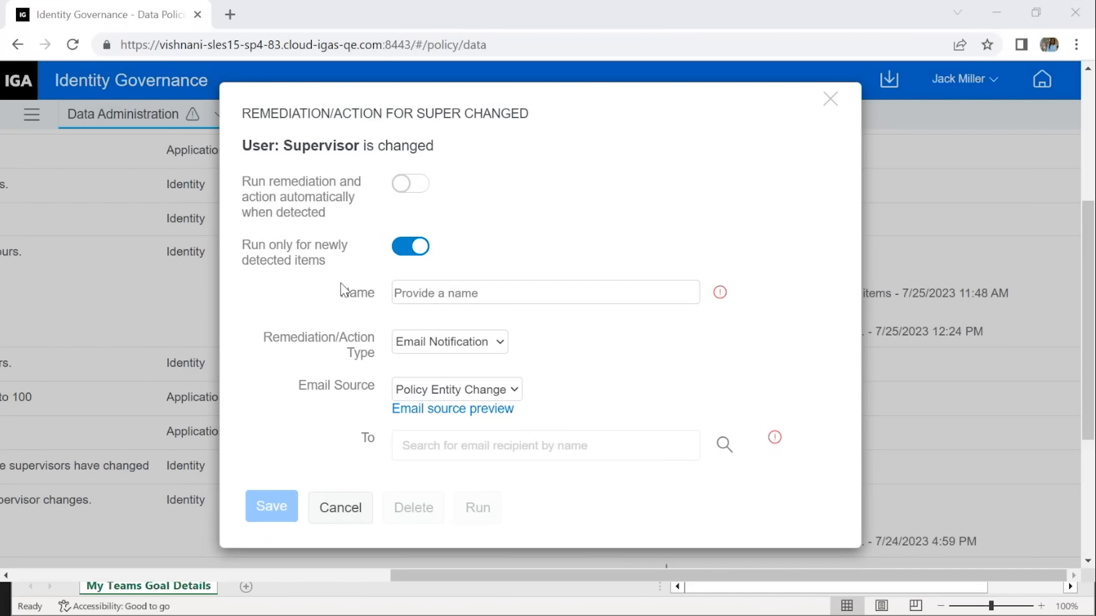
pyautogui.moveTo(394, 312)
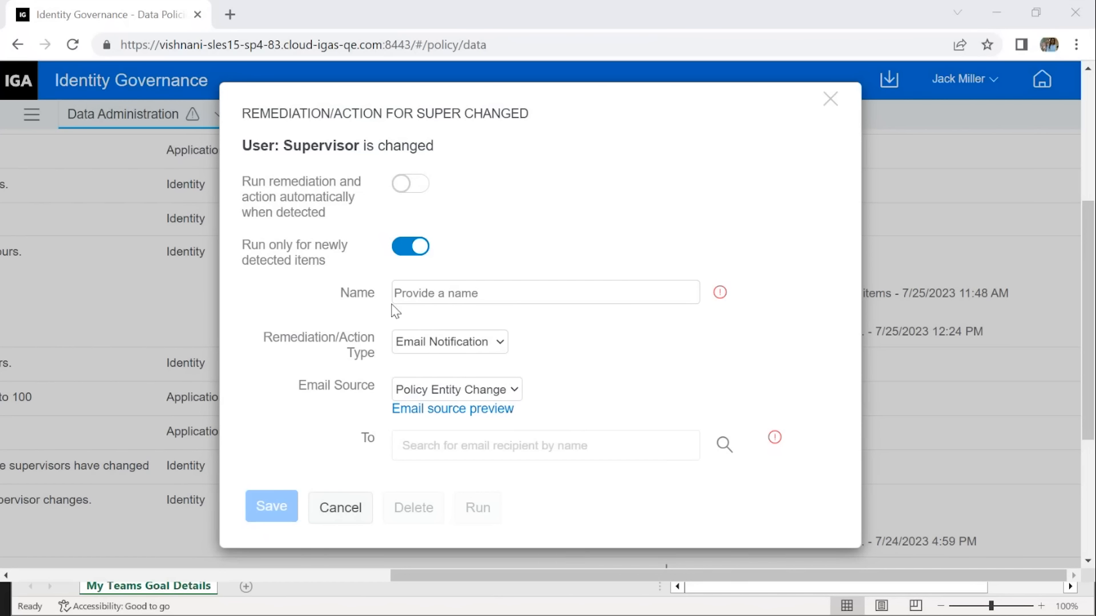
pyautogui.click(546, 292)
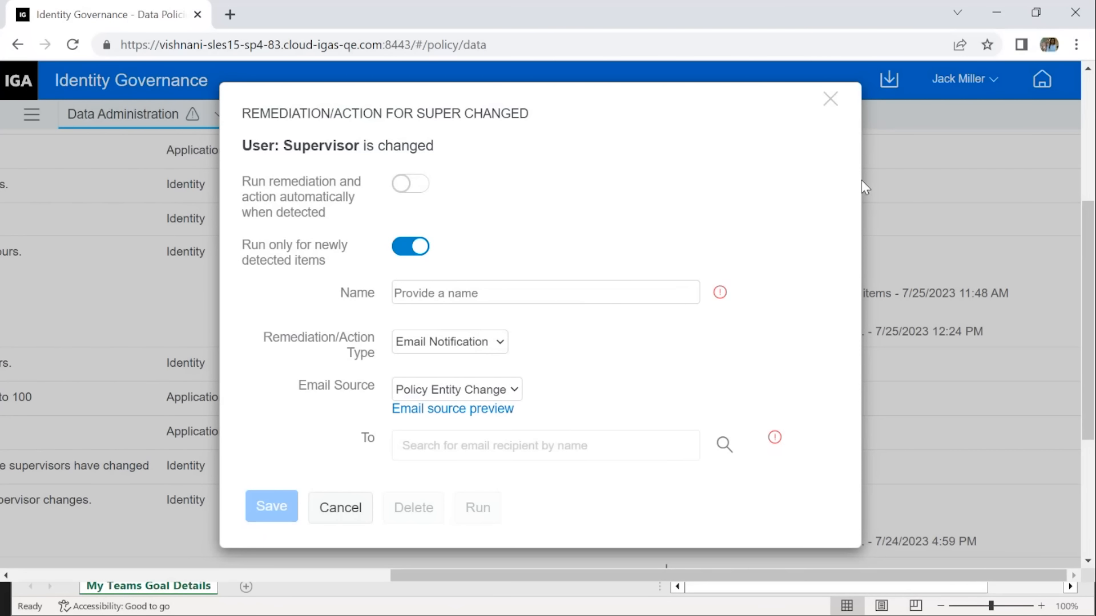
pyautogui.moveTo(589, 284)
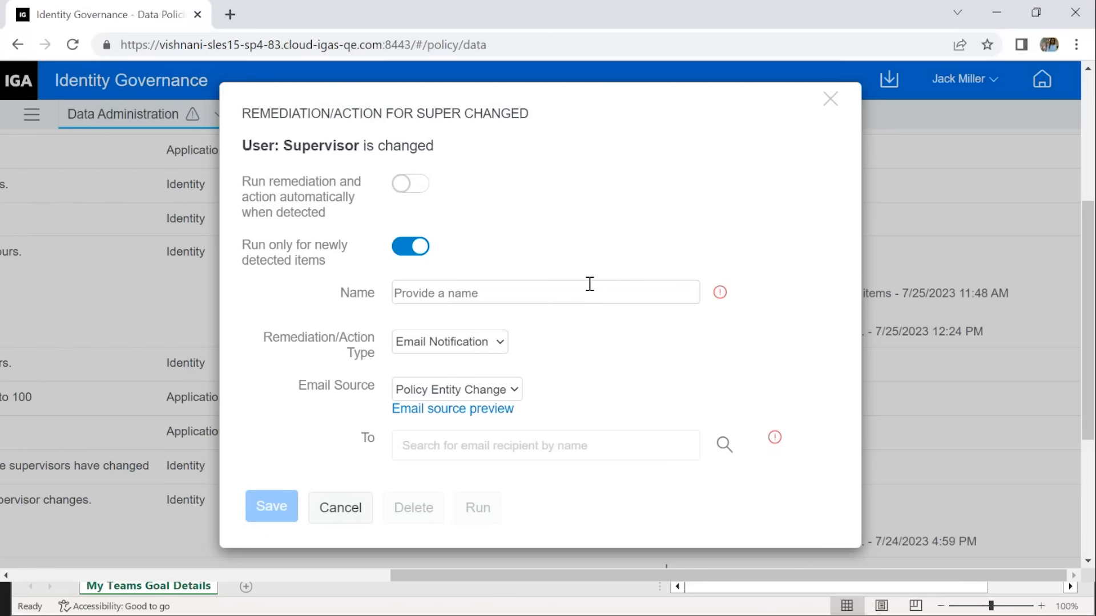
pyautogui.moveTo(583, 289)
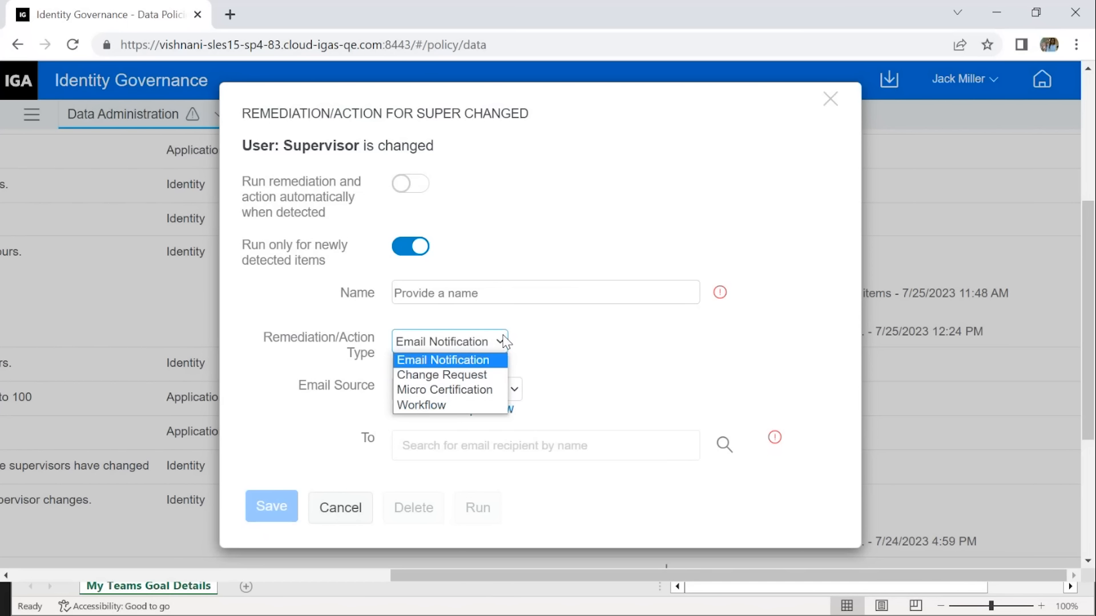
pyautogui.moveTo(501, 364)
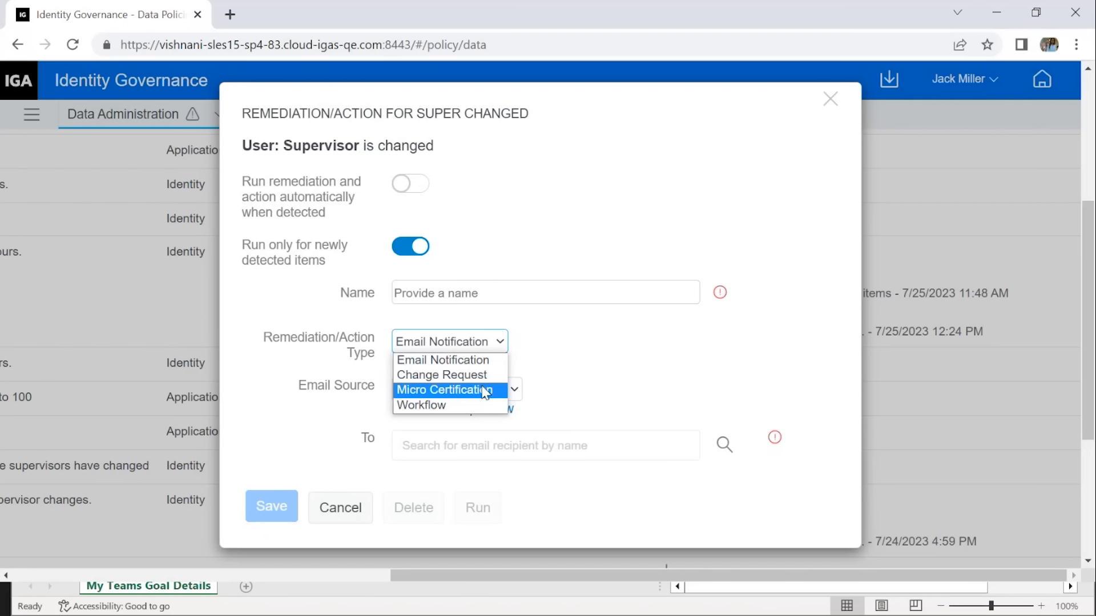
# Set the Super Changed remediation type to Micro Certification, revealing the review definition prompt
pyautogui.click(437, 390)
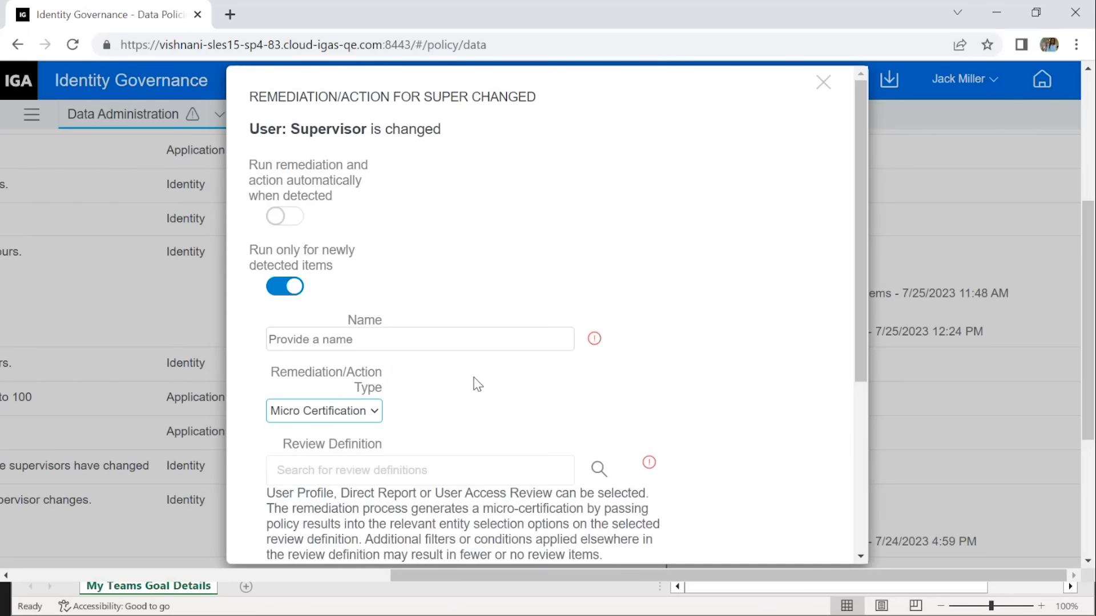
pyautogui.moveTo(868, 282)
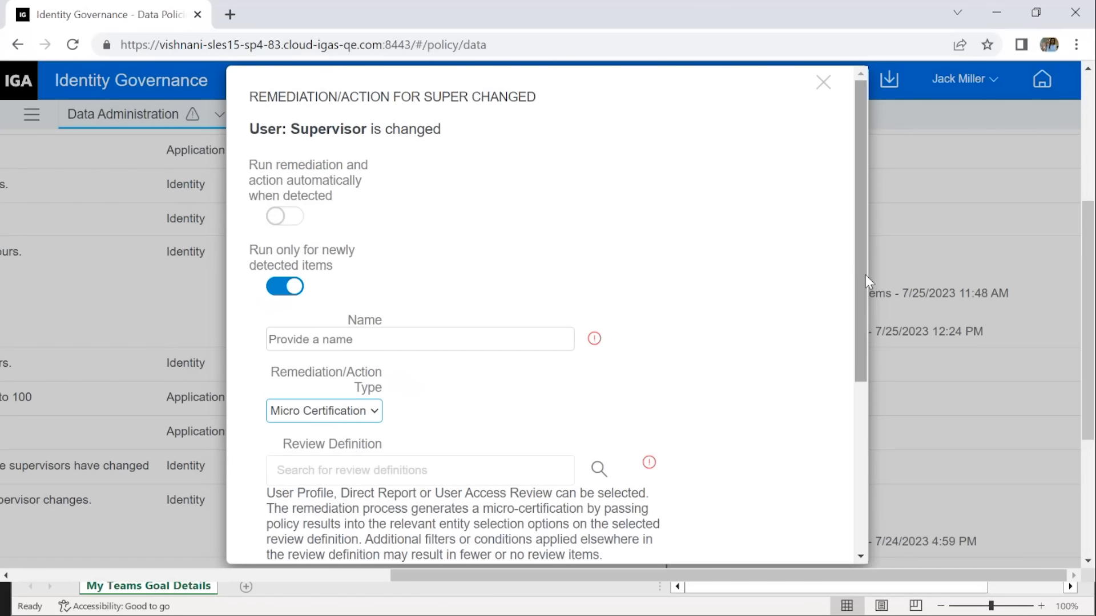
pyautogui.scroll(-3)
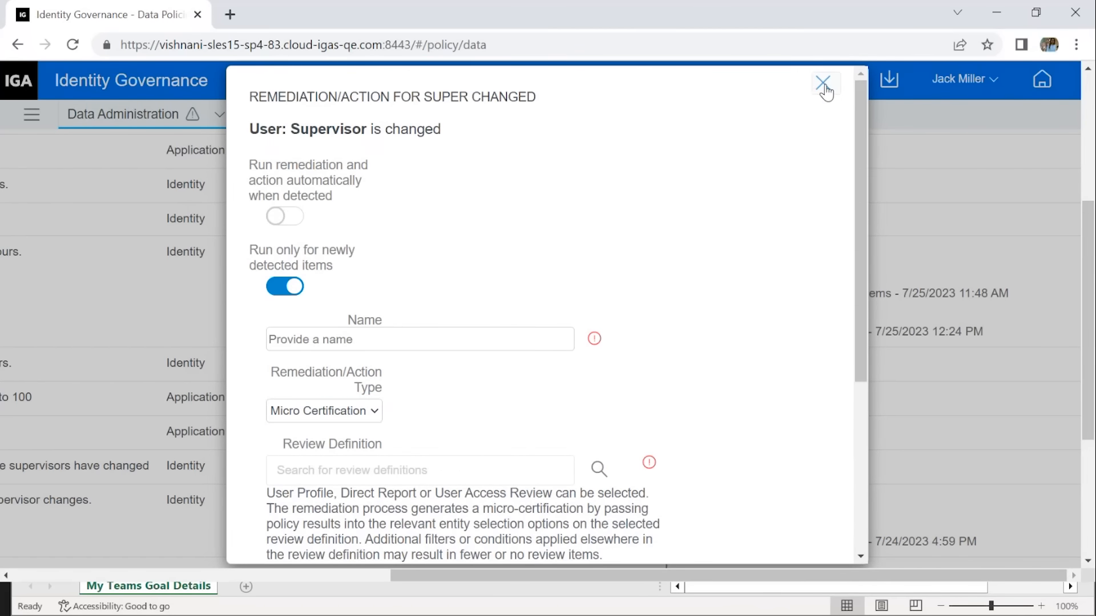
# Dismiss the remediation dialog unsaved, returning to the data policies list
pyautogui.click(825, 81)
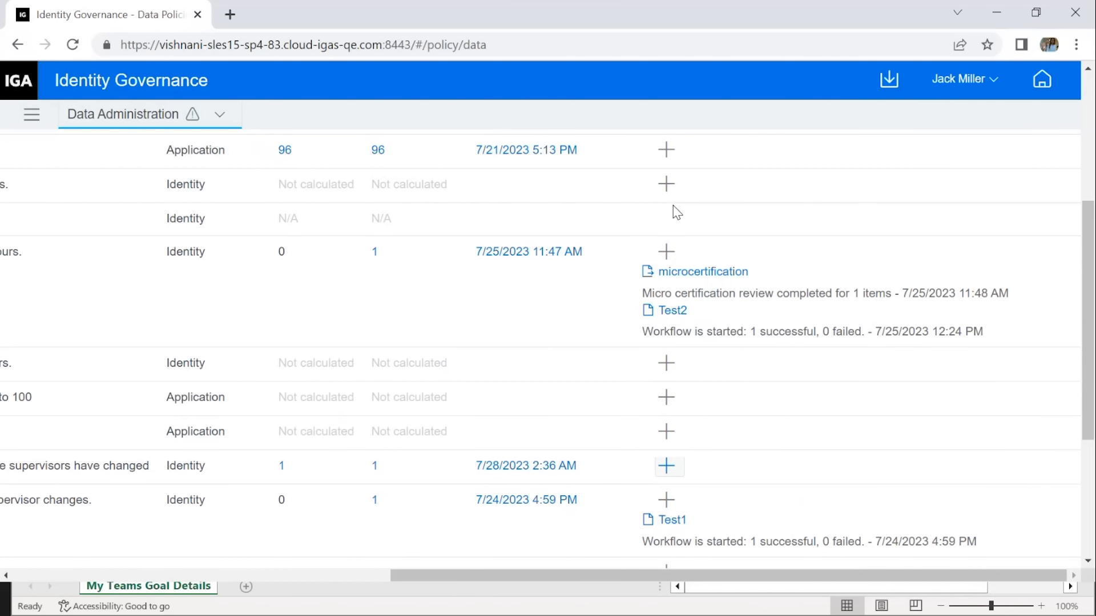
pyautogui.moveTo(502, 348)
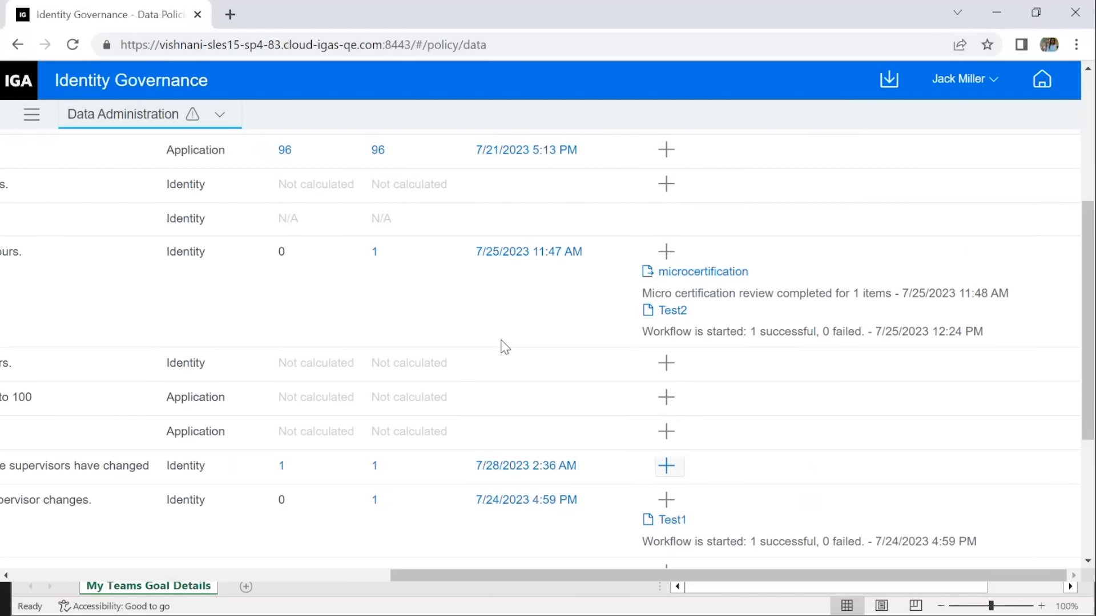
pyautogui.moveTo(508, 341)
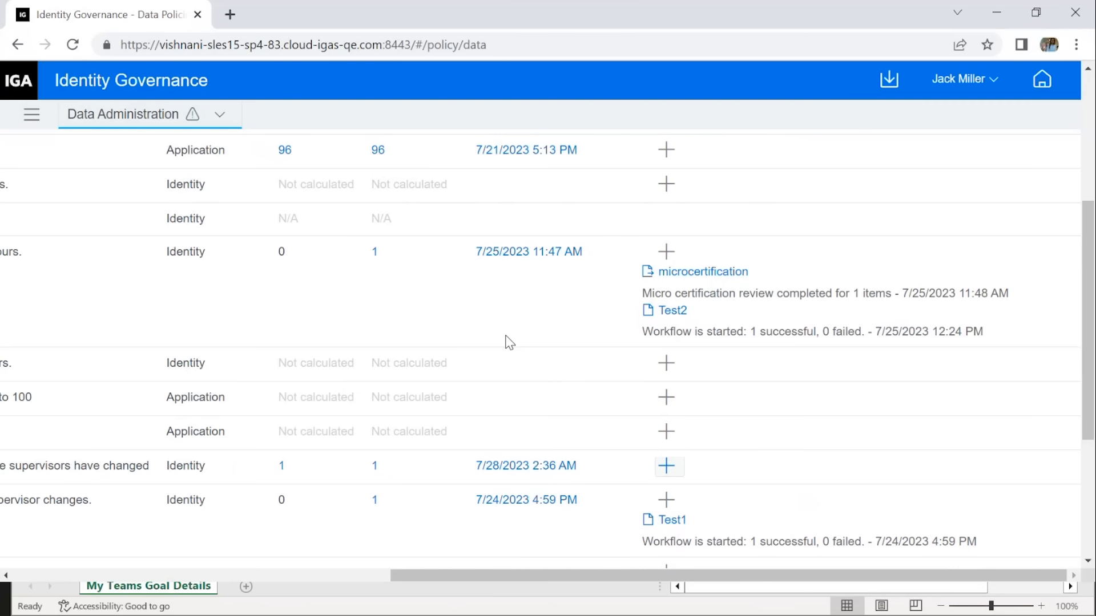
pyautogui.moveTo(442, 535)
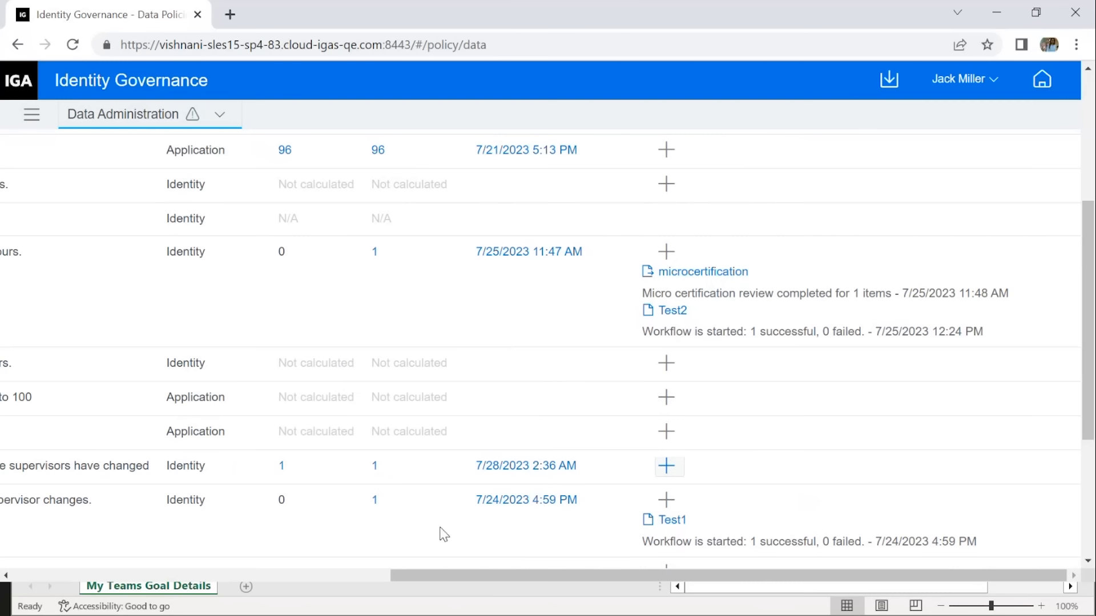